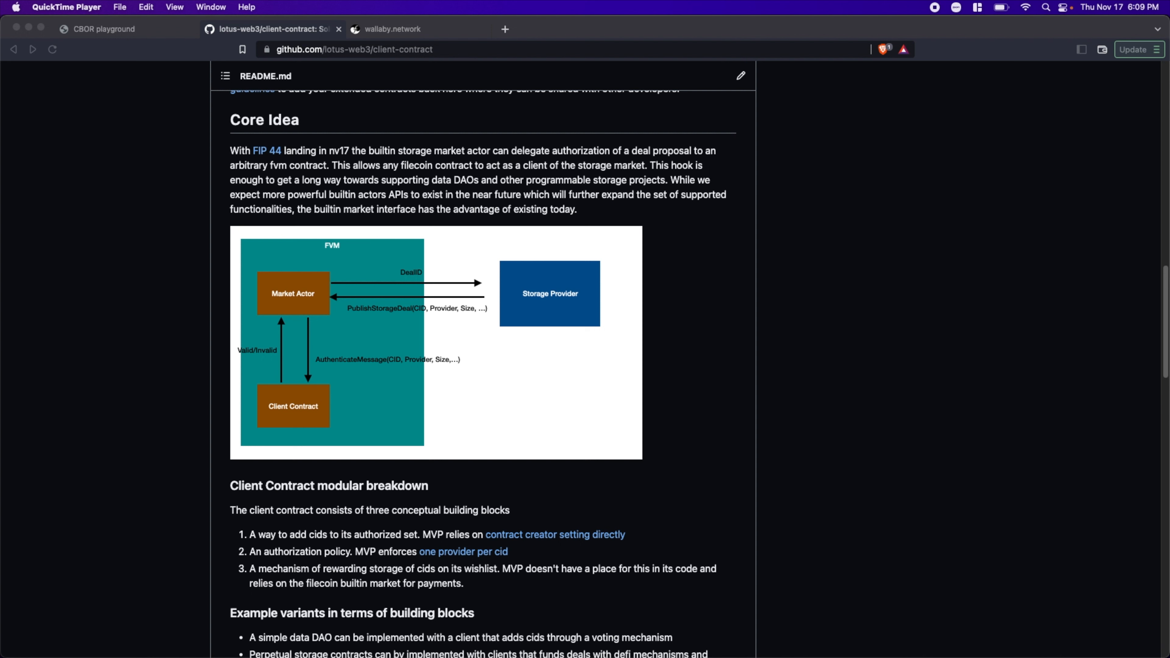
{"action": "mouse_move", "coordinate": [441, 54]}
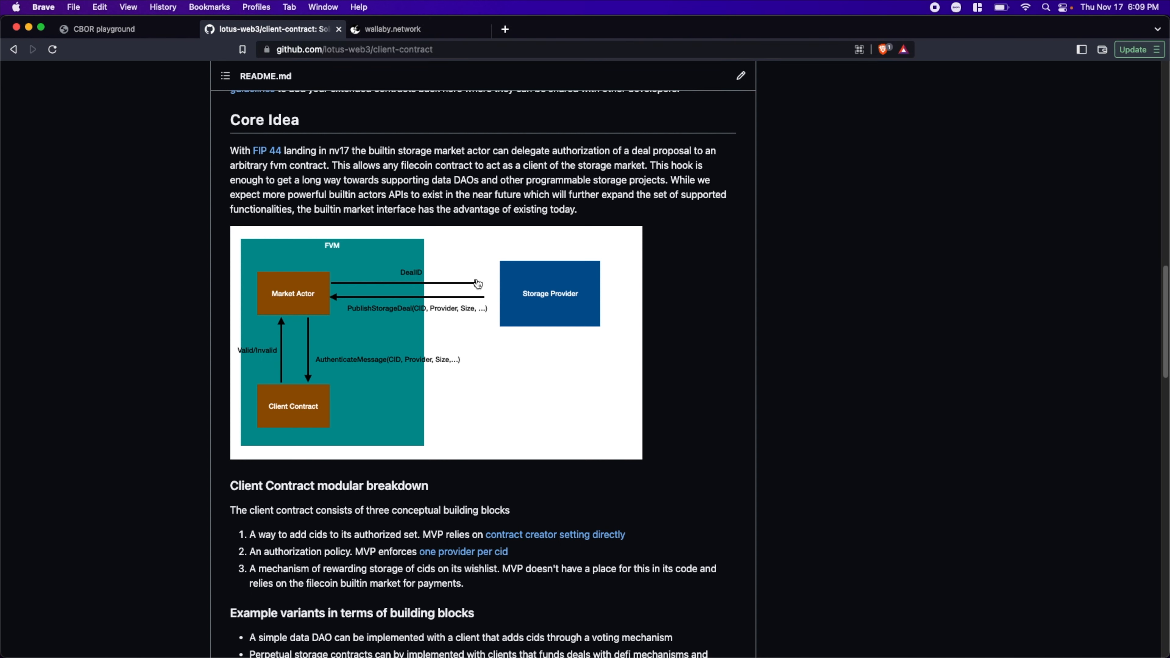
{"action": "mouse_move", "coordinate": [789, 196]}
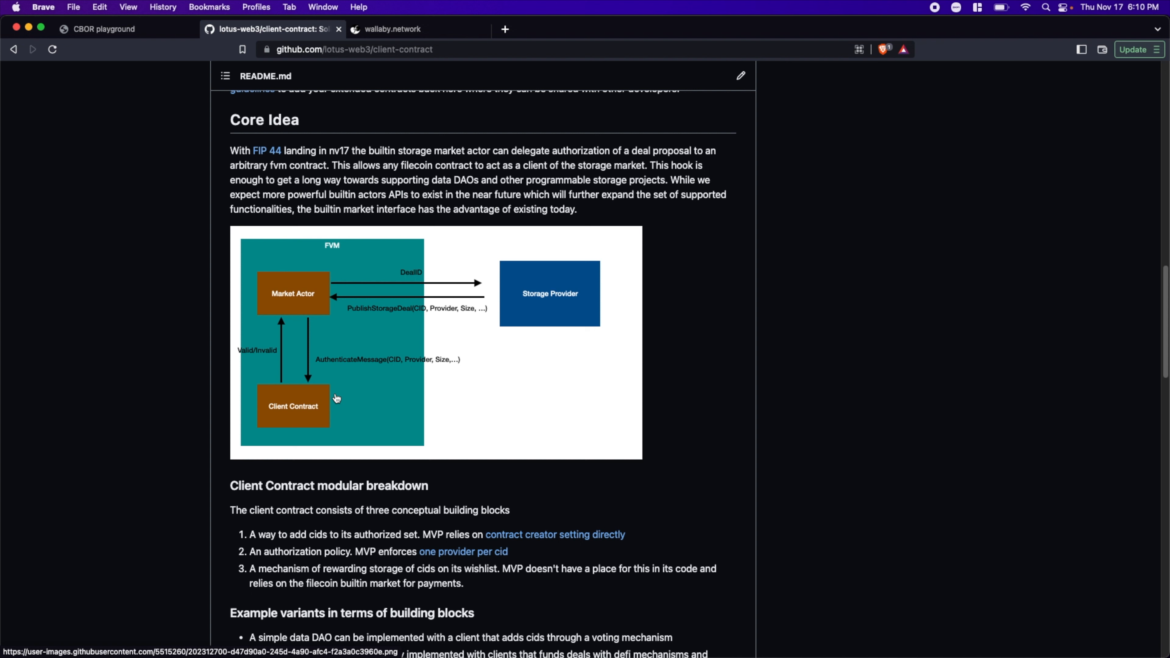
{"action": "mouse_move", "coordinate": [355, 334]}
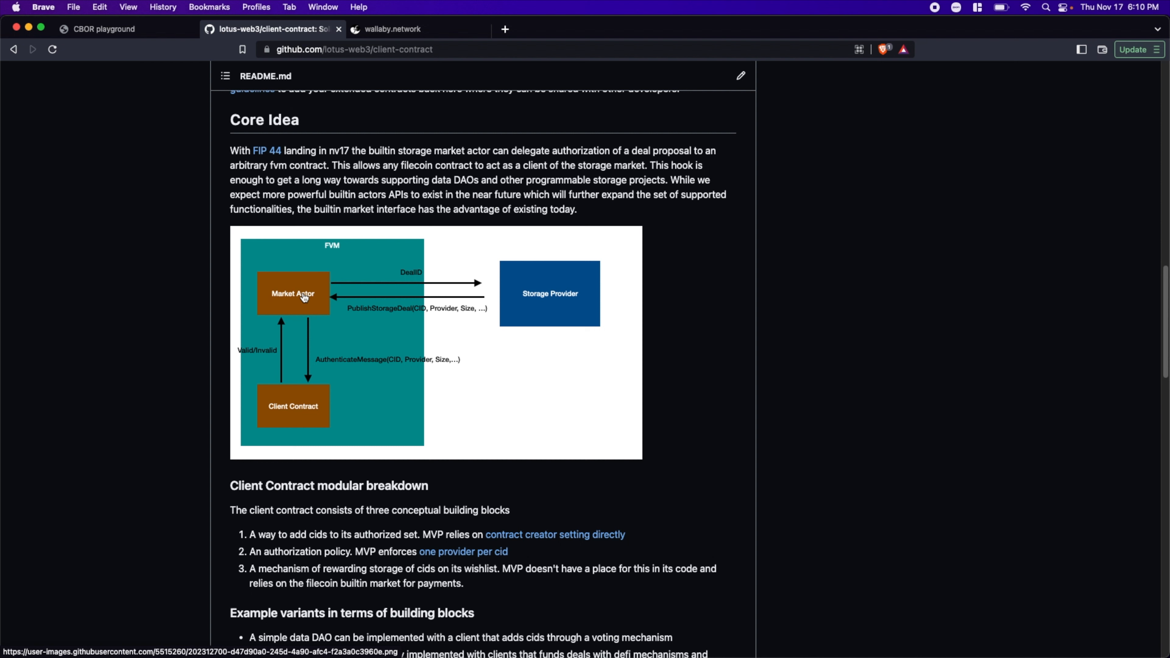
{"action": "mouse_move", "coordinate": [539, 298]}
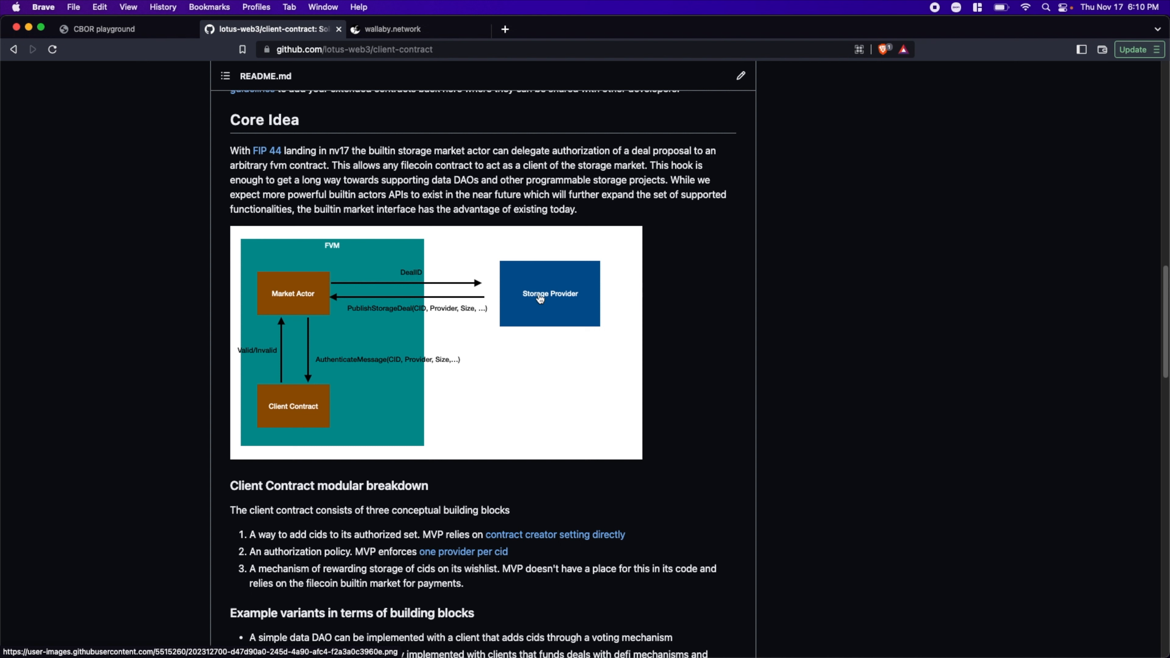
{"action": "mouse_move", "coordinate": [330, 306]}
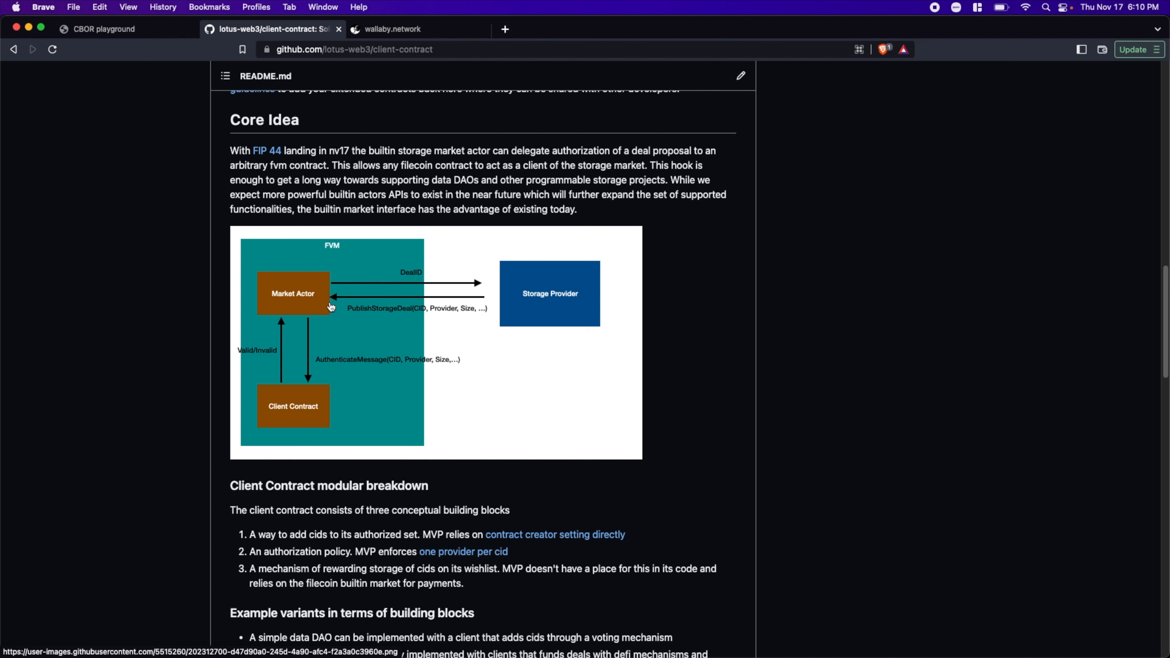
- Read through the README's section about adding CIDs to the deal client
{"action": "double_click", "coordinate": [302, 535]}
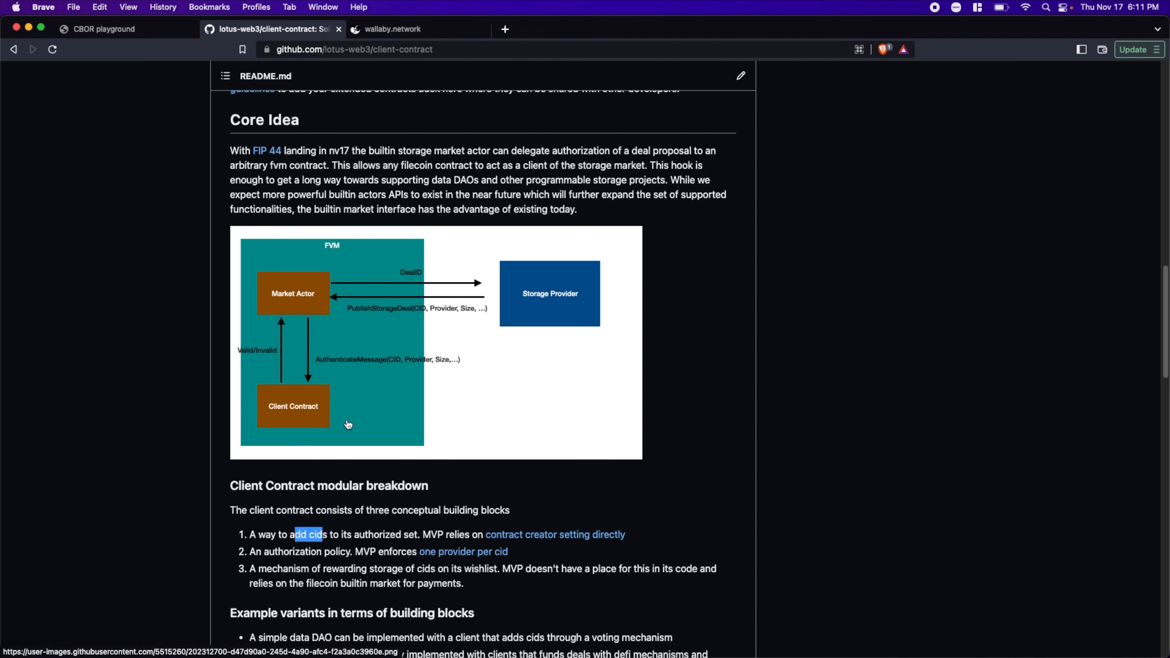
{"action": "mouse_move", "coordinate": [423, 424]}
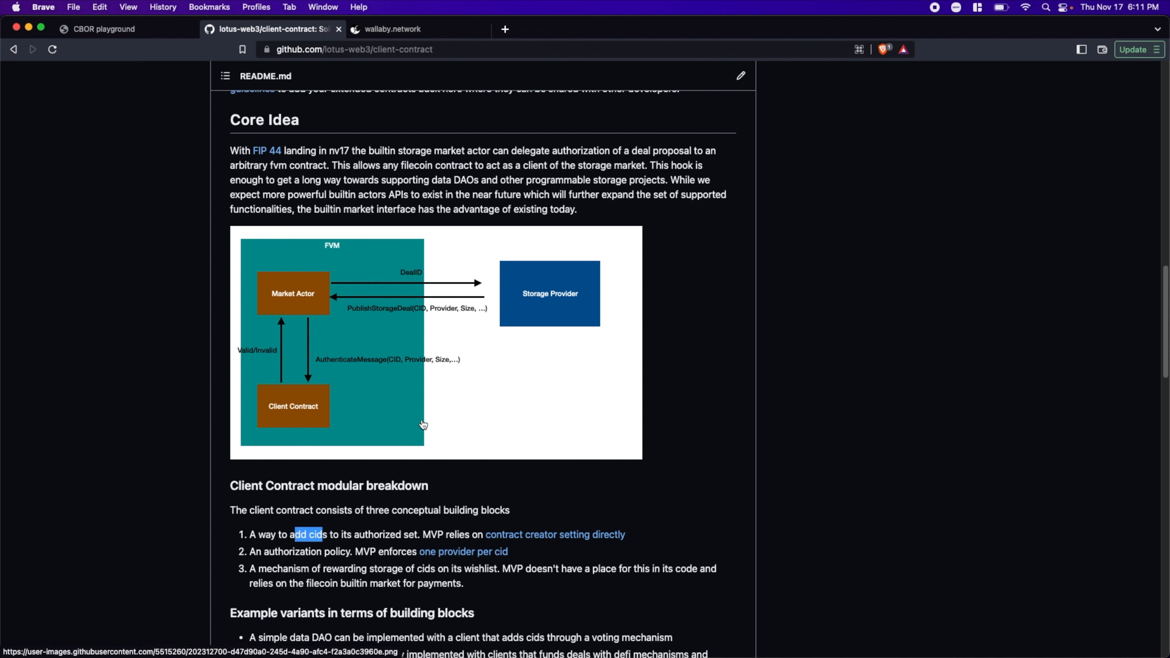
{"action": "scroll", "scroll_direction": "down", "scroll_amount": 3}
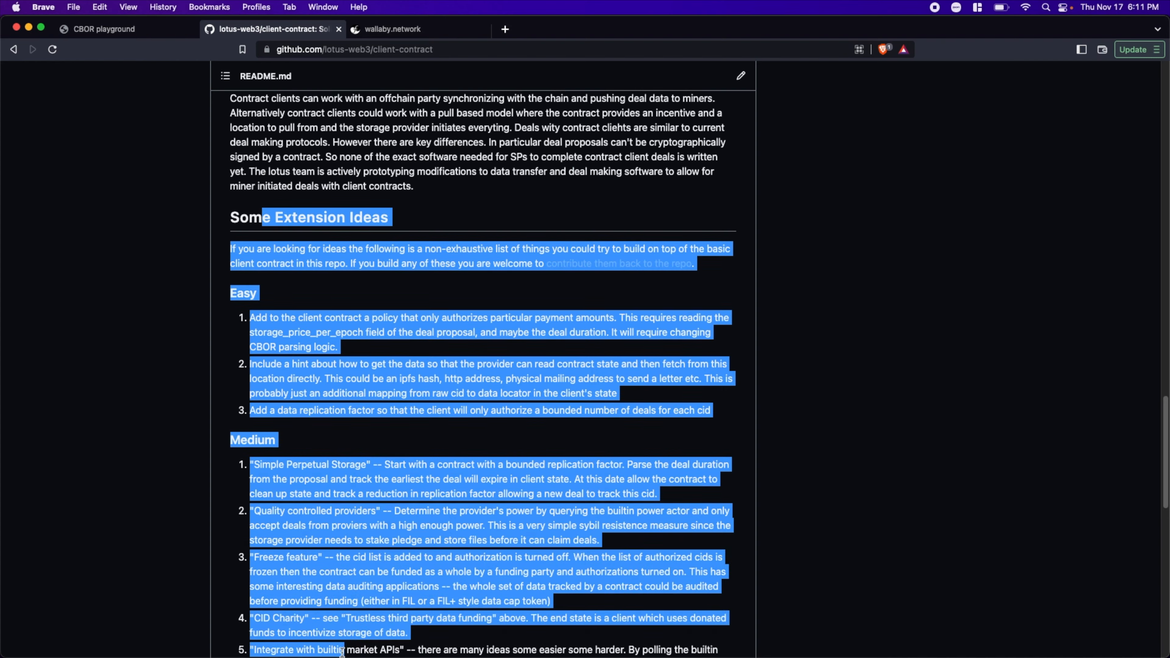
{"action": "scroll", "scroll_direction": "down", "scroll_amount": 3}
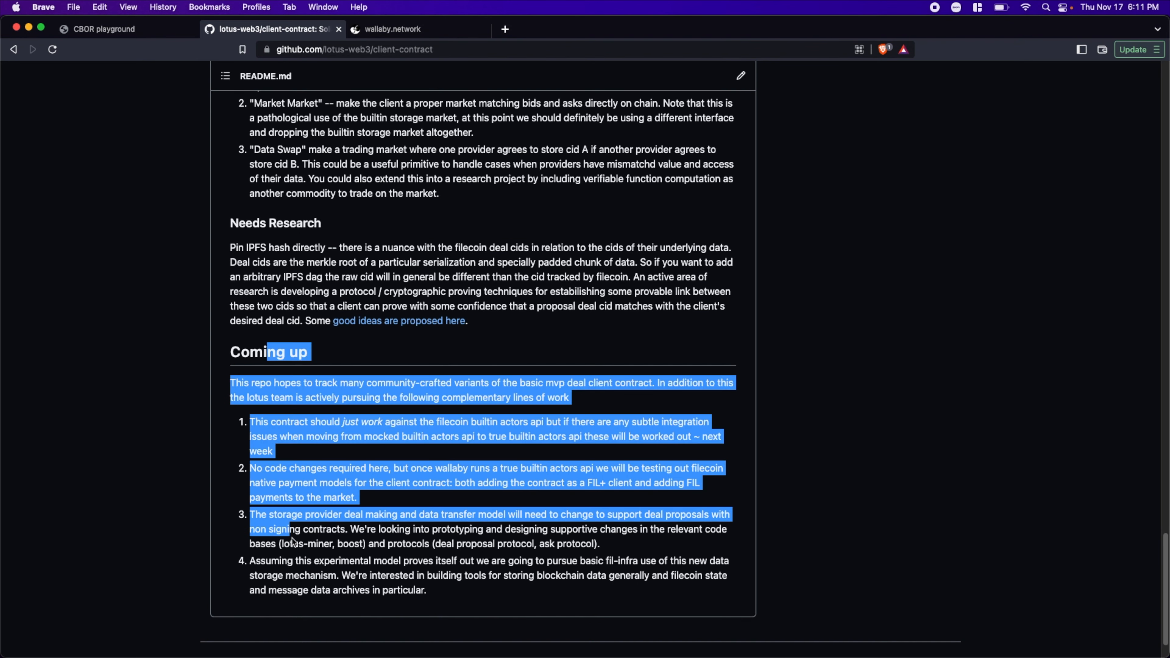
{"action": "left_click", "coordinate": [469, 363]}
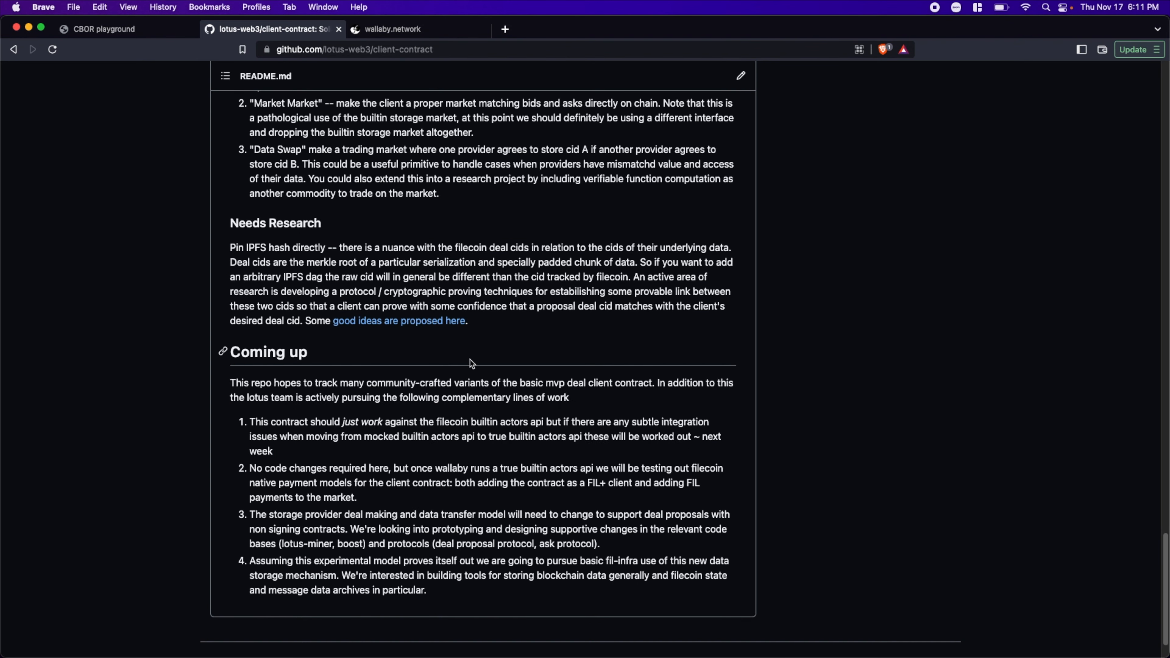
{"action": "scroll", "scroll_direction": "up", "scroll_amount": 3}
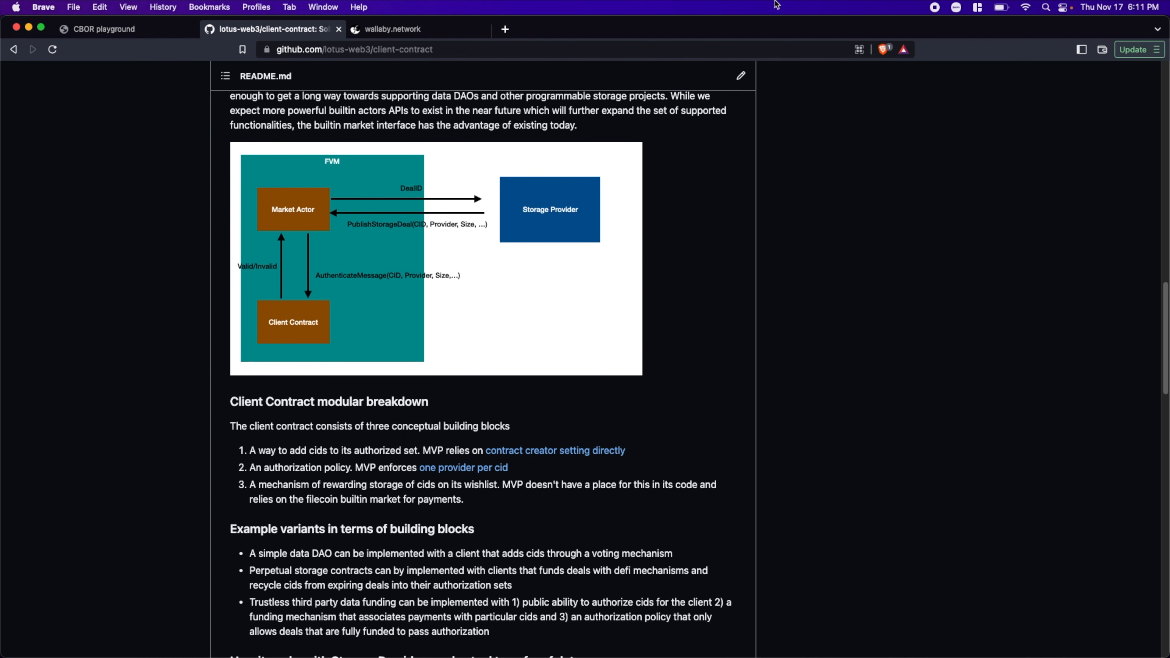
{"action": "mouse_move", "coordinate": [799, 16]}
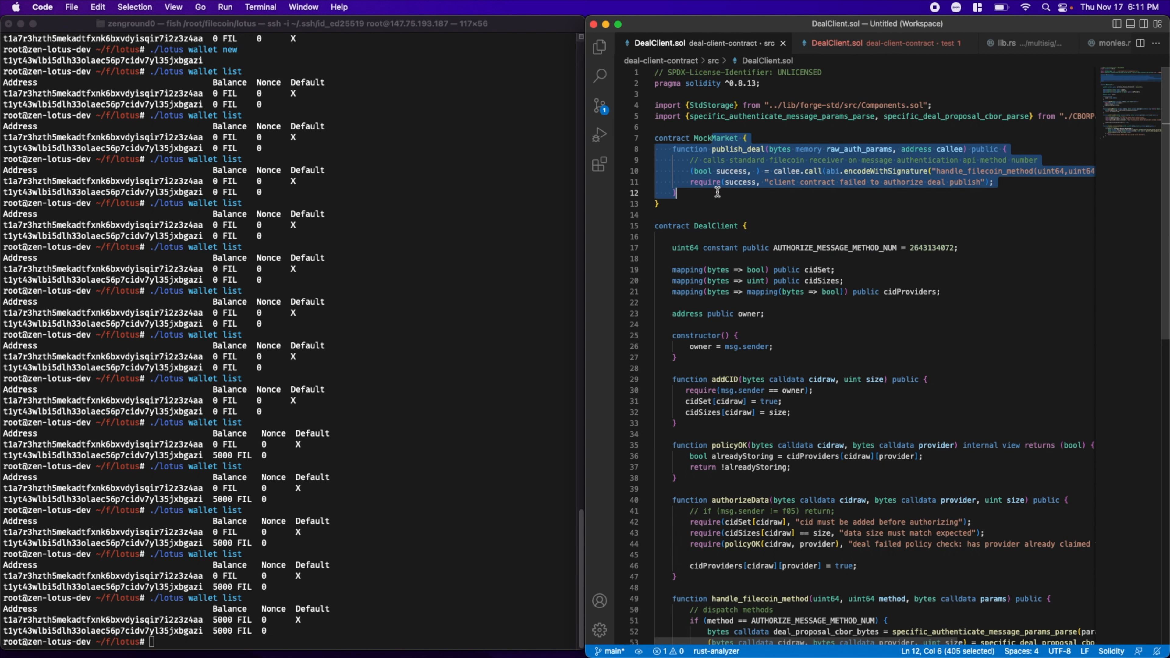
{"action": "mouse_move", "coordinate": [806, 207]}
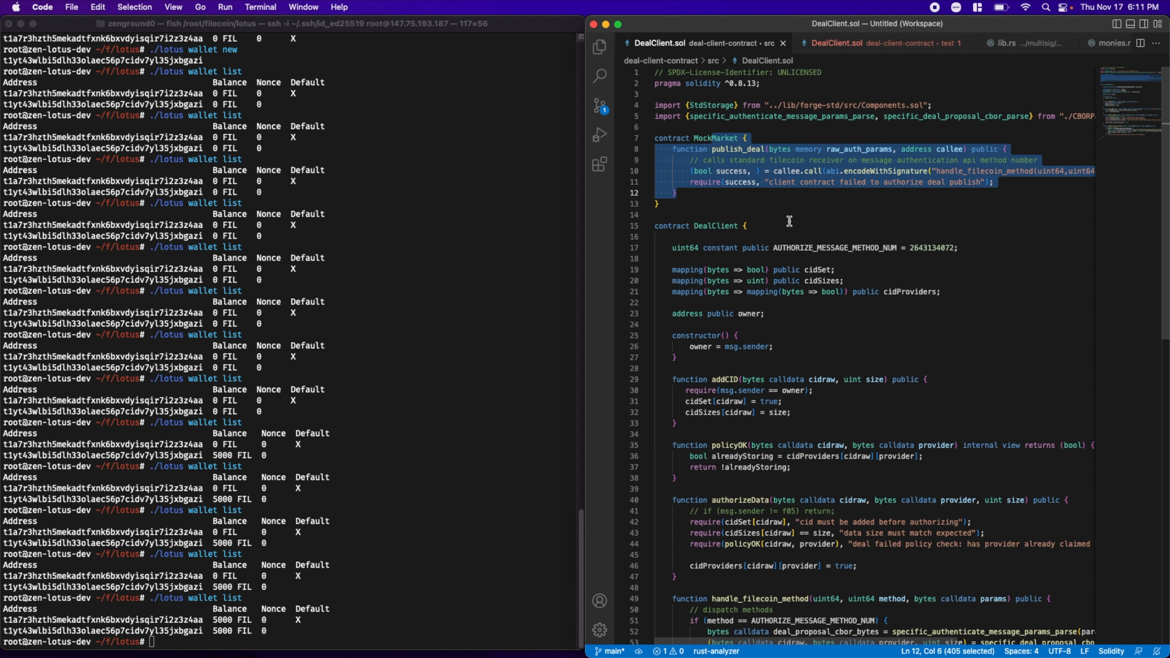
- Review the MockMarket code and cidProviders mapping, then clean the deal-client-contract build with make clean
{"action": "left_click", "coordinate": [746, 236]}
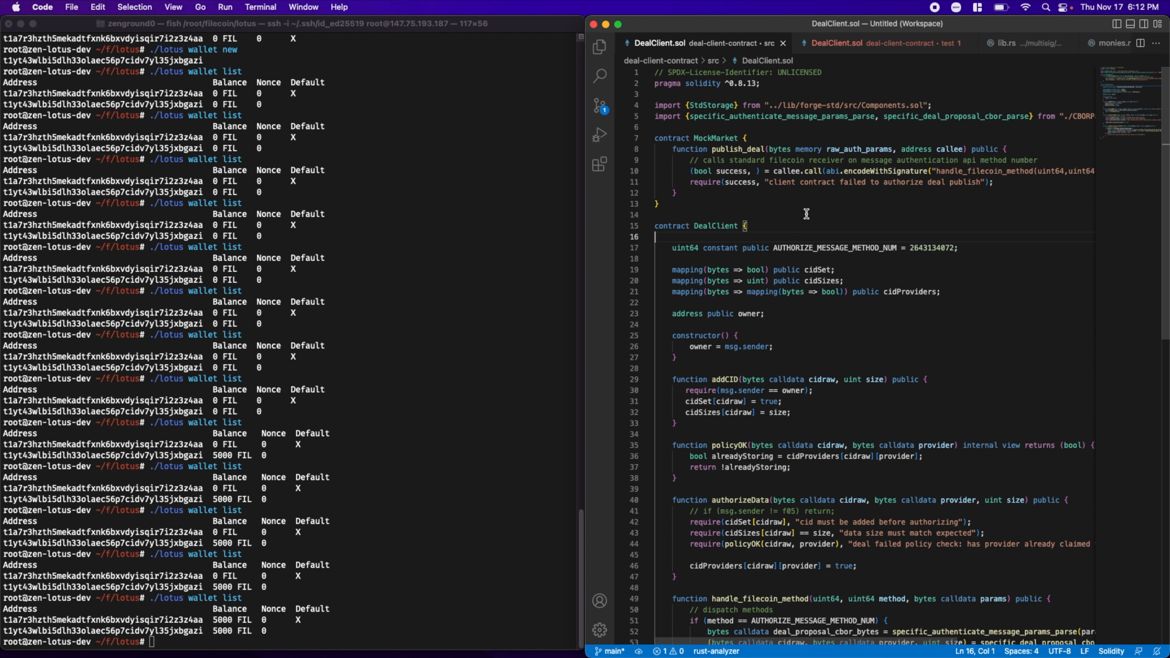
{"action": "double_click", "coordinate": [981, 171]}
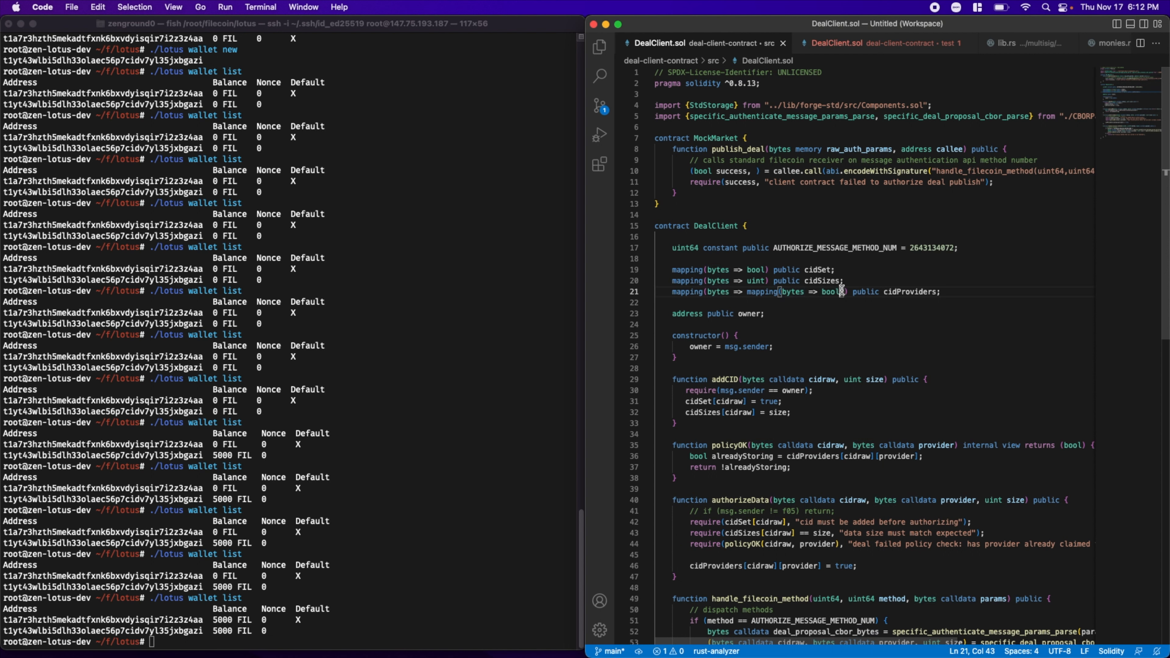
{"action": "left_click_drag", "start_coordinate": [672, 291], "coordinate": [847, 291]}
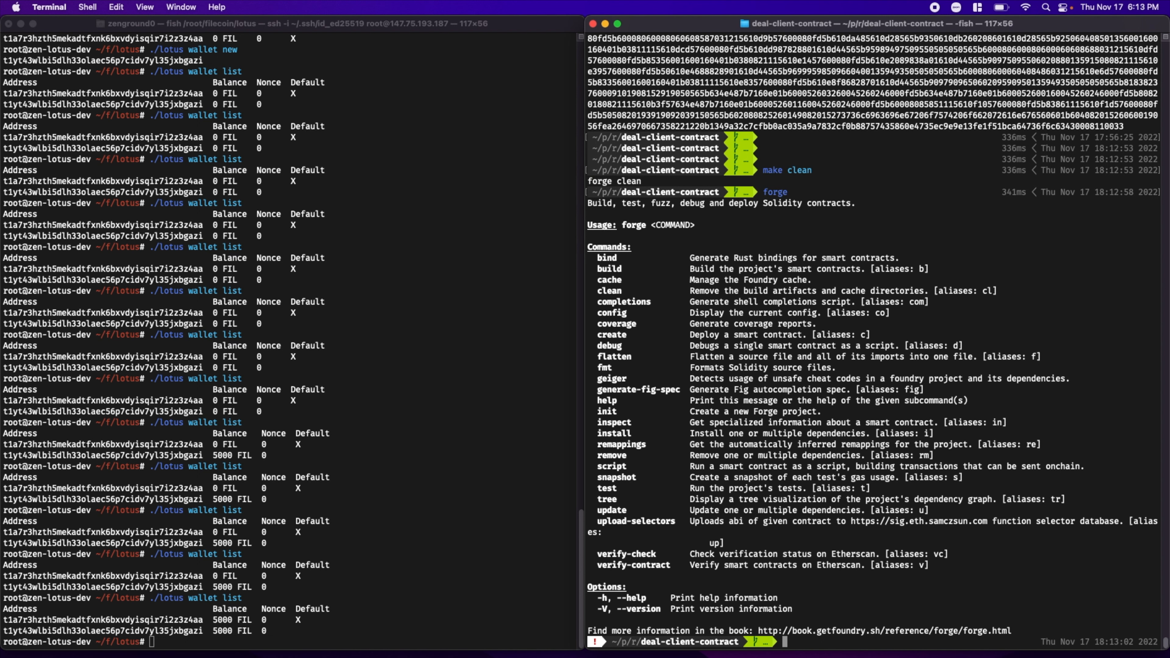
{"action": "type", "text": "make clean"}
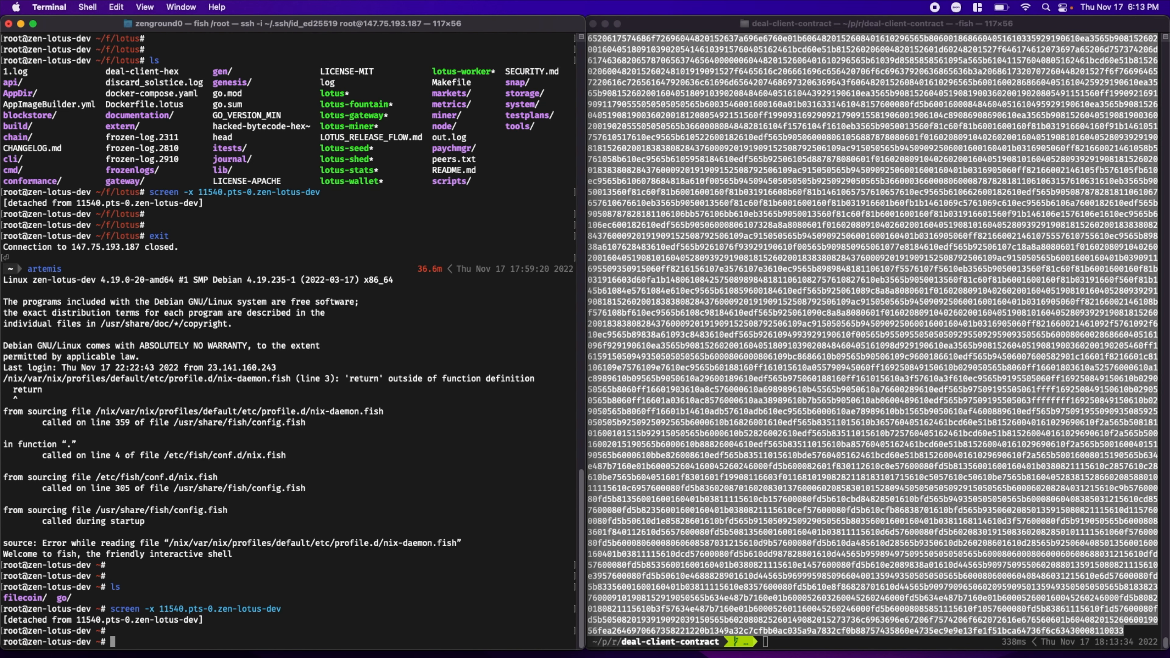
- Deploy the deal client with lotus chain create-evm-actor --hex deal-client-hex from filecoin/lotus
{"action": "type", "text": "cd filecoin/lotus"}
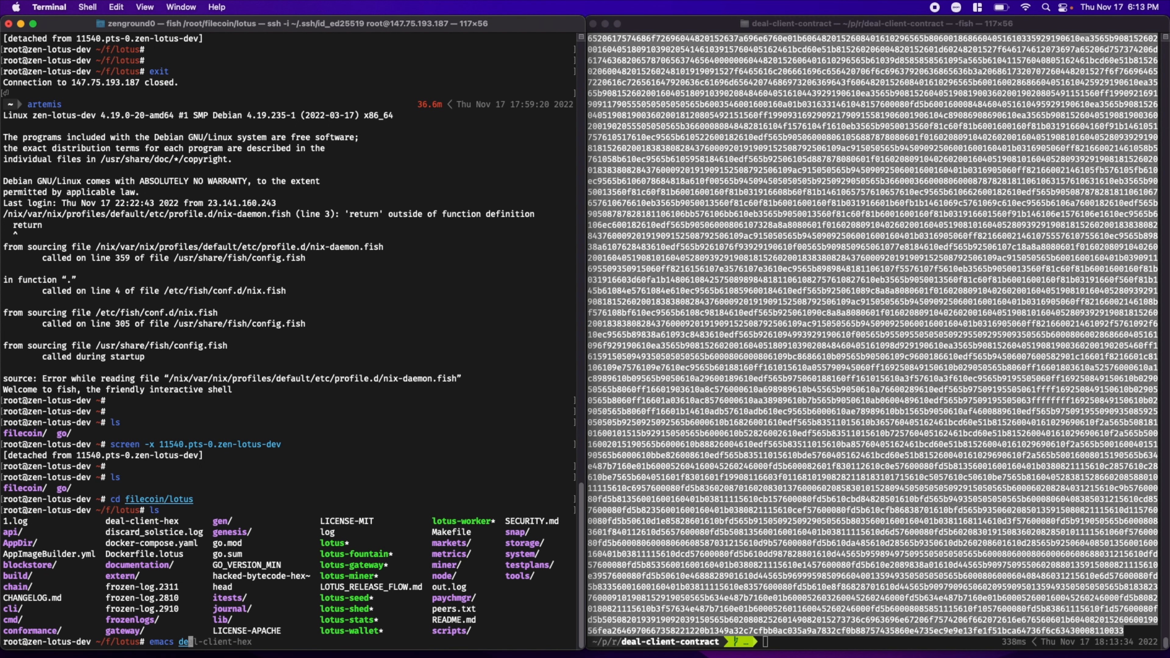
{"action": "key", "text": "Return"}
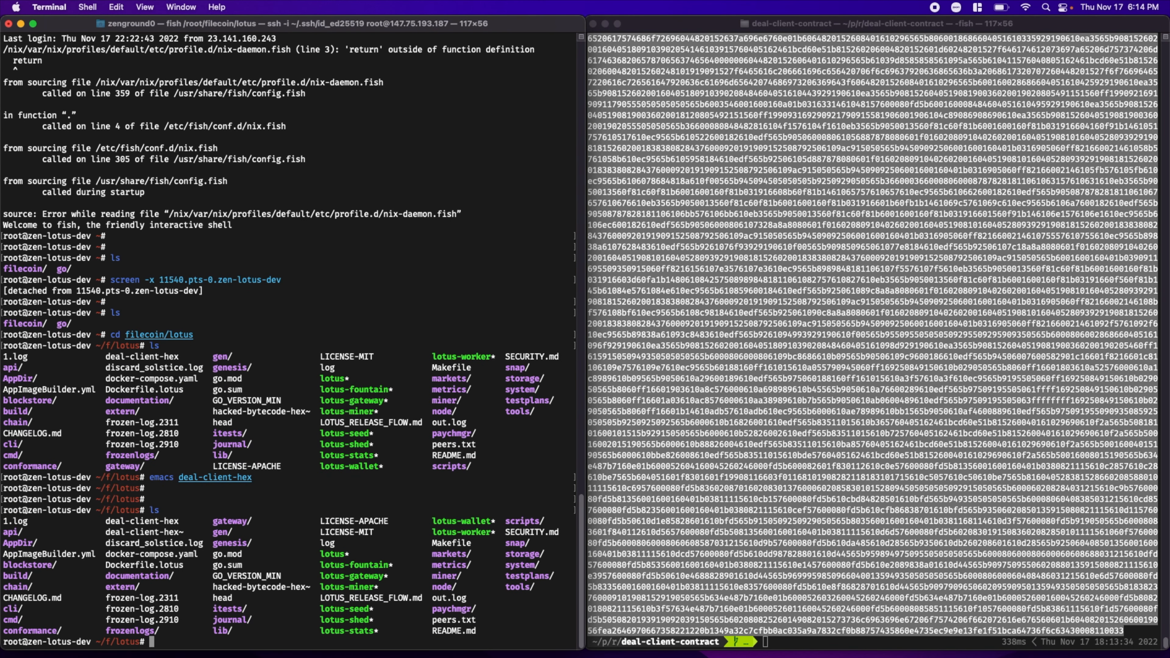
{"action": "type", "text": "./lotus chain create-evm-actor --hex deal-client-hex"}
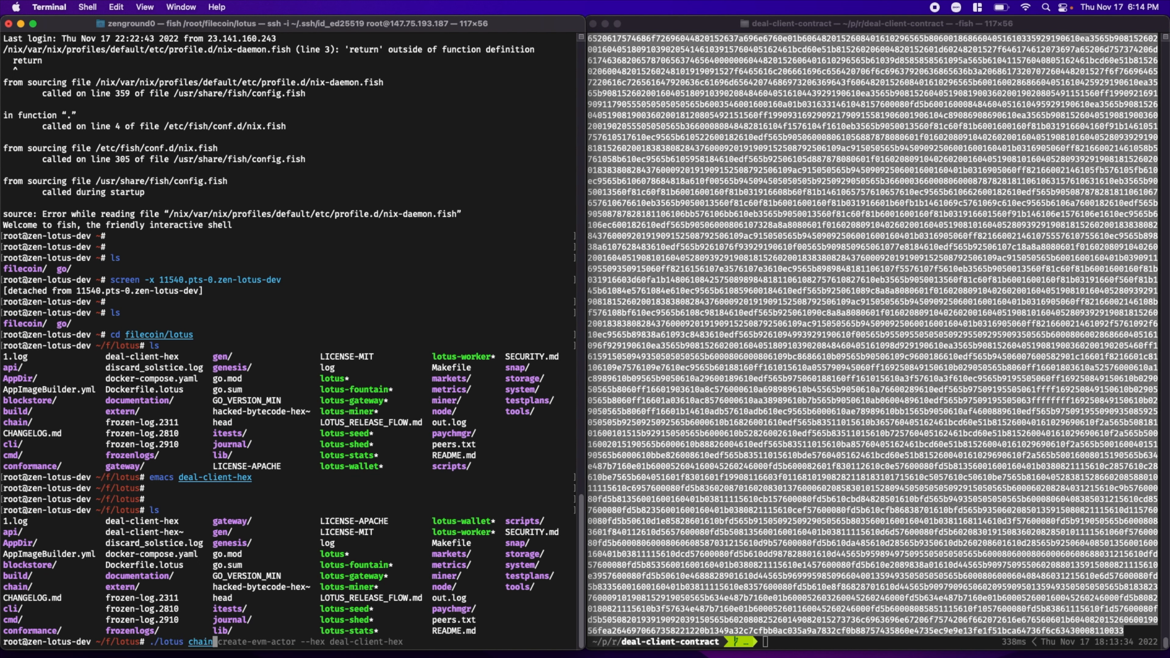
{"action": "type", "text": "create-evm-actor --hex deal-client-hex"}
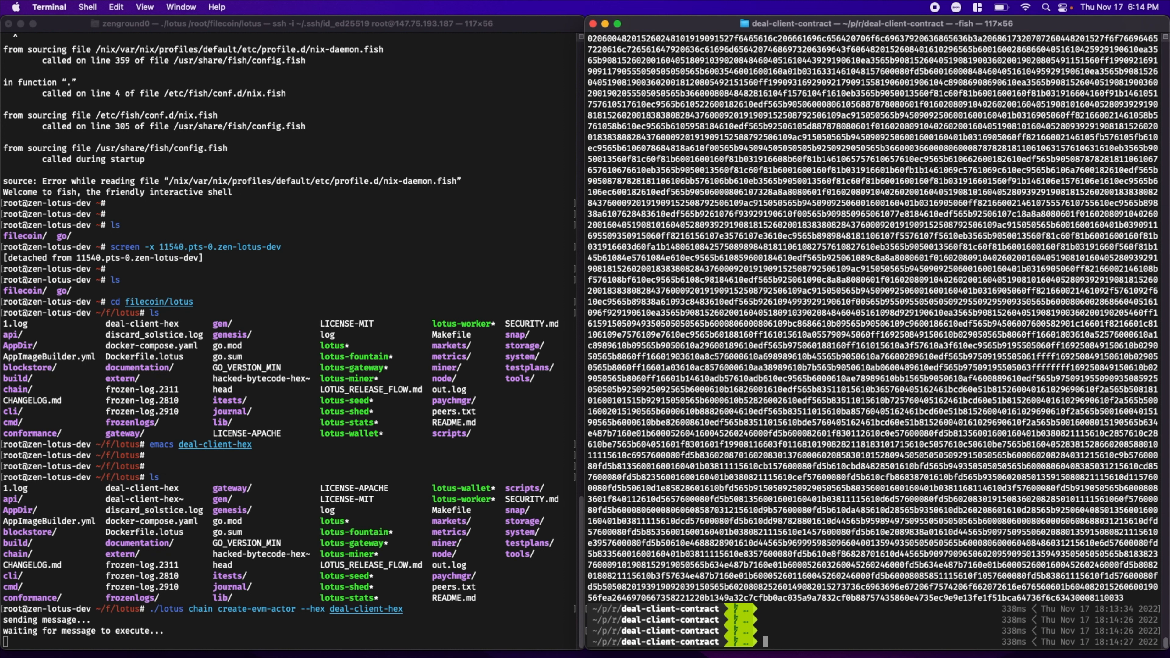
- Rebuild the contracts and inspect the DealClient bytecode with forge inspect instead of MockMarket
{"action": "type", "text": "make build"}
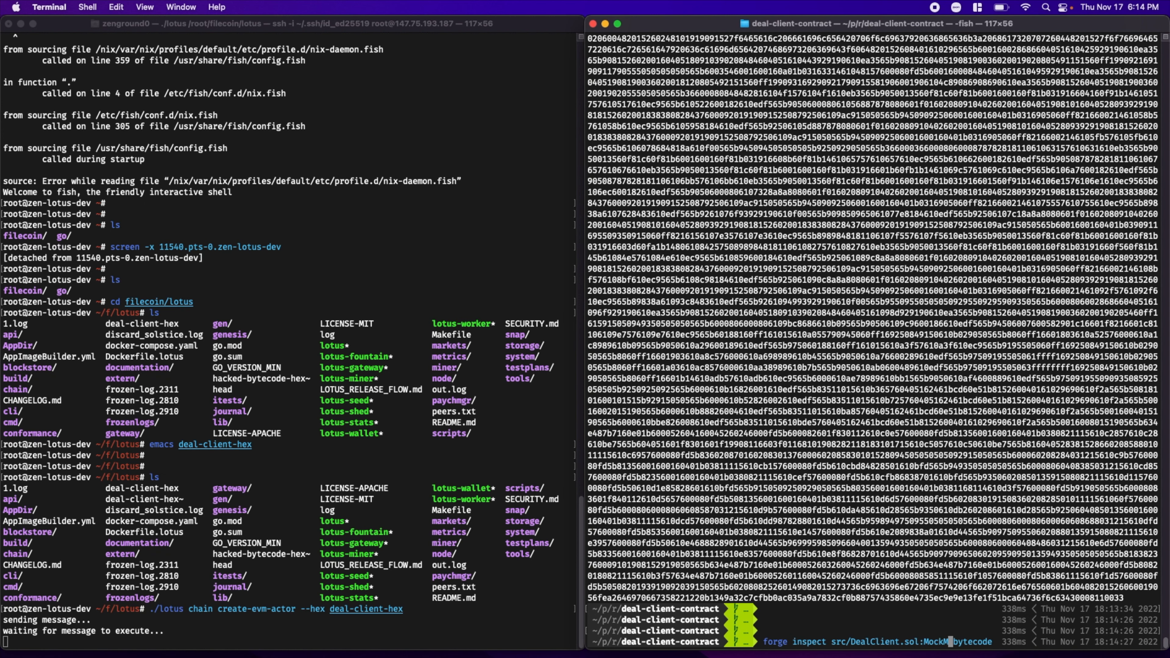
{"action": "key", "text": "Return"}
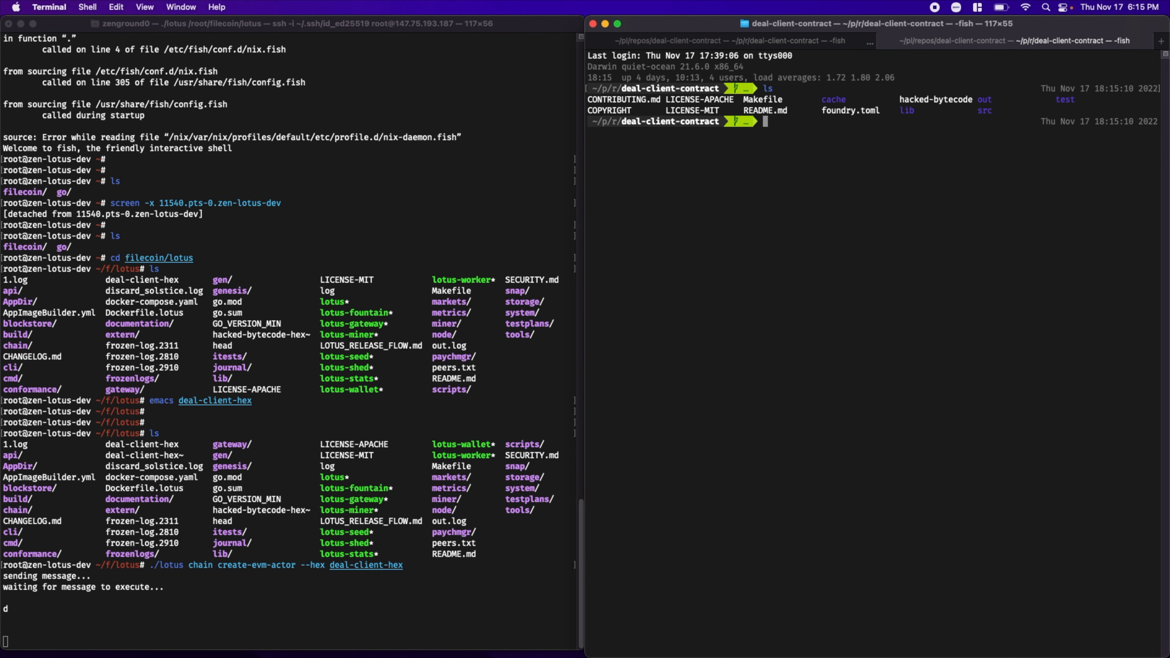
{"action": "type", "text": "forge inspect src/DealClient.sol:MockMarket bytecode"}
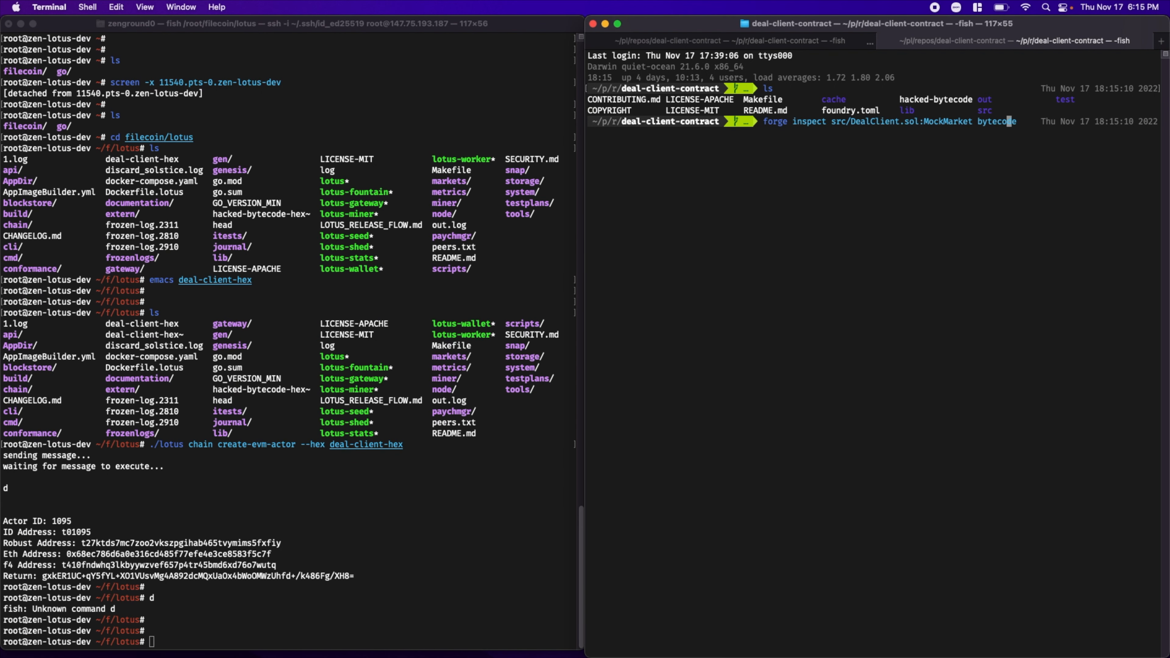
{"action": "key", "text": "backspace"}
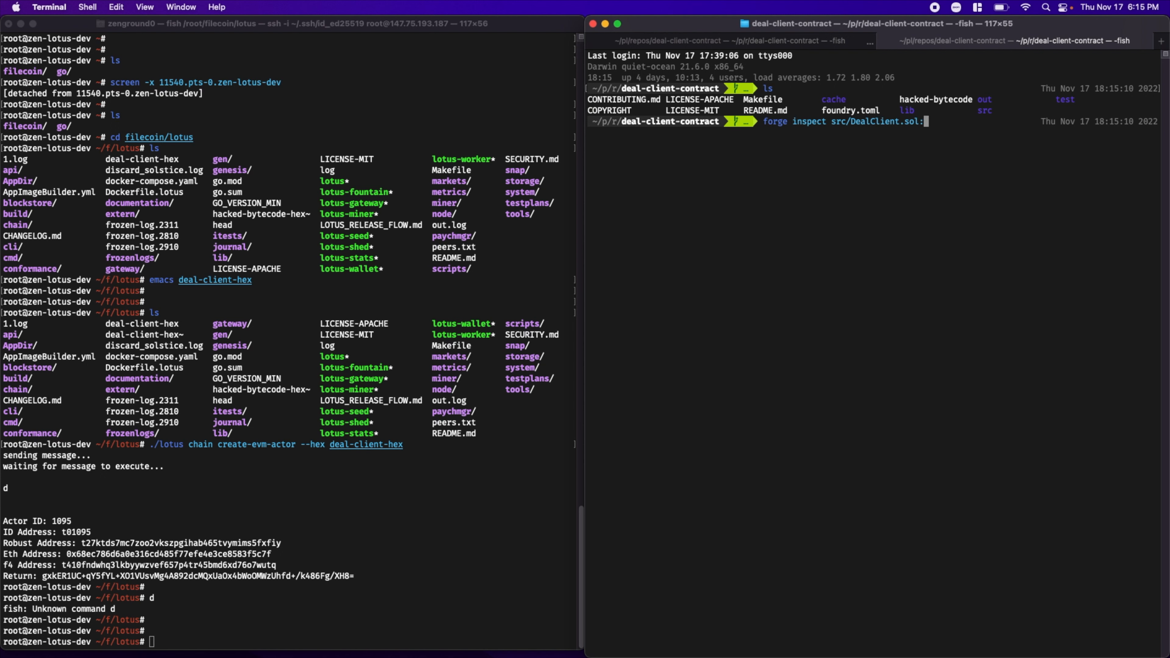
{"action": "type", "text": "DealClient bytecode"}
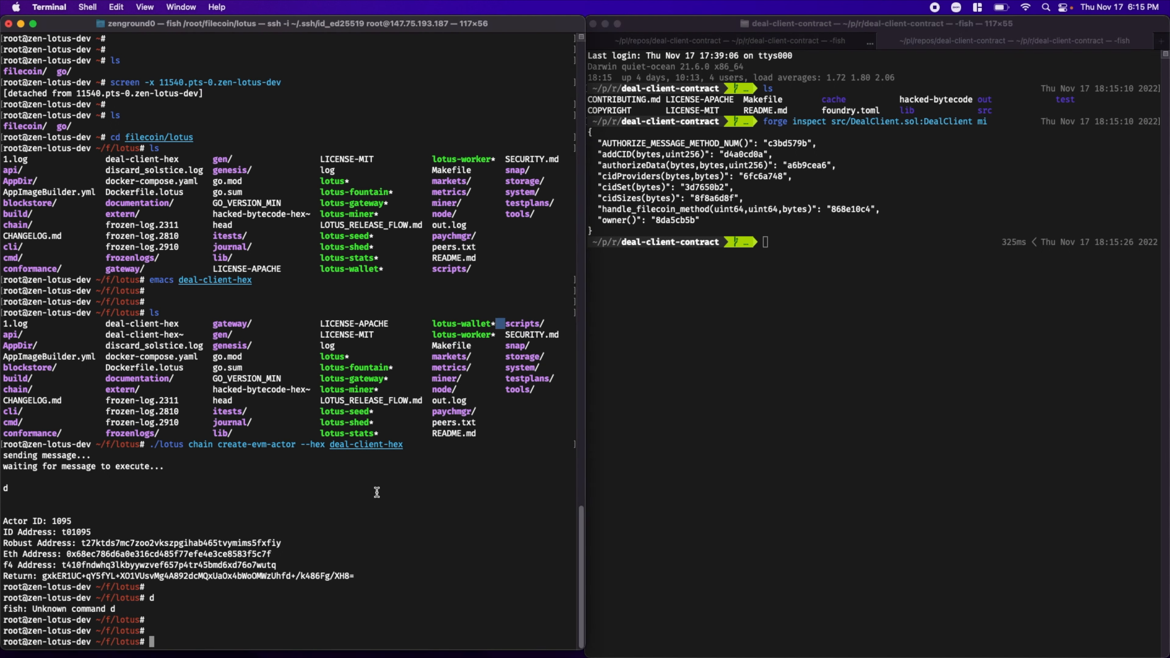
- Create the mock-market-hex file in emacs to hold the MockMarket bytecode
{"action": "type", "text": "emacs deal-client-hex"}
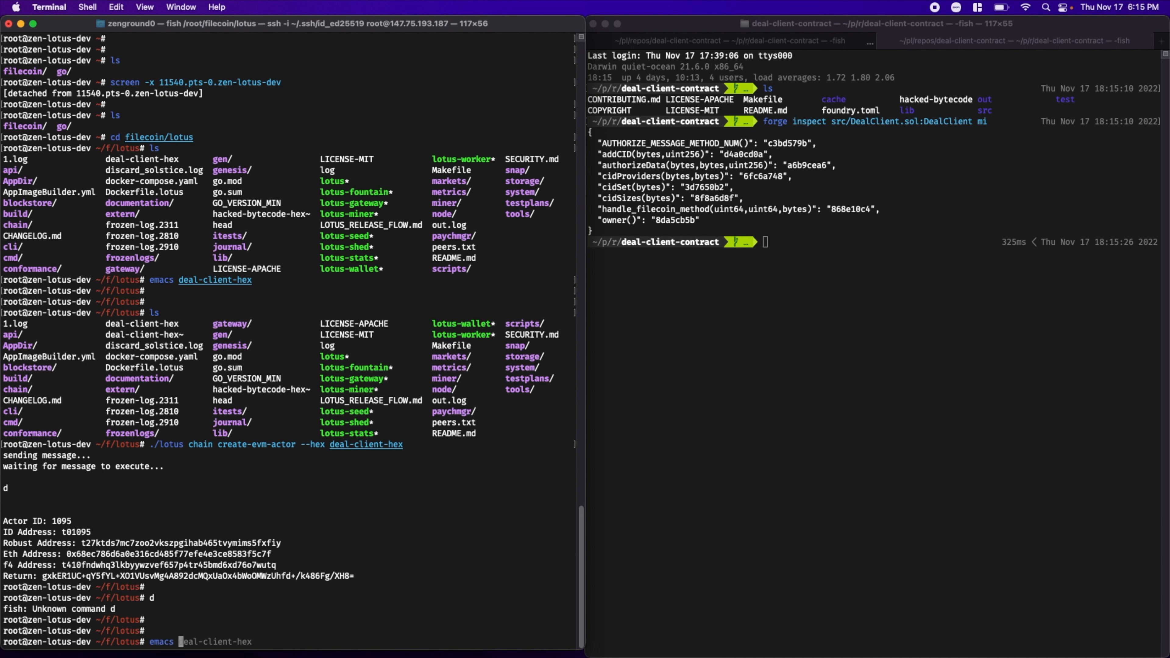
{"action": "type", "text": "mock-market-hex"}
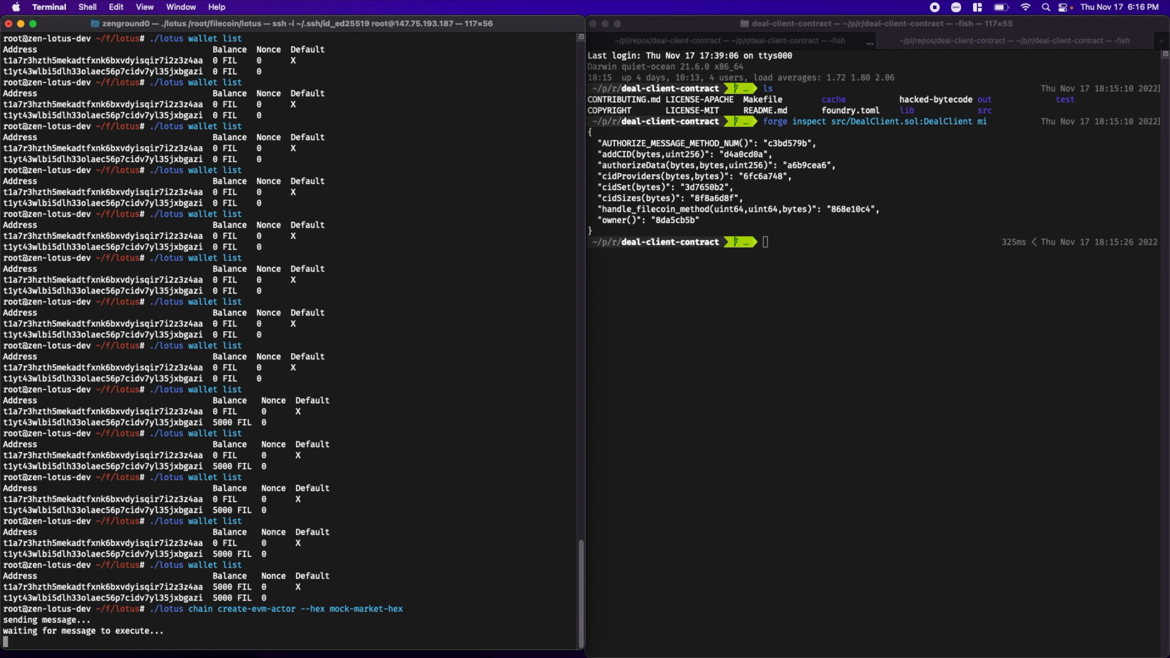
{"action": "mouse_move", "coordinate": [804, 462]}
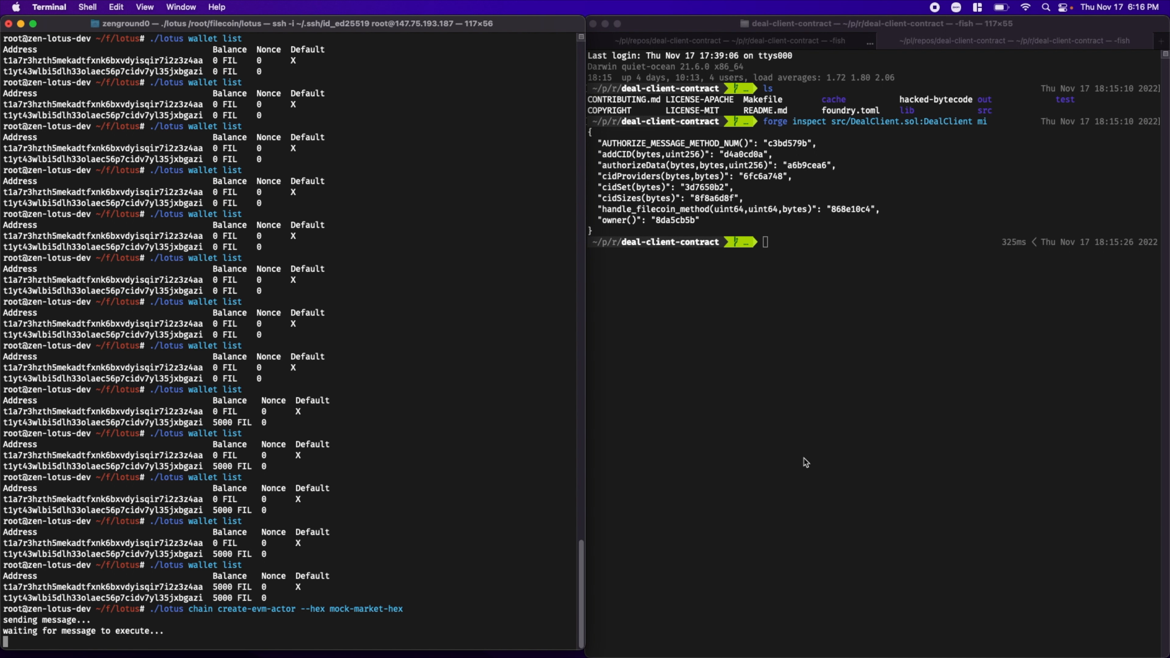
{"action": "mouse_move", "coordinate": [789, 468]}
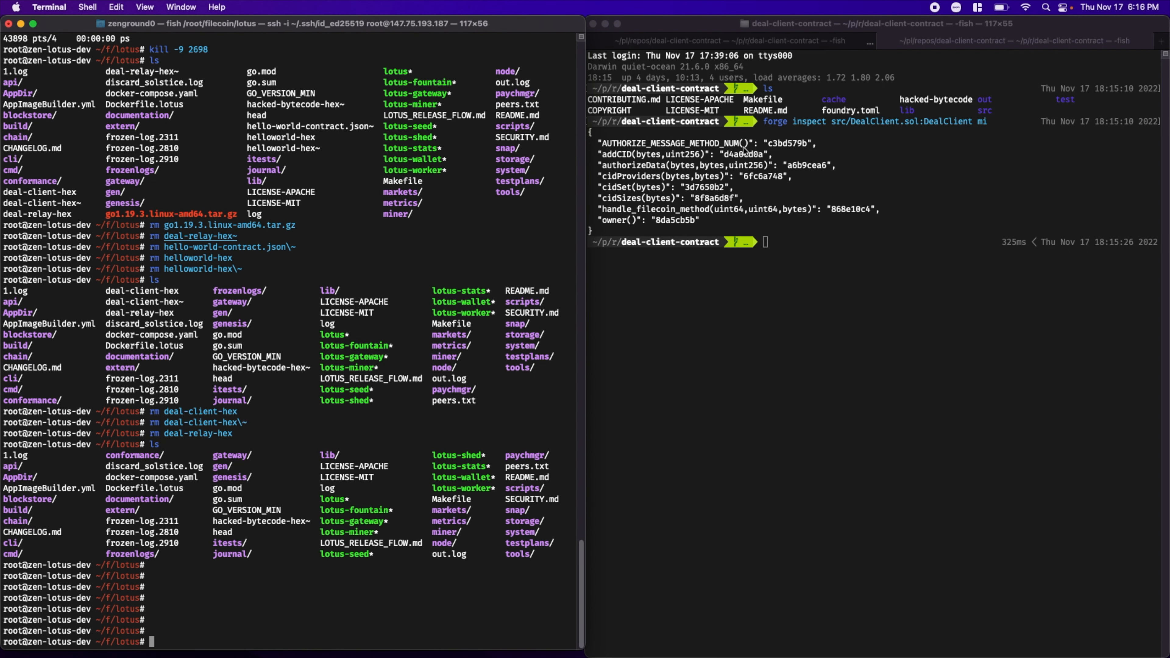
- Copy the addCID selector d4a0cd0a and the test CID hex for the cast abi-encode command
{"action": "double_click", "coordinate": [741, 154]}
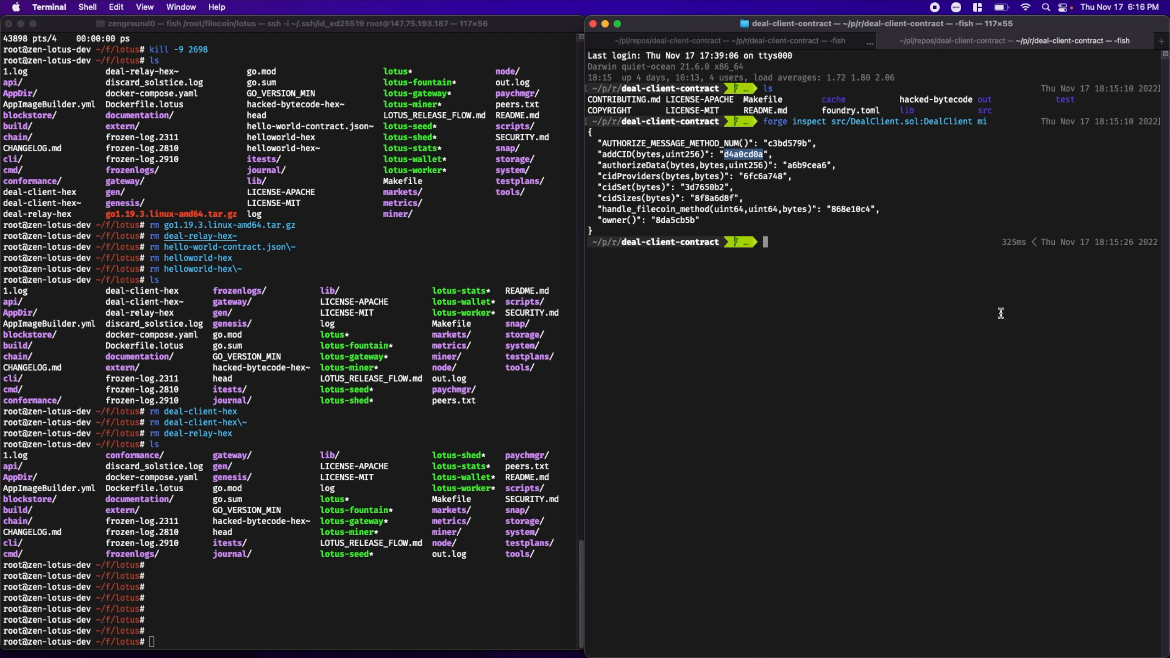
{"action": "type", "text": "cast abi-encode \"cidProviders(bytes,bytes)\""}
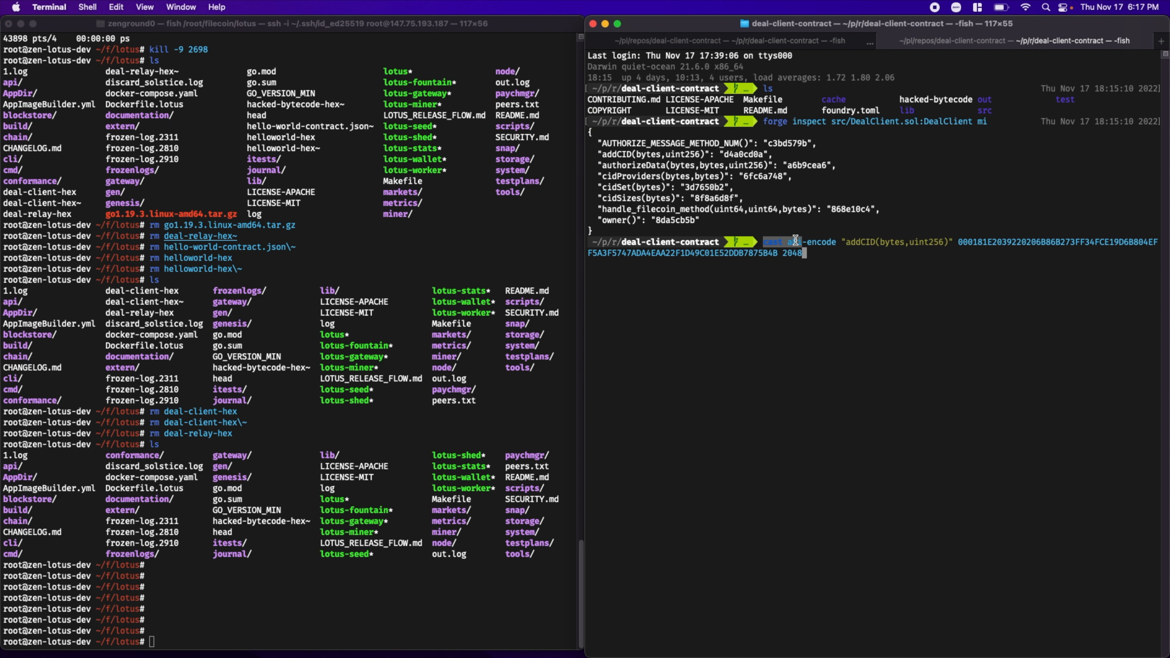
{"action": "mouse_move", "coordinate": [908, 242]}
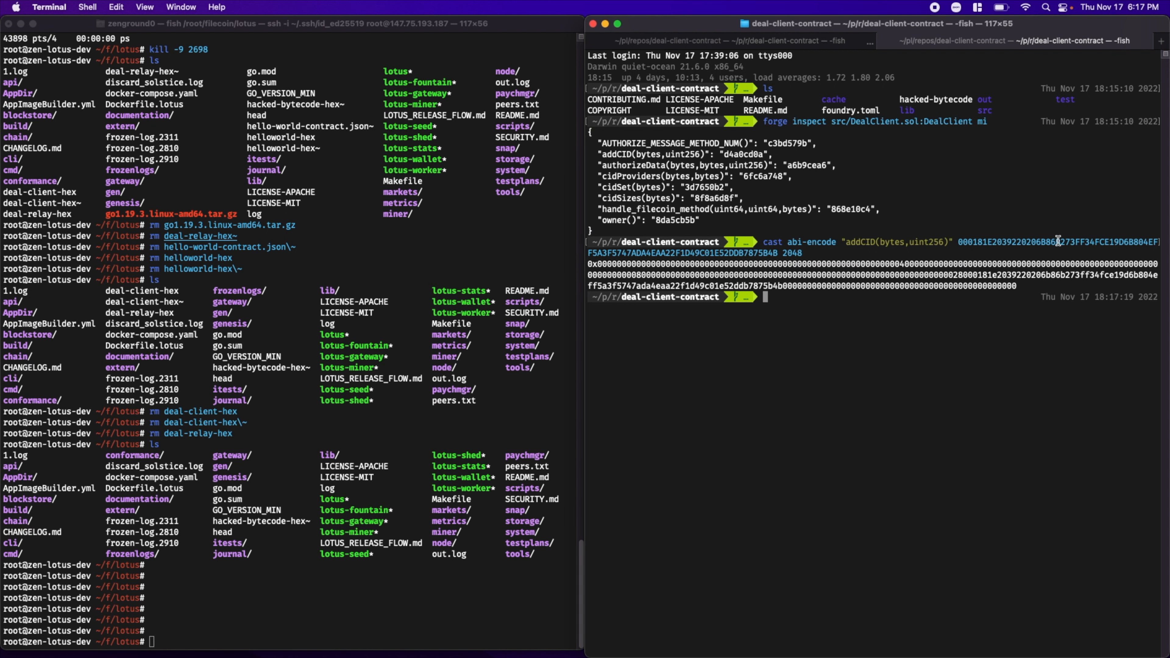
{"action": "left_click_drag", "start_coordinate": [957, 242], "coordinate": [775, 252]}
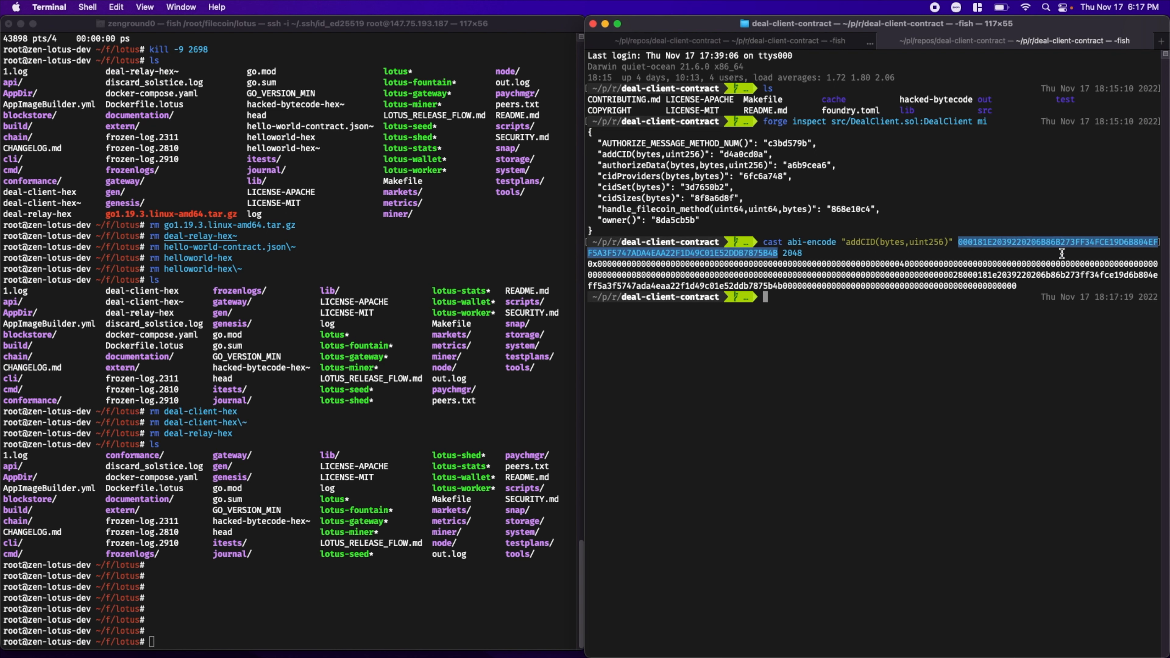
{"action": "mouse_move", "coordinate": [677, 253]}
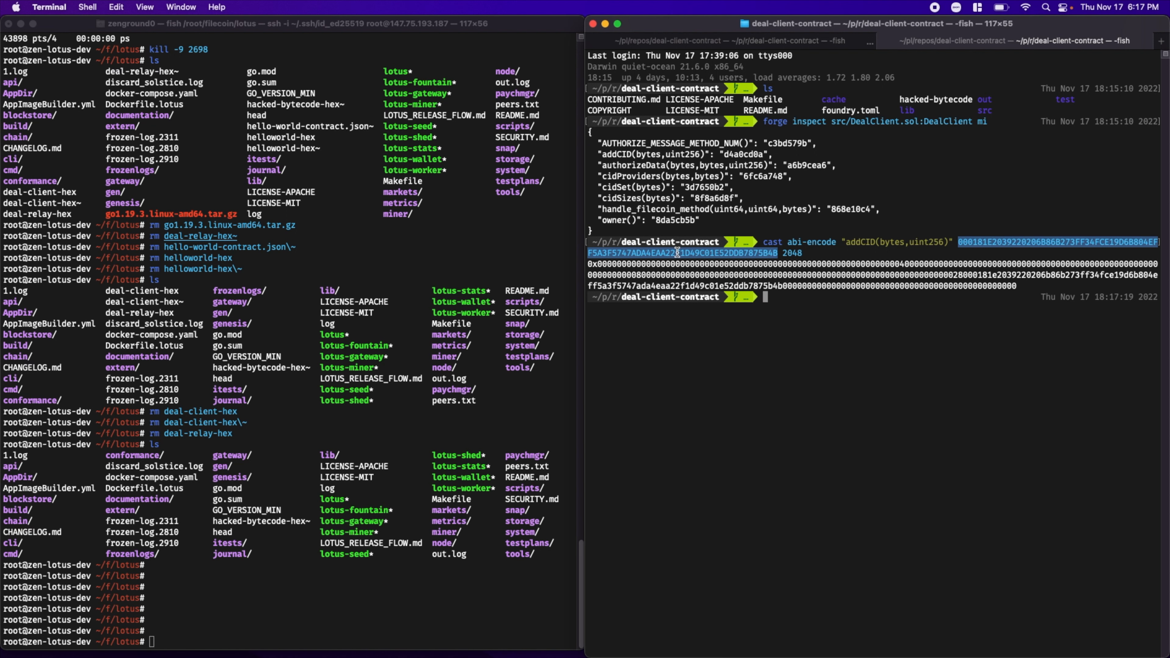
{"action": "mouse_move", "coordinate": [1046, 240]}
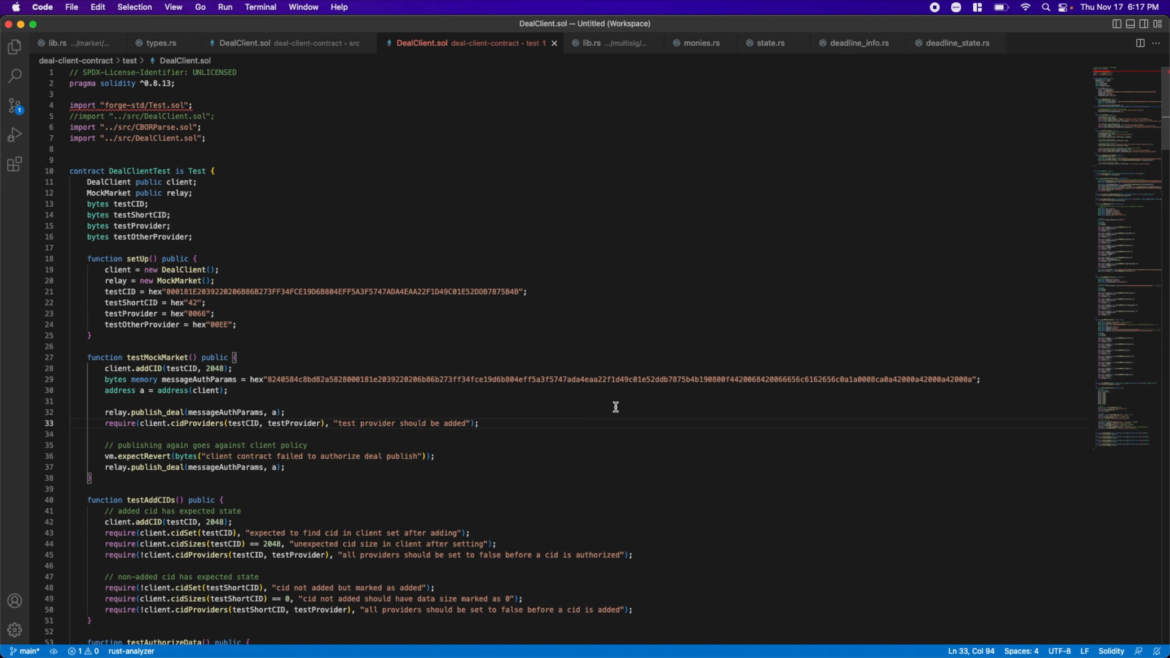
- Pick up the messageAuthParams hex from the DealClient test in VS Code
{"action": "left_click", "coordinate": [339, 380]}
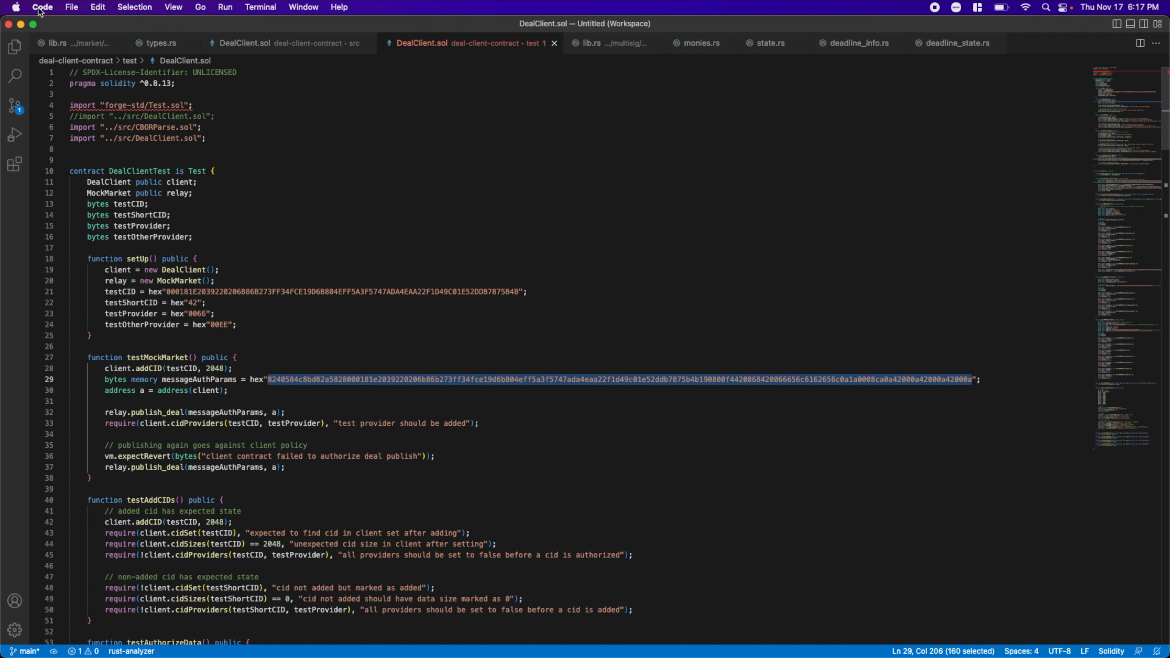
{"action": "mouse_move", "coordinate": [266, 7]}
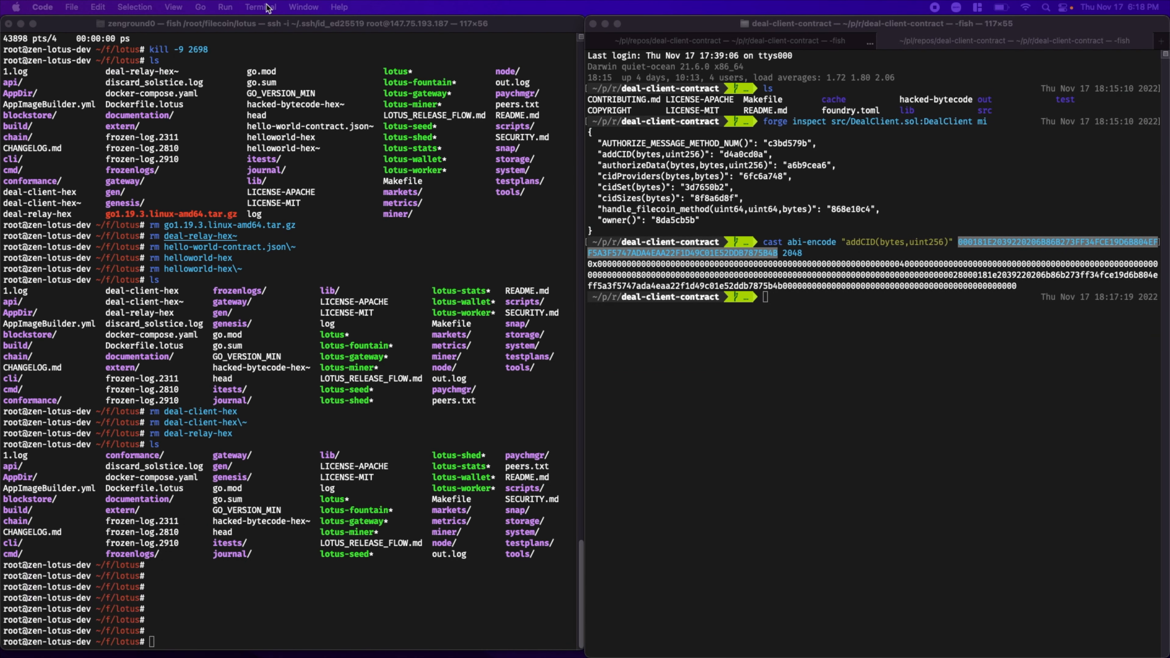
{"action": "mouse_move", "coordinate": [1036, 616]}
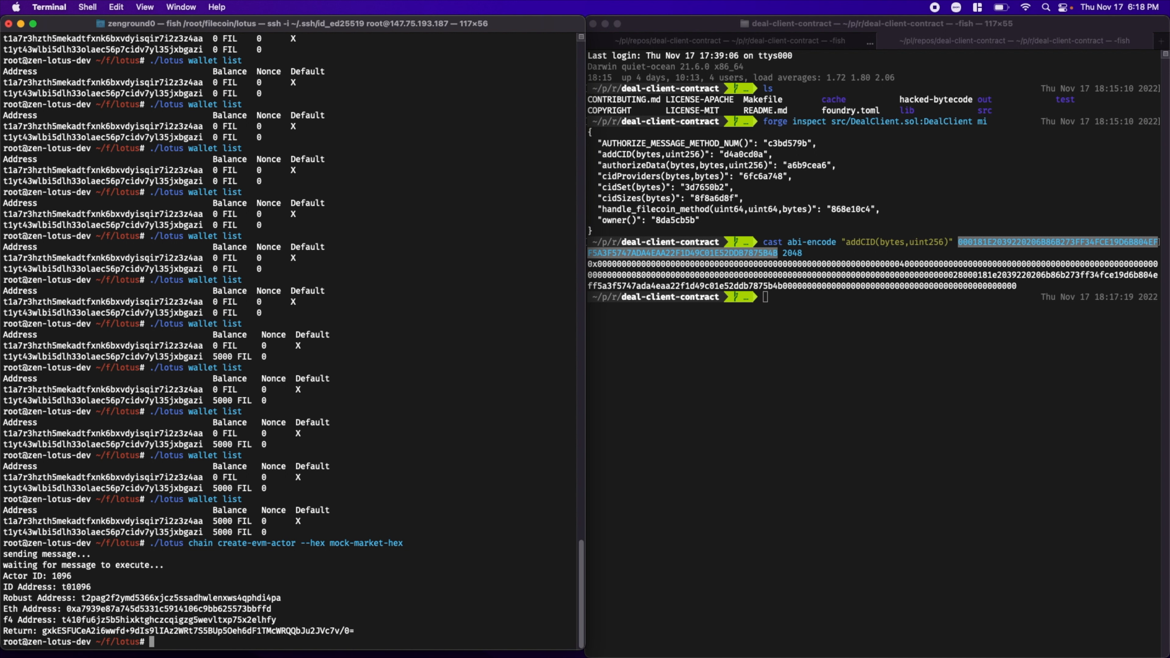
{"action": "mouse_move", "coordinate": [353, 306]}
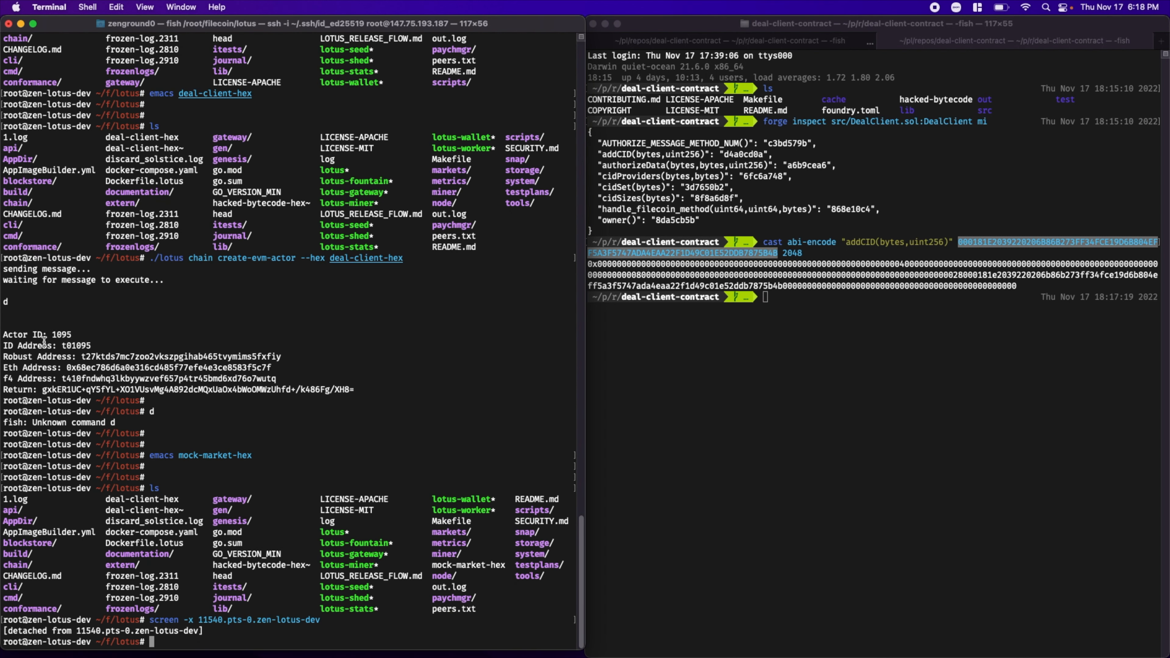
- Invoke deal client actor t01095 with the addCID selector d4a0cd0a and encoded arguments
{"action": "double_click", "coordinate": [74, 345]}
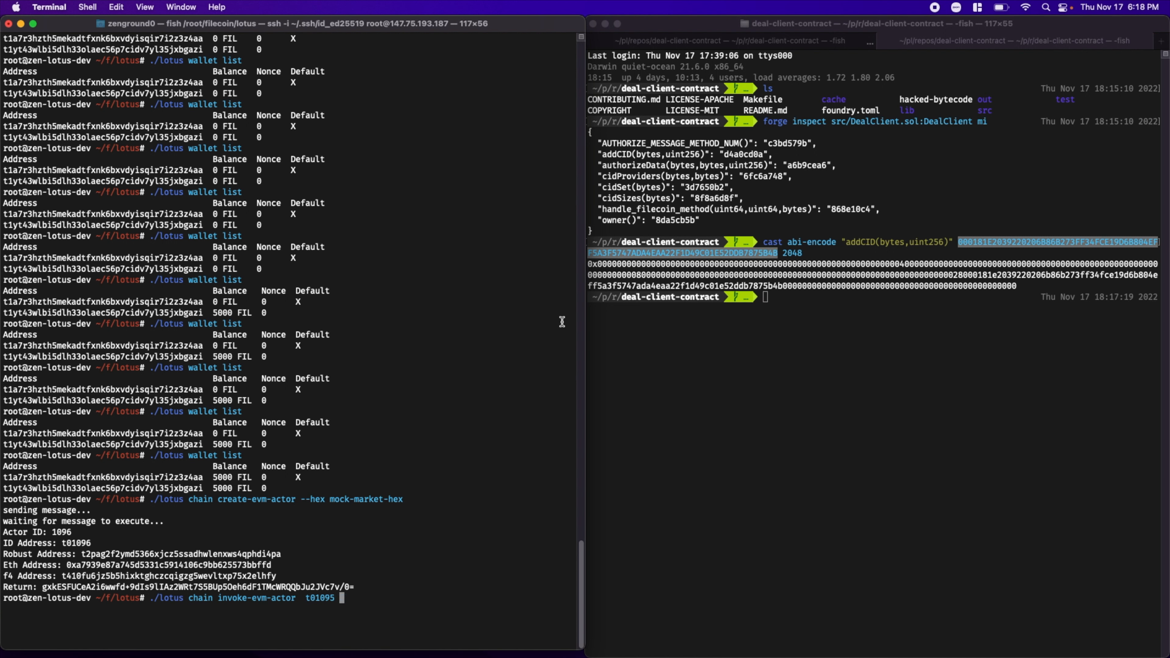
{"action": "mouse_move", "coordinate": [872, 246]}
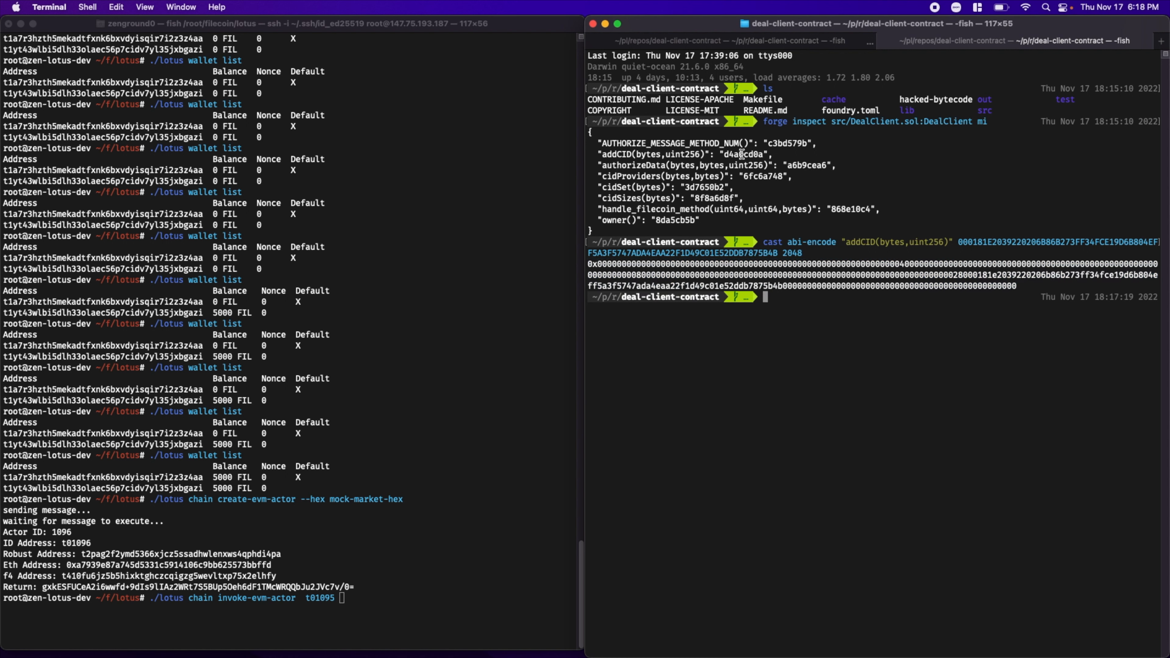
{"action": "type", "text": "d4a0cd0a"}
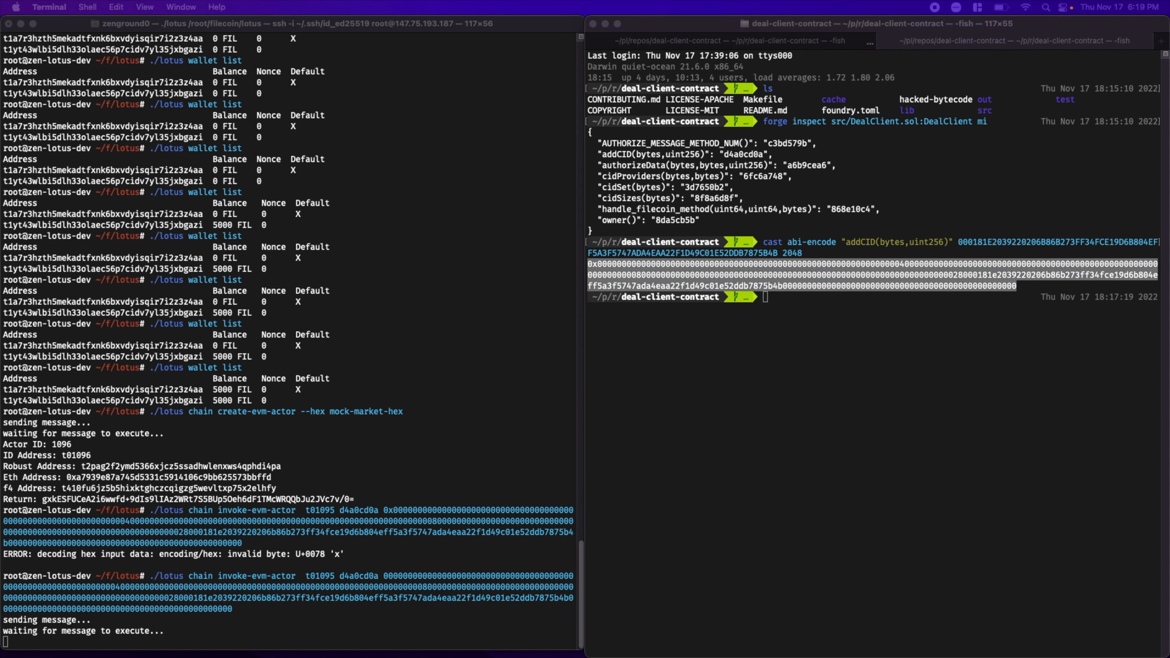
{"action": "mouse_move", "coordinate": [1001, 333]}
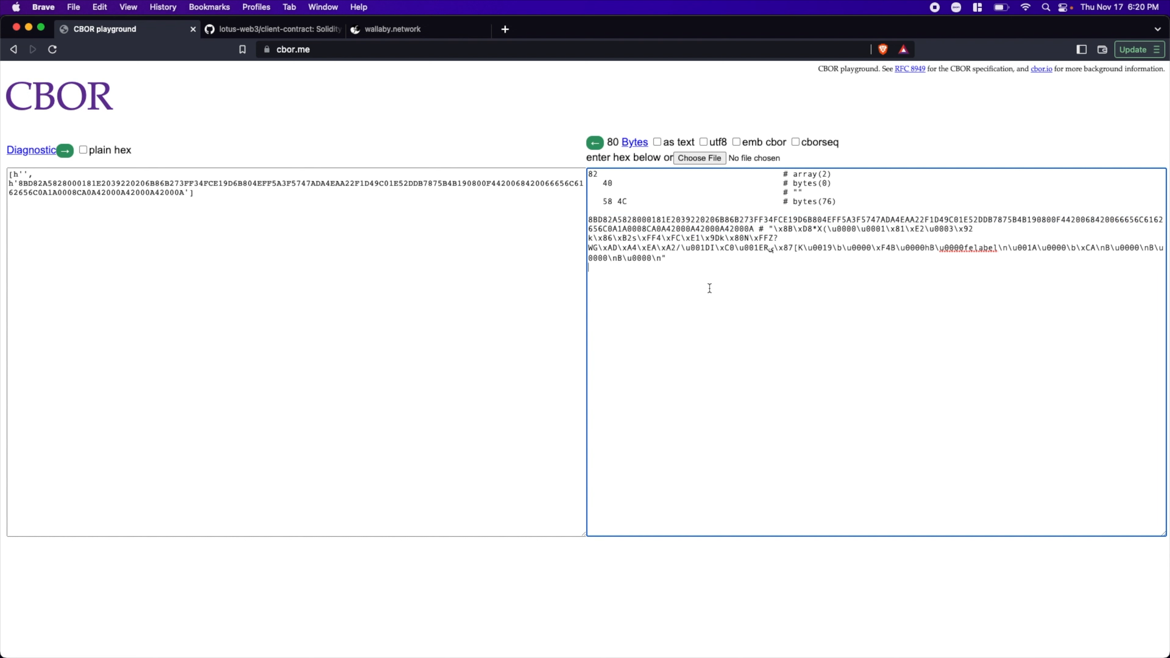
- Switch cbor.me to plain hex and paste the deal proposal bytes for decoding
{"action": "left_click", "coordinate": [594, 142]}
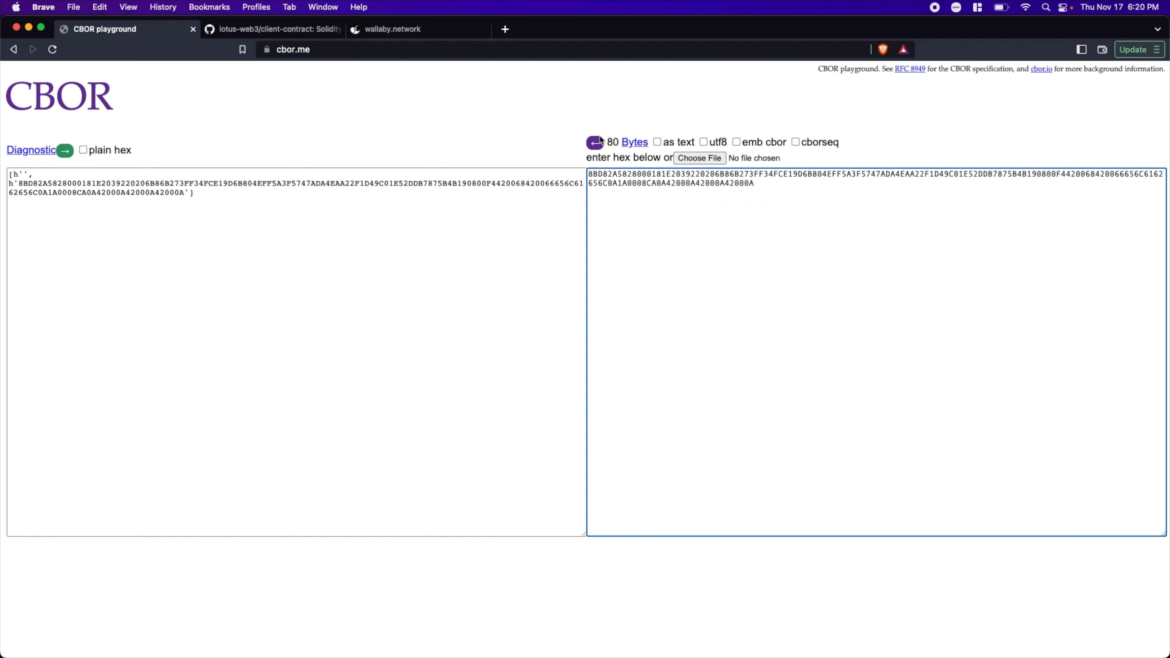
{"action": "left_click", "coordinate": [65, 149]}
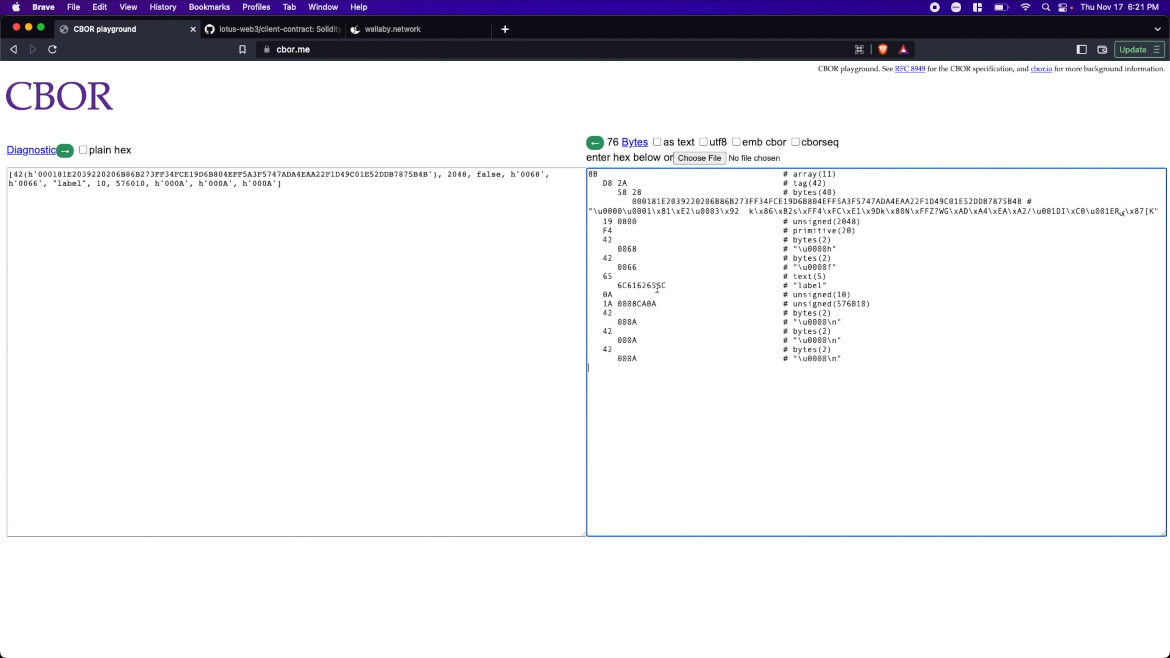
{"action": "mouse_move", "coordinate": [669, 300]}
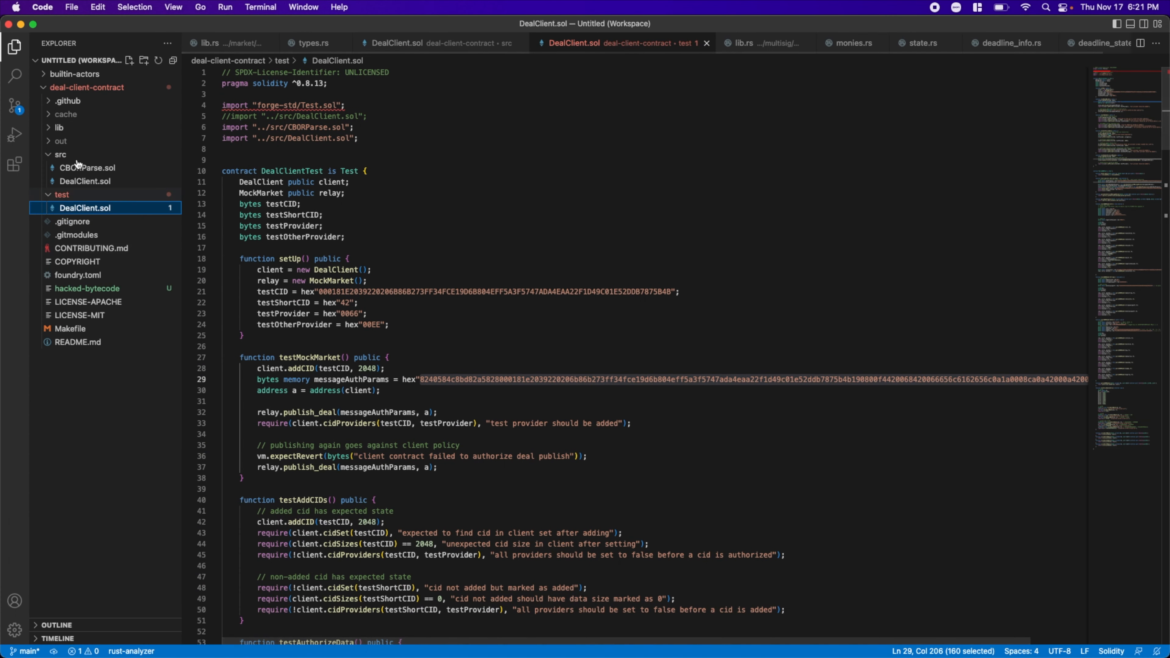
- Expand builtin-actors > actors > market > src in the Explorer to reach deal.rs
{"action": "left_click", "coordinate": [74, 74]}
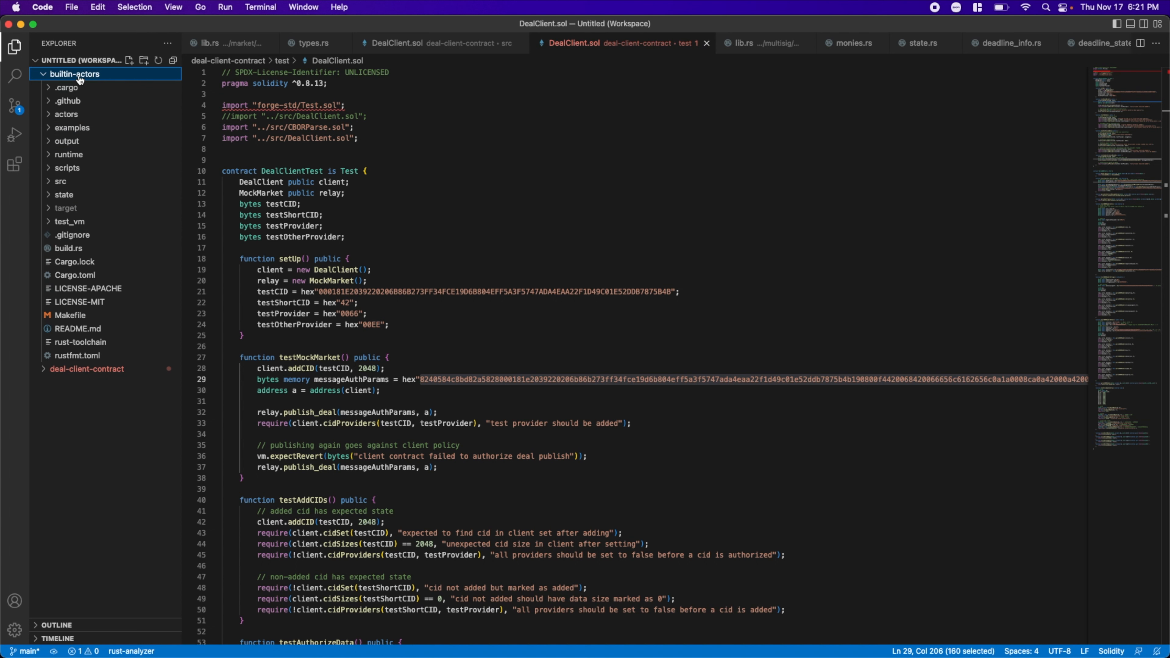
{"action": "mouse_move", "coordinate": [68, 155]}
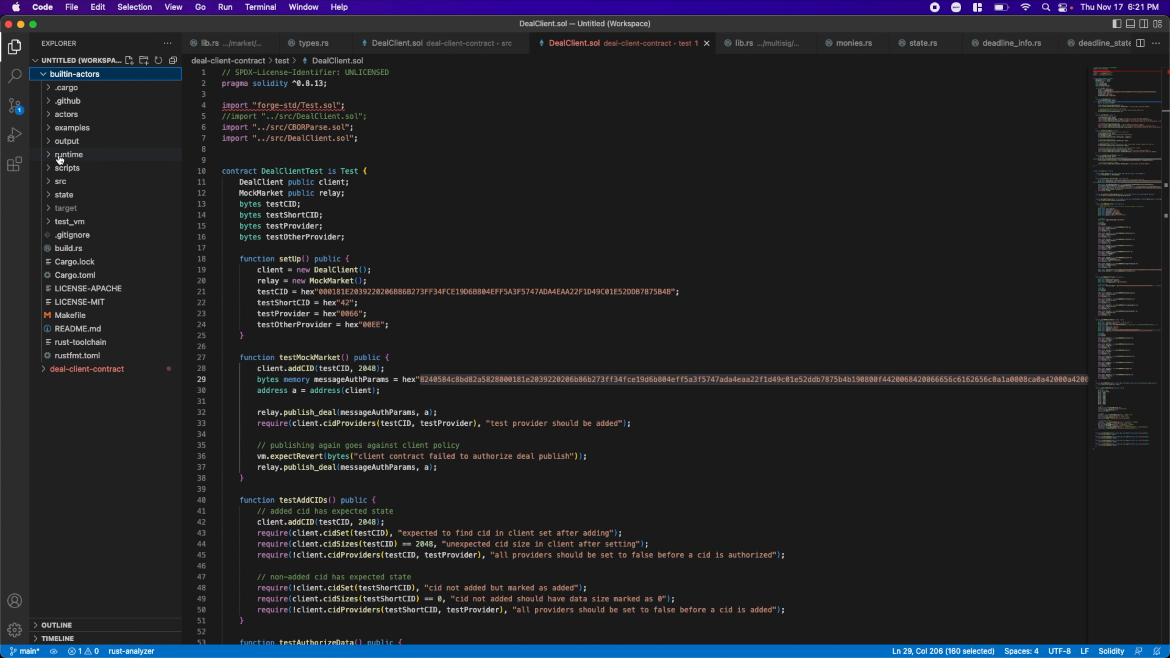
{"action": "left_click", "coordinate": [60, 180]}
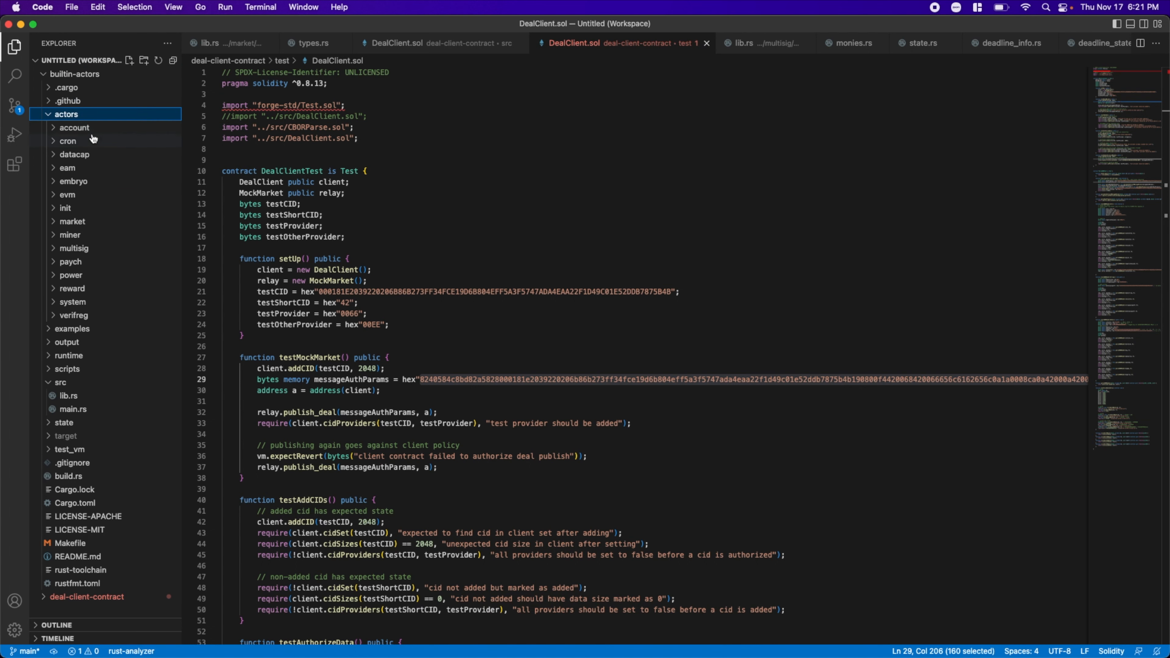
{"action": "left_click", "coordinate": [72, 220]}
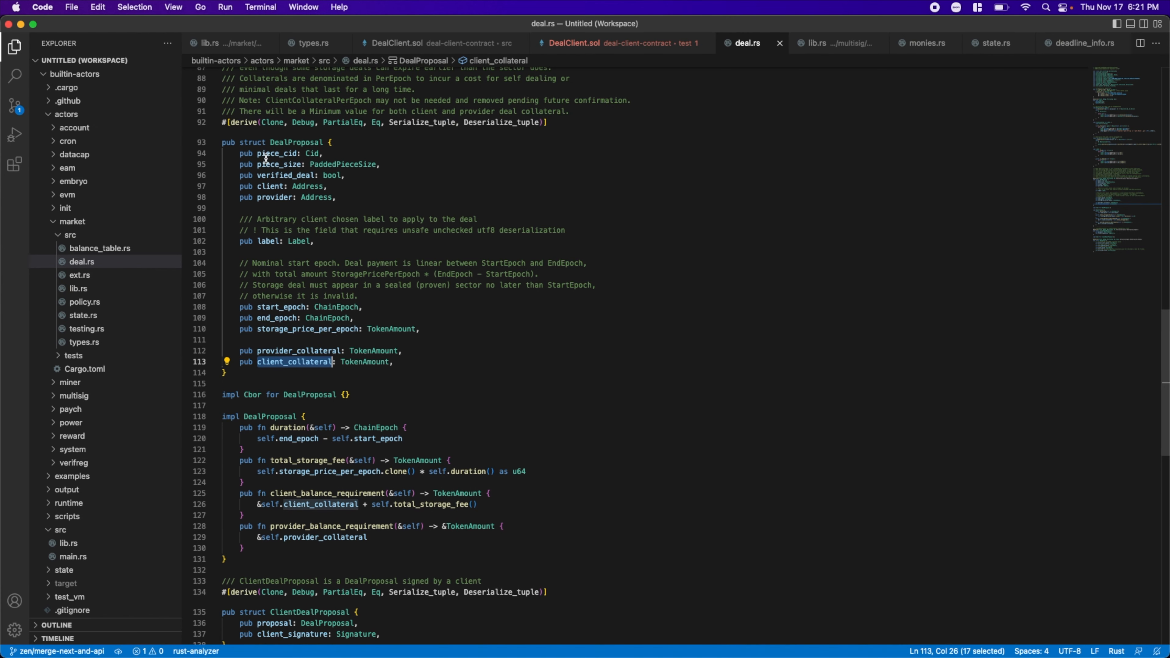
- Highlight the DealProposal struct fields, including piece_size and storage_price_per_epoch
{"action": "left_click", "coordinate": [278, 164]}
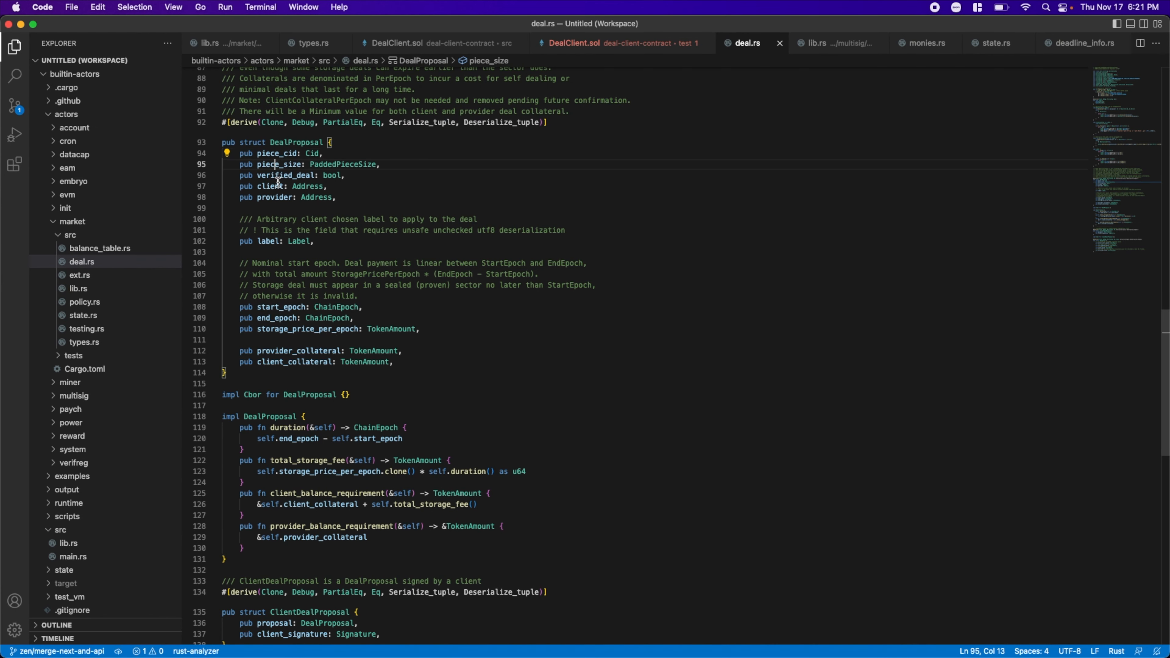
{"action": "double_click", "coordinate": [286, 174]}
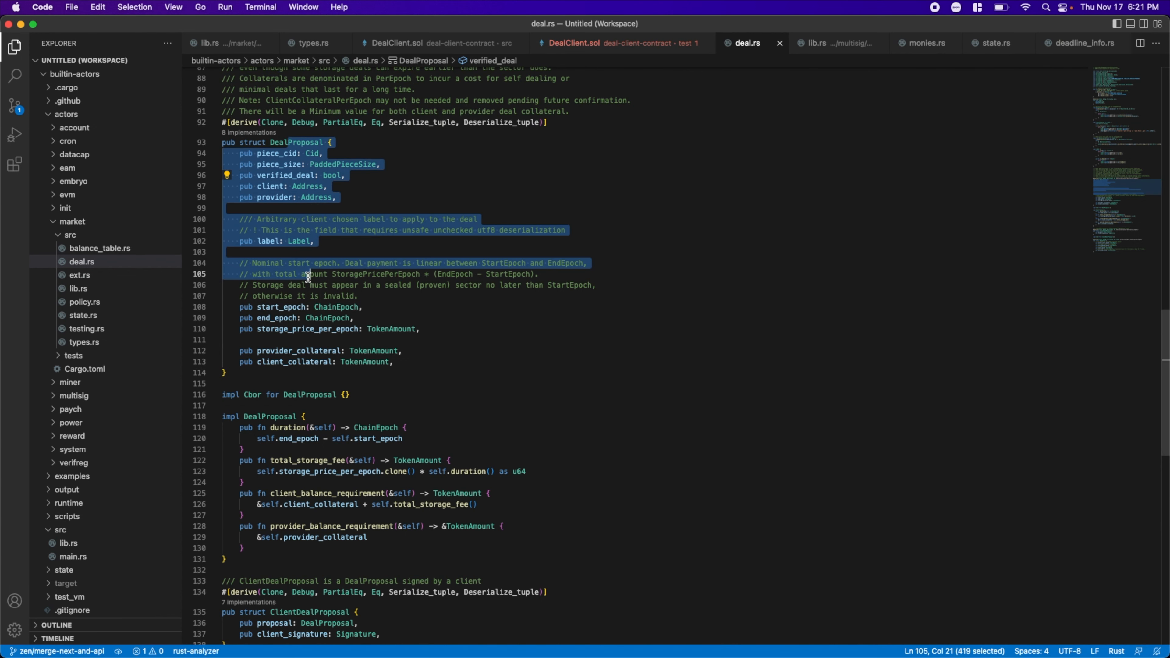
{"action": "left_click", "coordinate": [369, 372]}
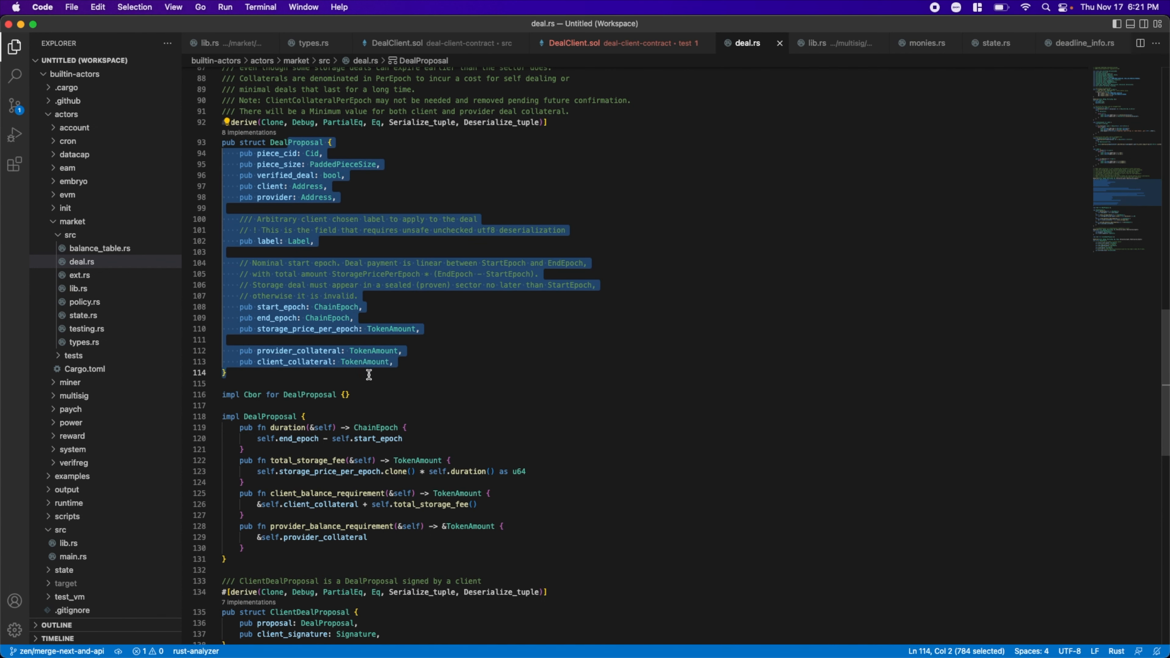
{"action": "left_click", "coordinate": [393, 362]}
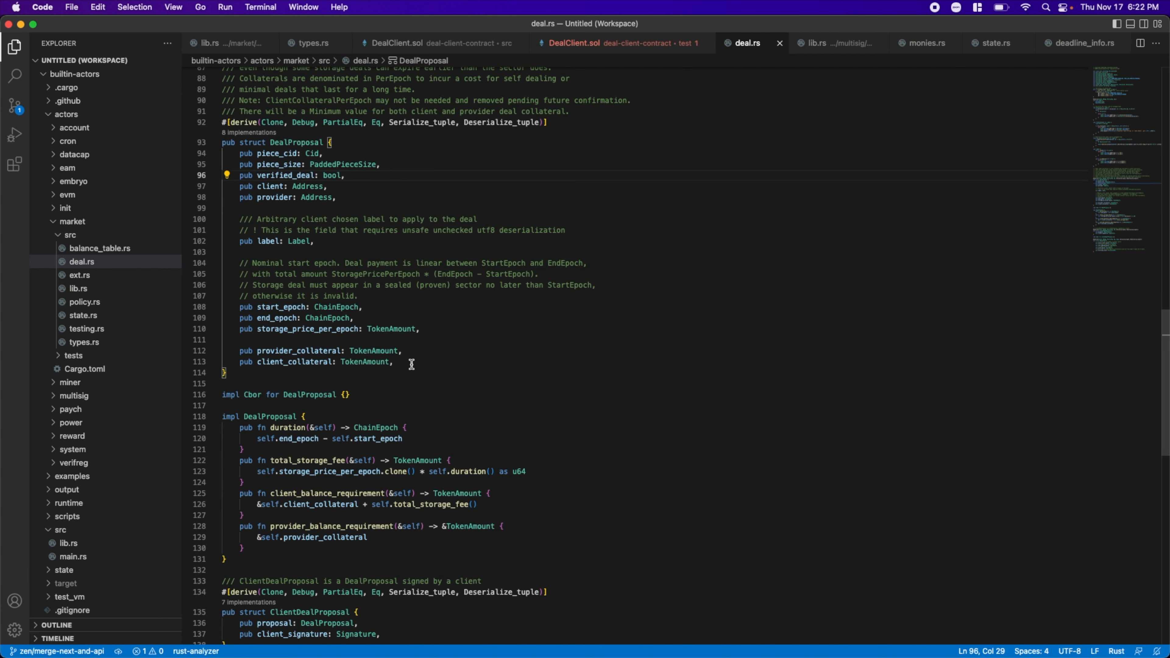
{"action": "mouse_move", "coordinate": [408, 329]}
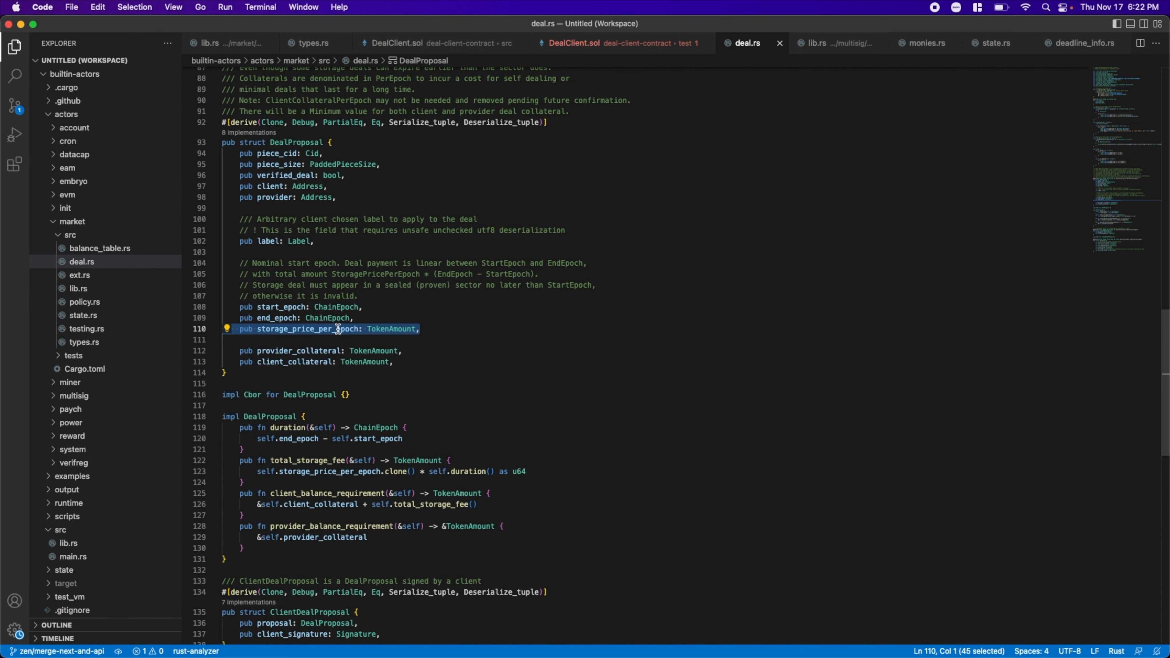
{"action": "left_click", "coordinate": [330, 329]}
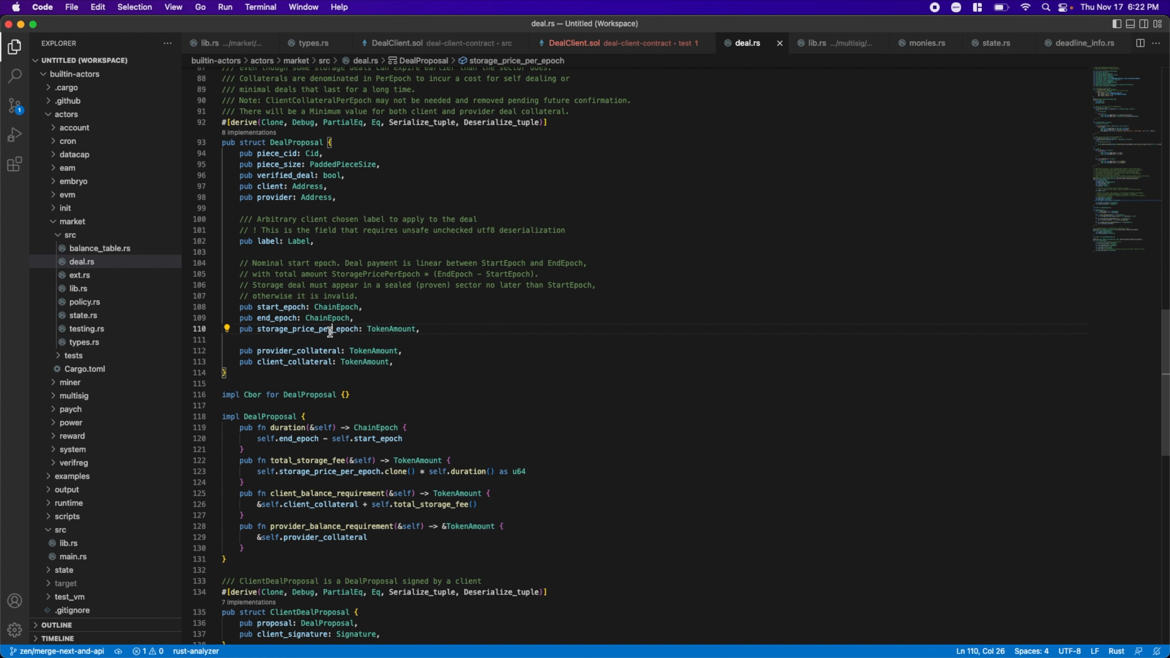
{"action": "double_click", "coordinate": [392, 329]}
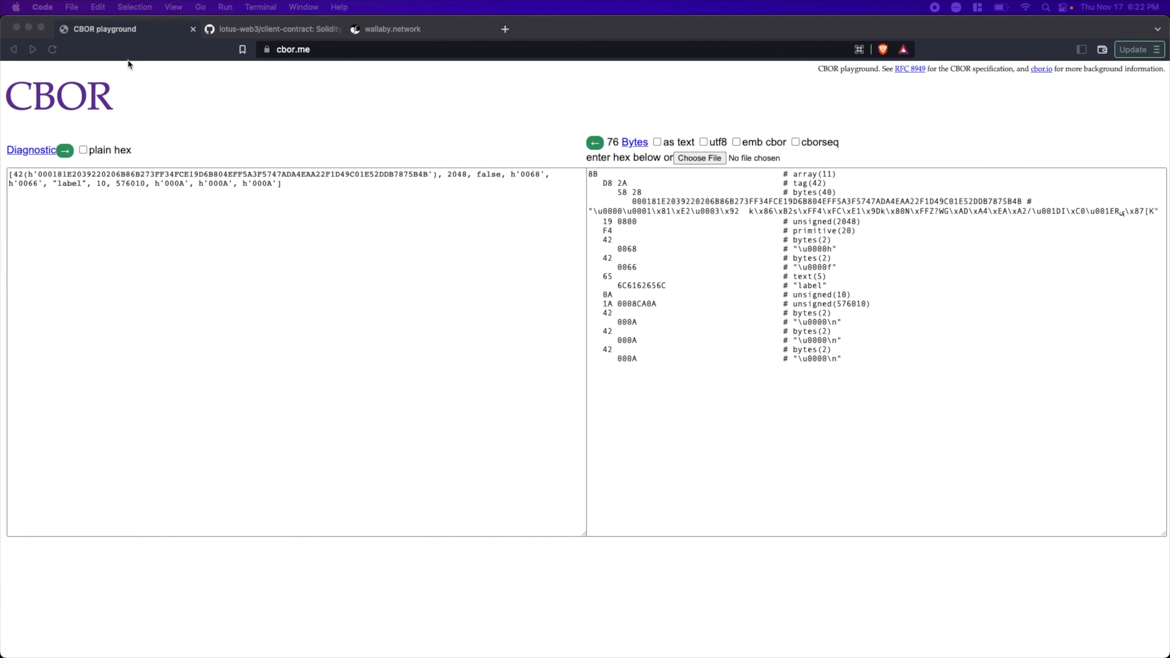
{"action": "mouse_move", "coordinate": [582, 147]}
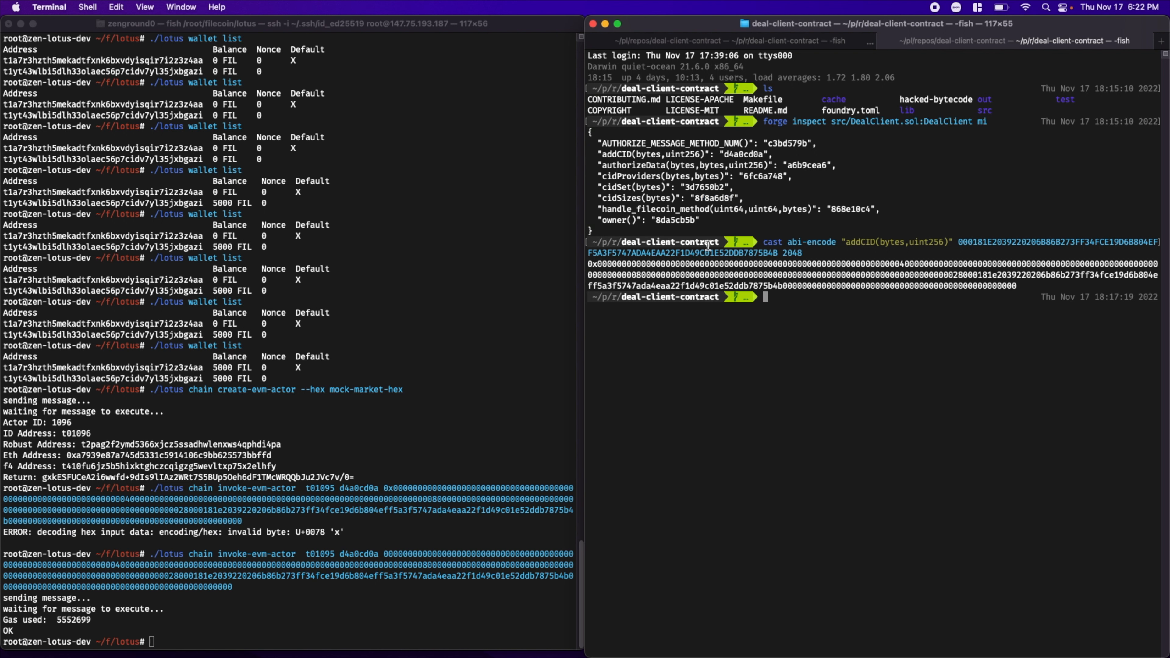
{"action": "mouse_move", "coordinate": [697, 200]}
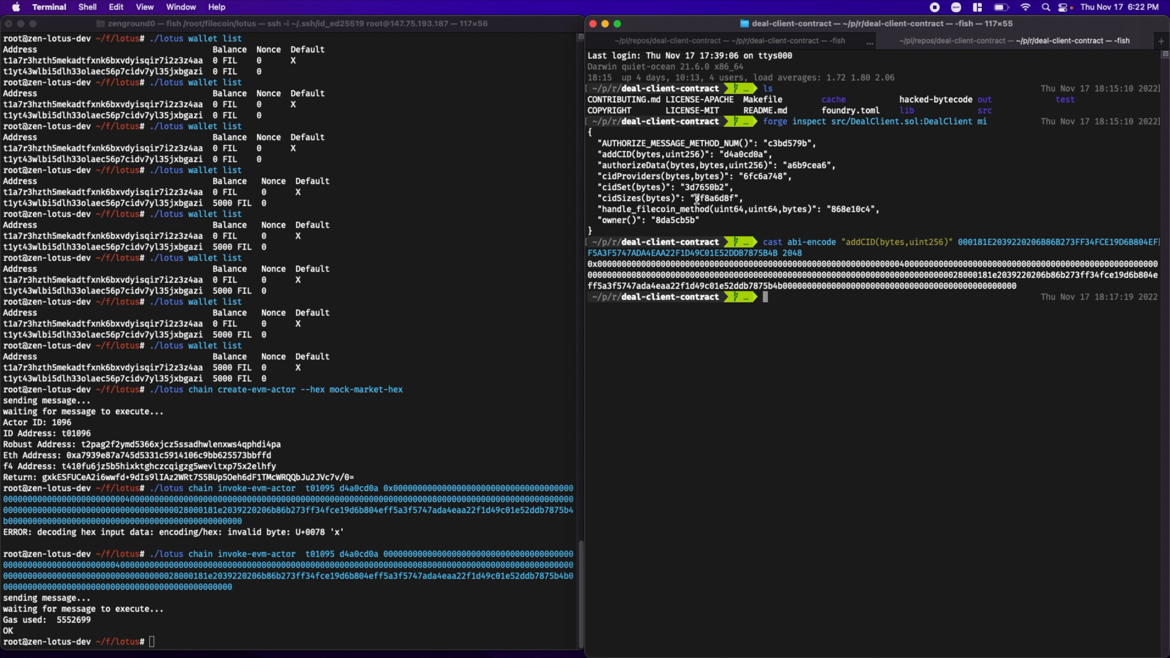
{"action": "mouse_move", "coordinate": [807, 299]}
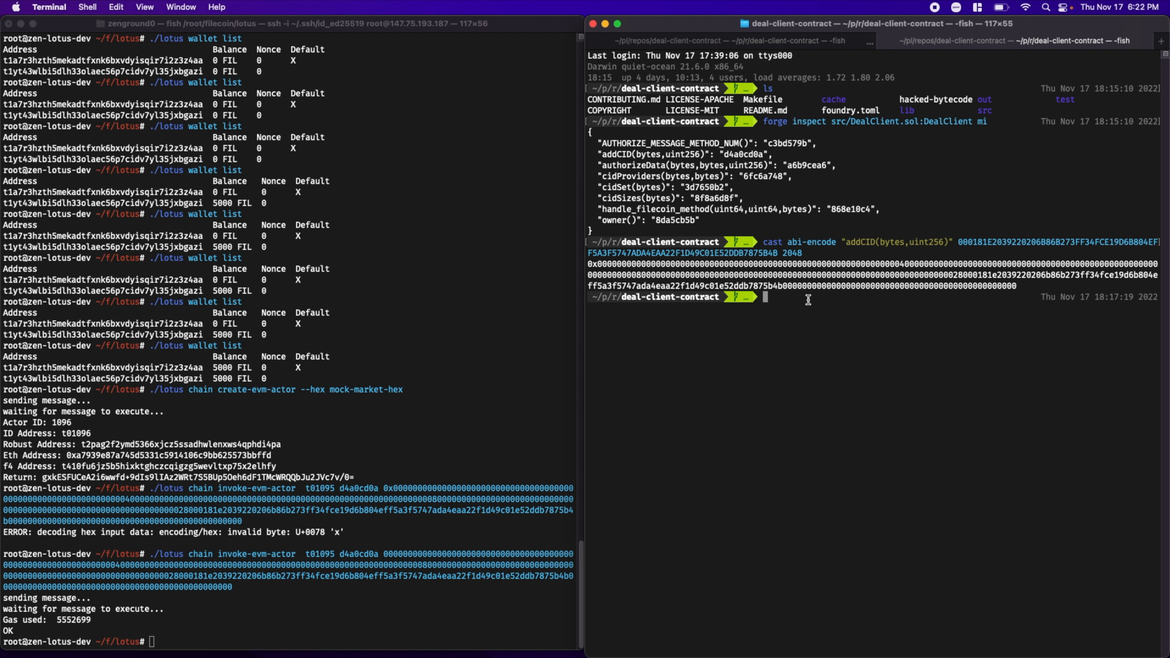
- ABI-encode the cidSizes(bytes) call with the test CID hex using cast abi-encode
{"action": "type", "text": "forge inspect src/DealClient.sol:DealClient bytecode"}
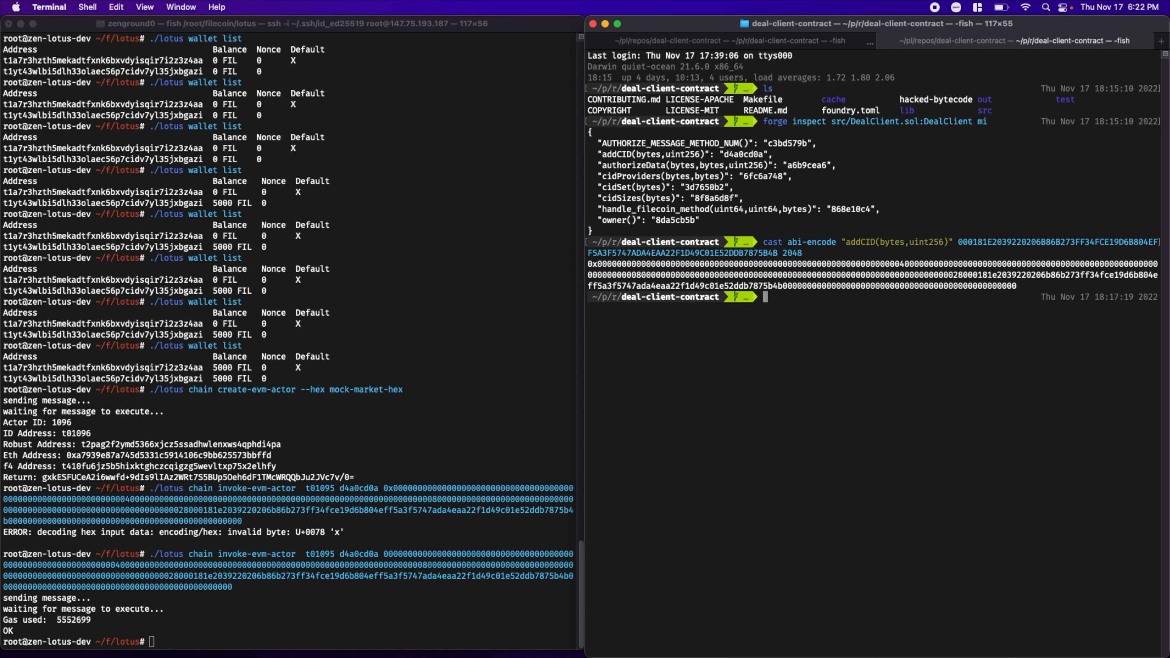
{"action": "type", "text": "cast abi-encode \"cidProviders(bytes,bytes)\" 000181E2039220206B86B273FF34FCE19D6B804EFF5A3F5747ADA4EAA22F1D49C01E52DDB7875B4B 0066"}
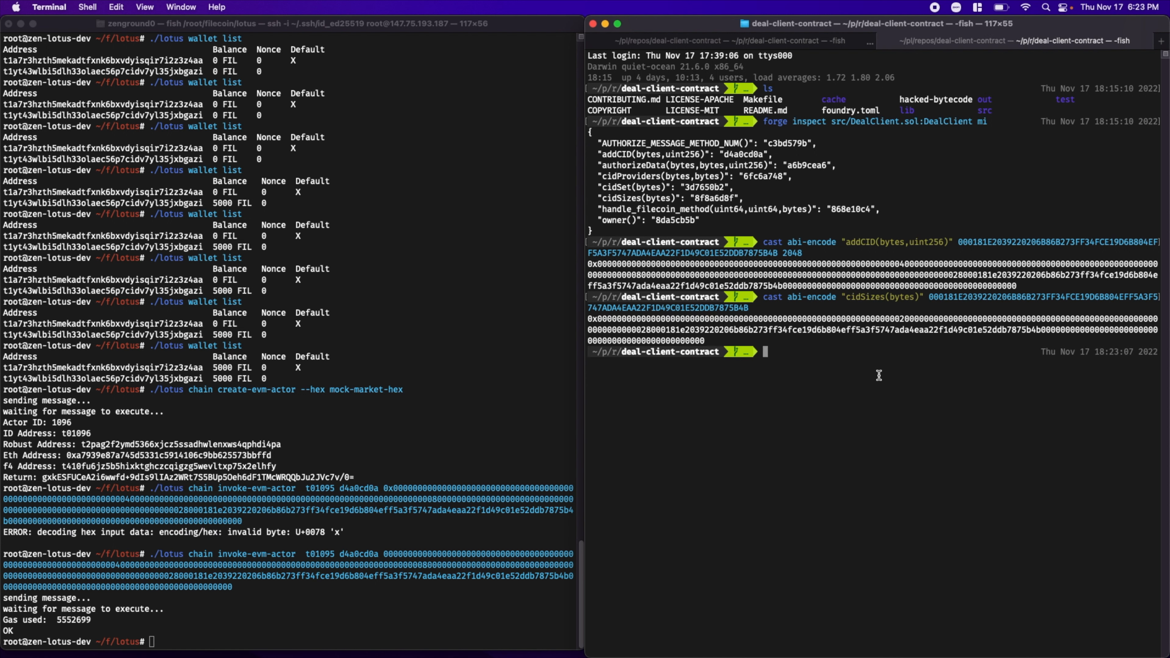
{"action": "mouse_move", "coordinate": [242, 470]}
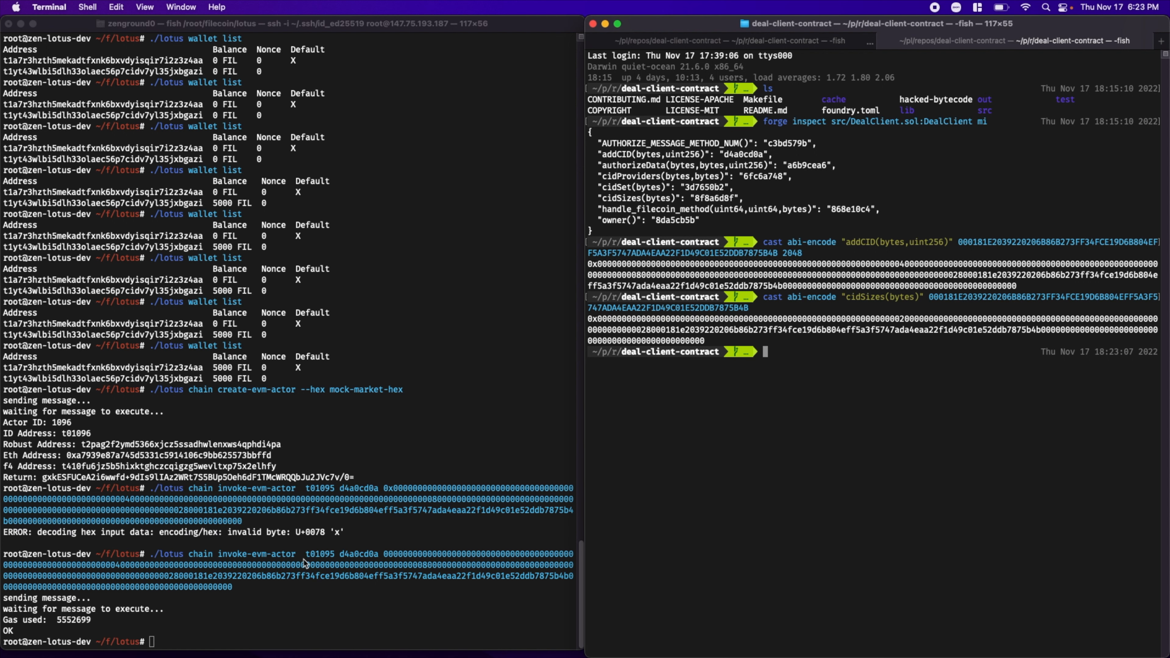
{"action": "mouse_move", "coordinate": [306, 550]}
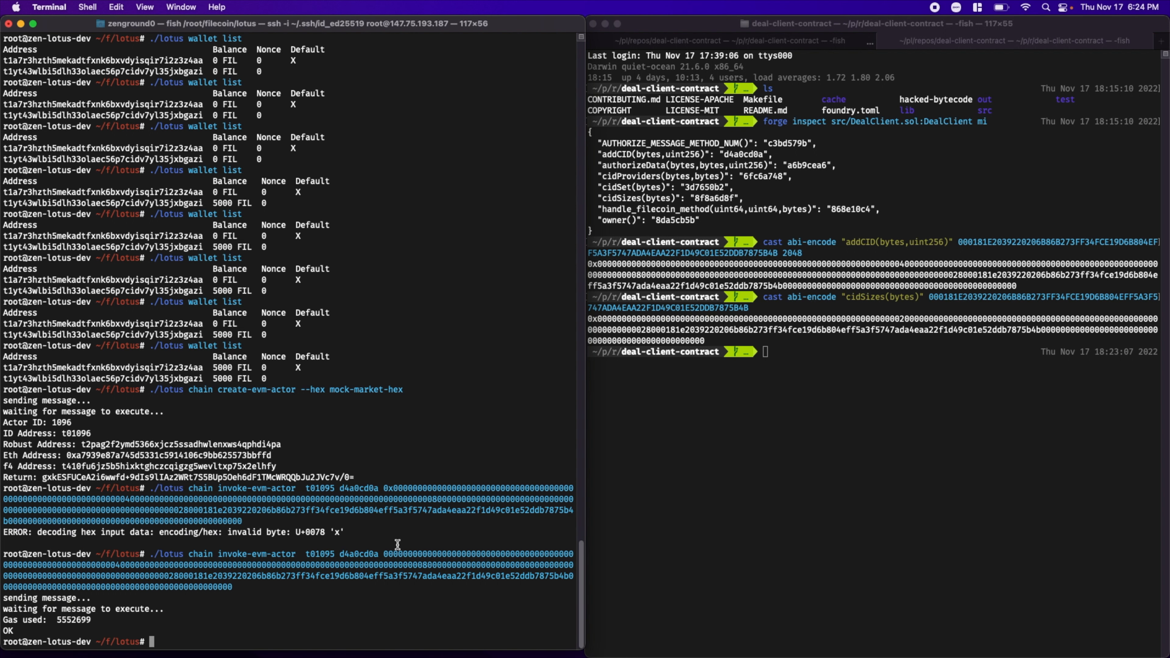
{"action": "mouse_move", "coordinate": [615, 207]}
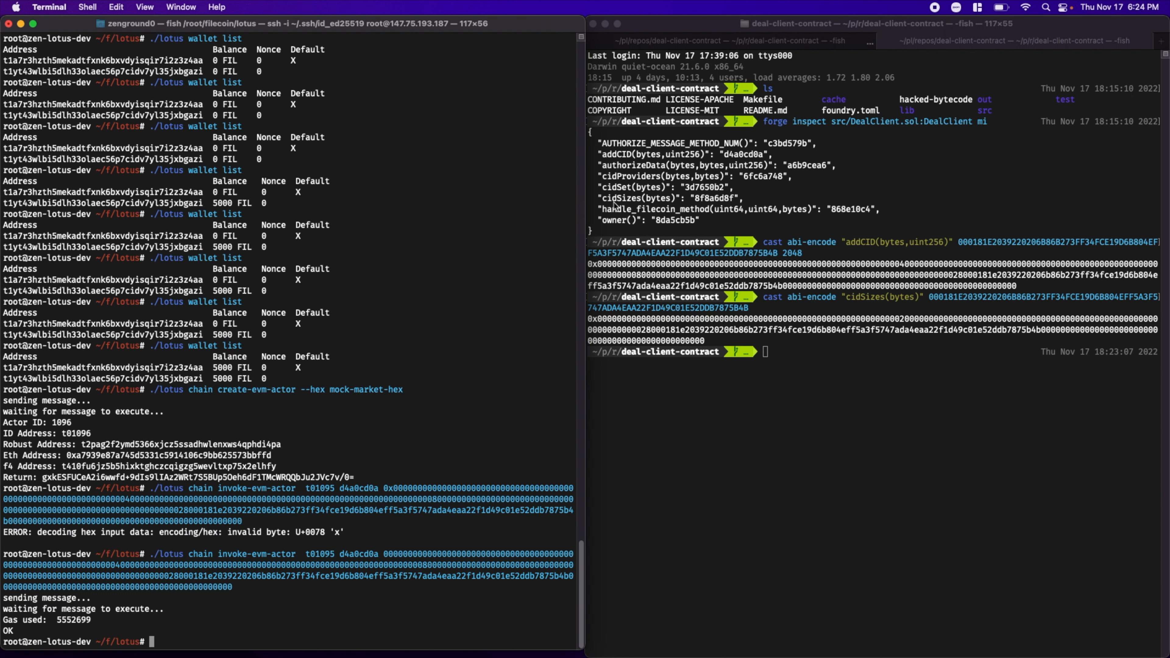
- Copy the cidSizes selector 8f8a6d8f for the invoke-evm-actor call on t01095
{"action": "double_click", "coordinate": [621, 197]}
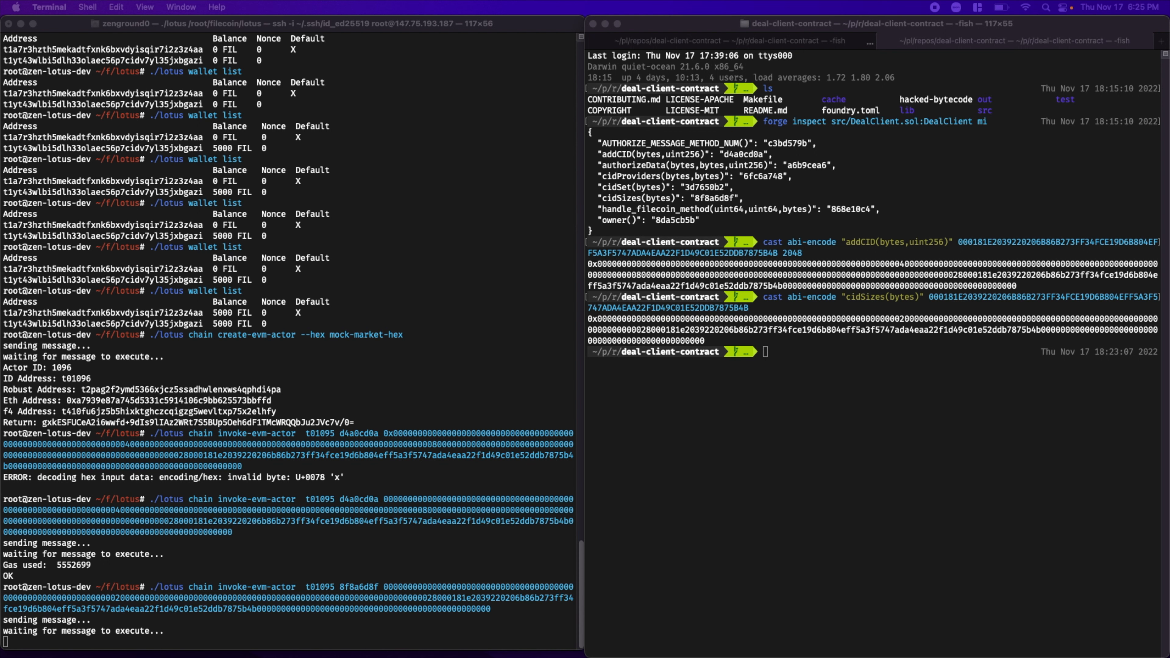
{"action": "mouse_move", "coordinate": [547, 561]}
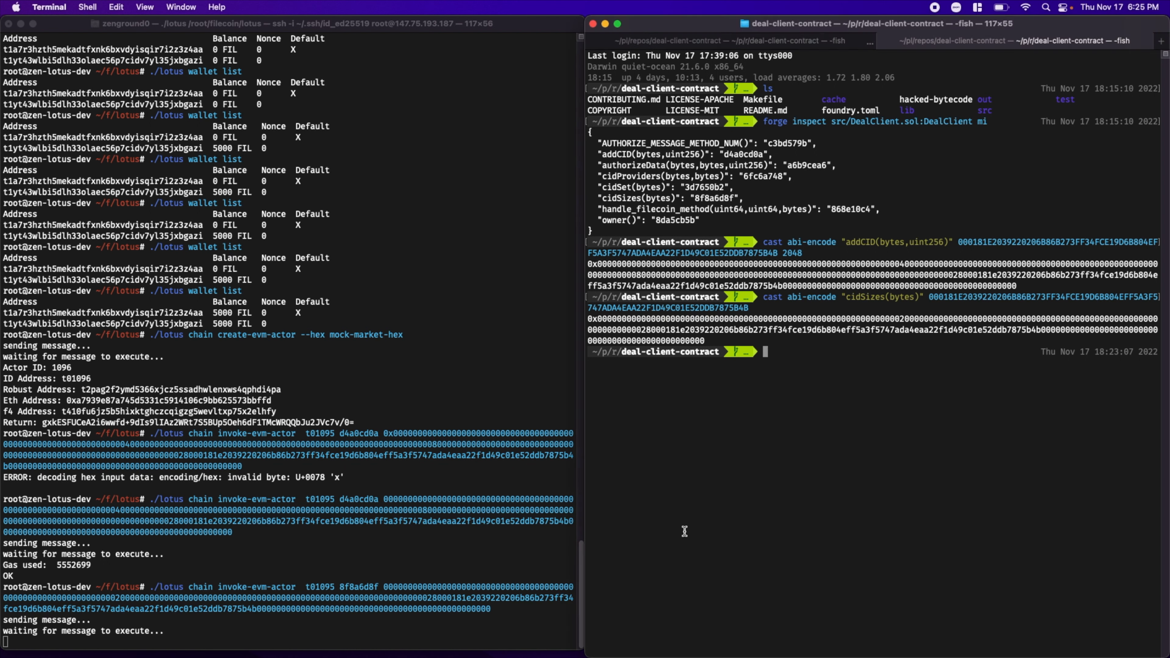
{"action": "mouse_move", "coordinate": [741, 536]}
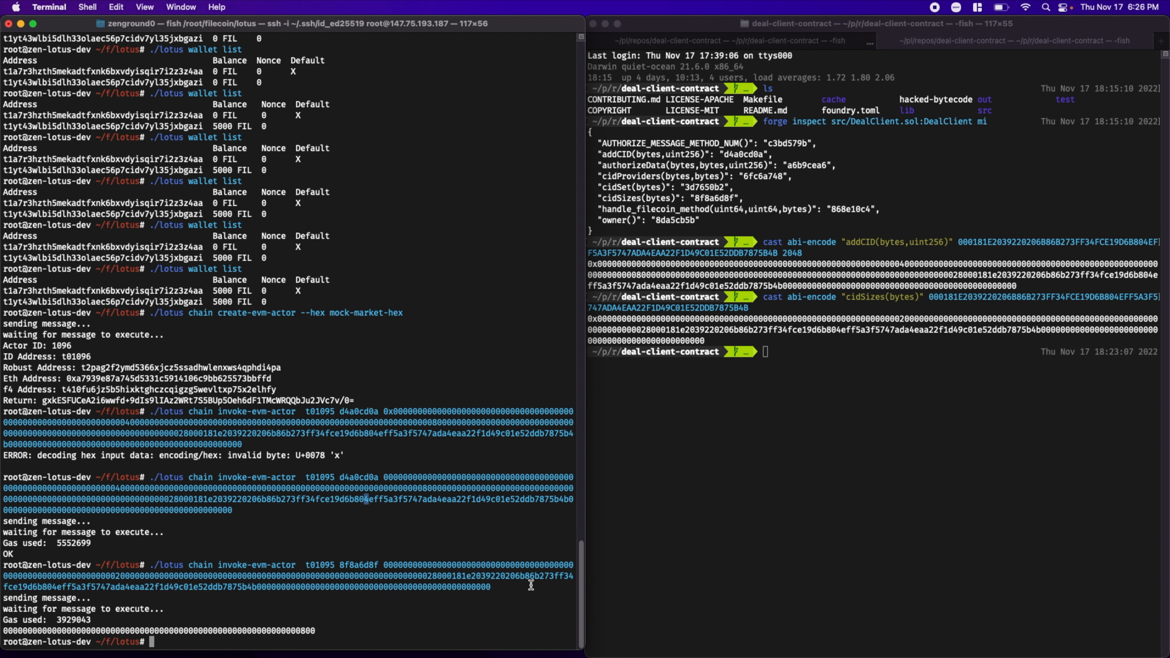
{"action": "mouse_move", "coordinate": [949, 446]}
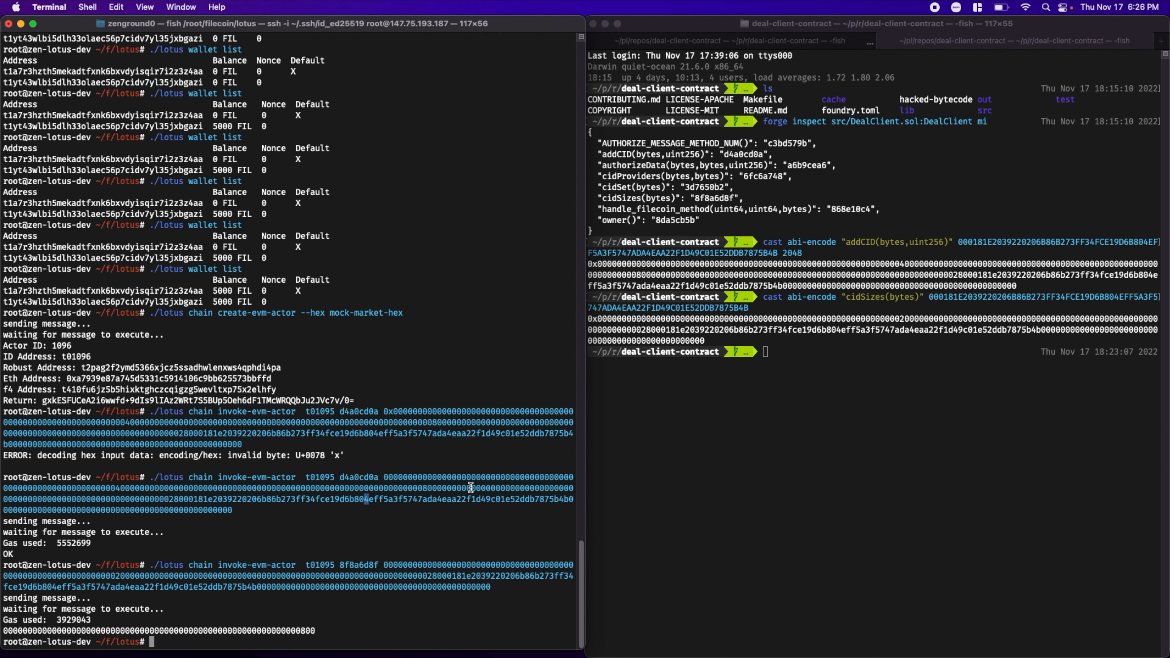
{"action": "mouse_move", "coordinate": [445, 496]}
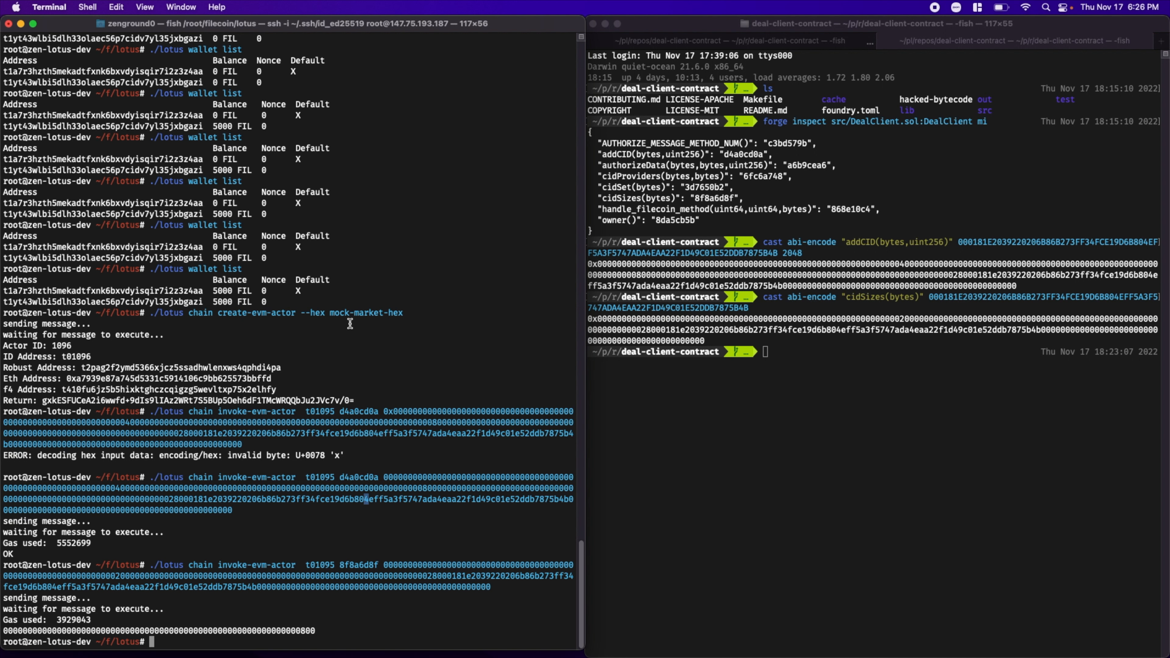
- Select a value from the cidSizes 0x800 result for reuse in the publish_deal calldata
{"action": "double_click", "coordinate": [74, 356]}
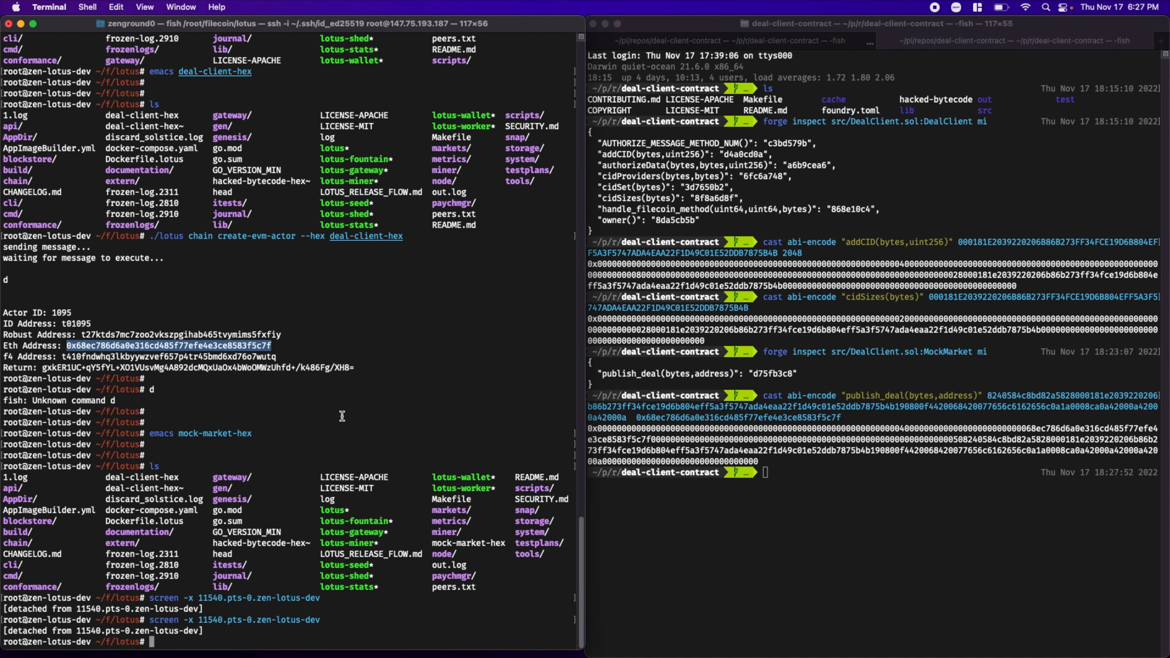
- Reattach to the lotus dev screen session 11540.pts-0.zen-lotus-dev
{"action": "type", "text": "screen -x 11540.pts-0.zen-lotus-dev"}
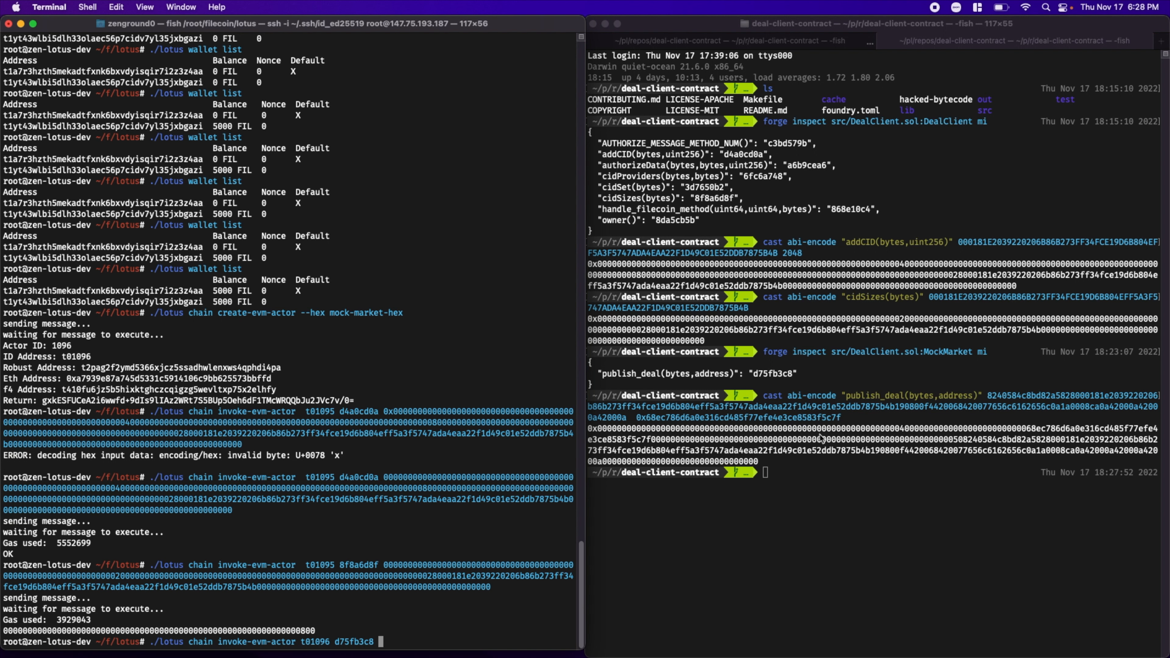
{"action": "mouse_move", "coordinate": [864, 396]}
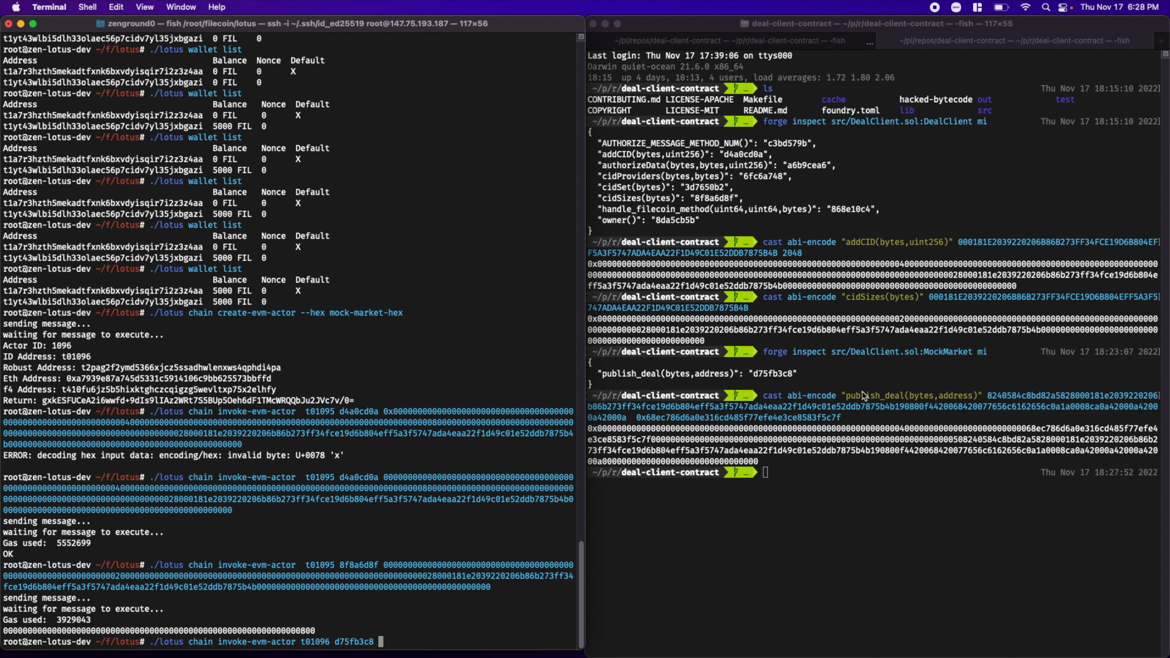
{"action": "mouse_move", "coordinate": [793, 449]}
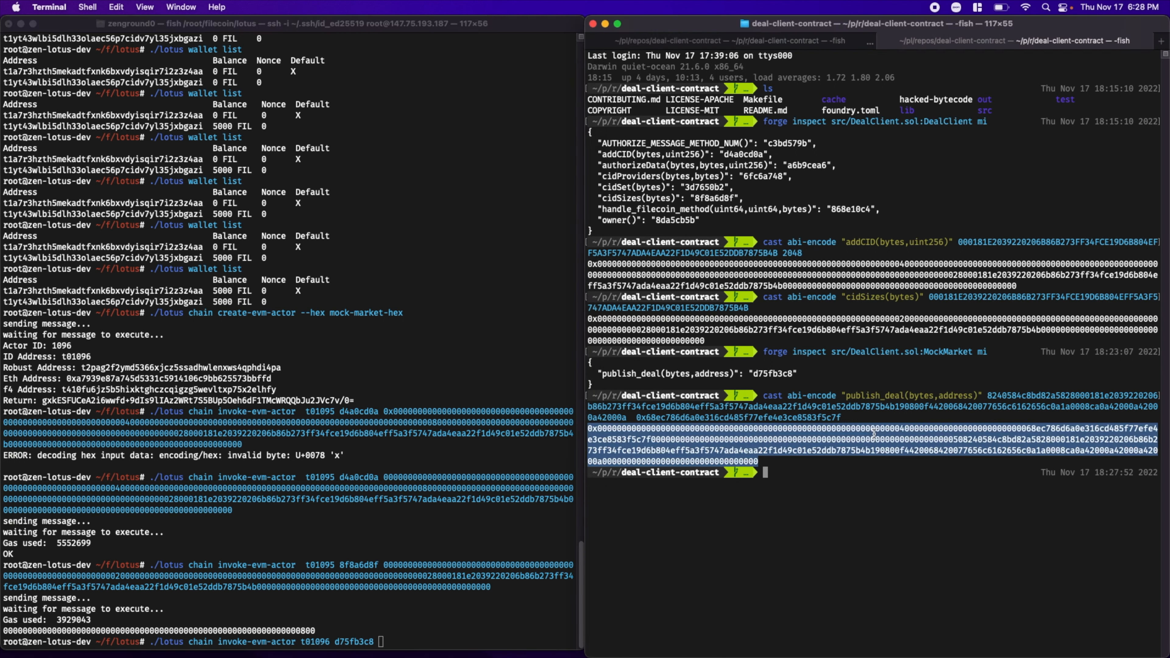
{"action": "mouse_move", "coordinate": [436, 483]}
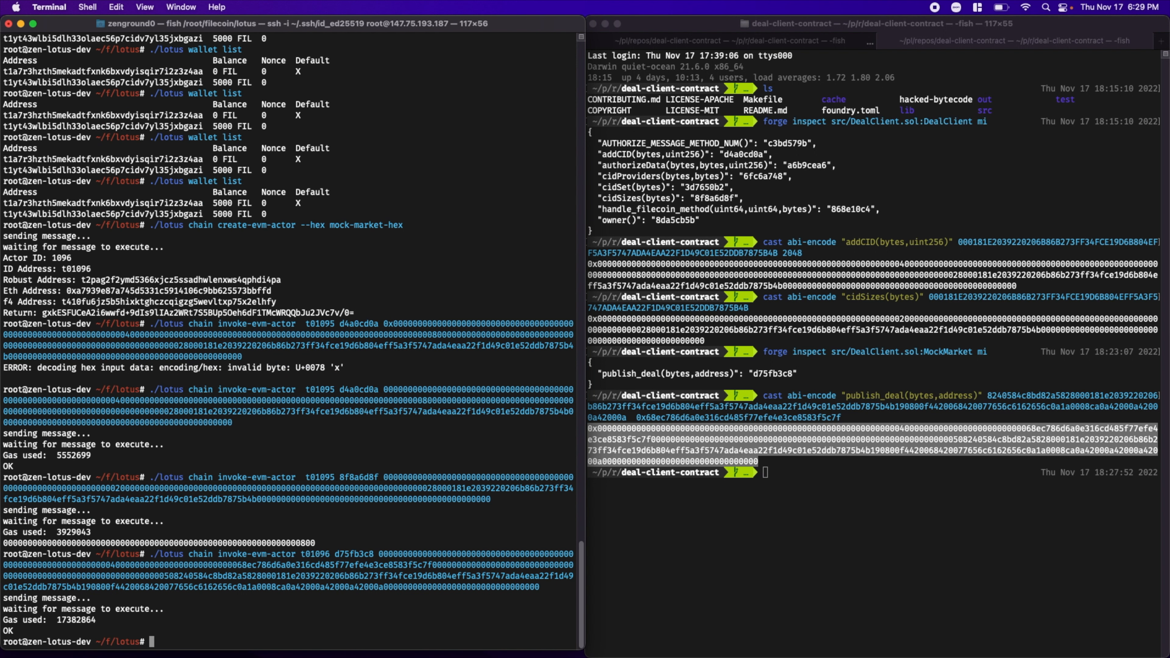
{"action": "mouse_move", "coordinate": [853, 69]}
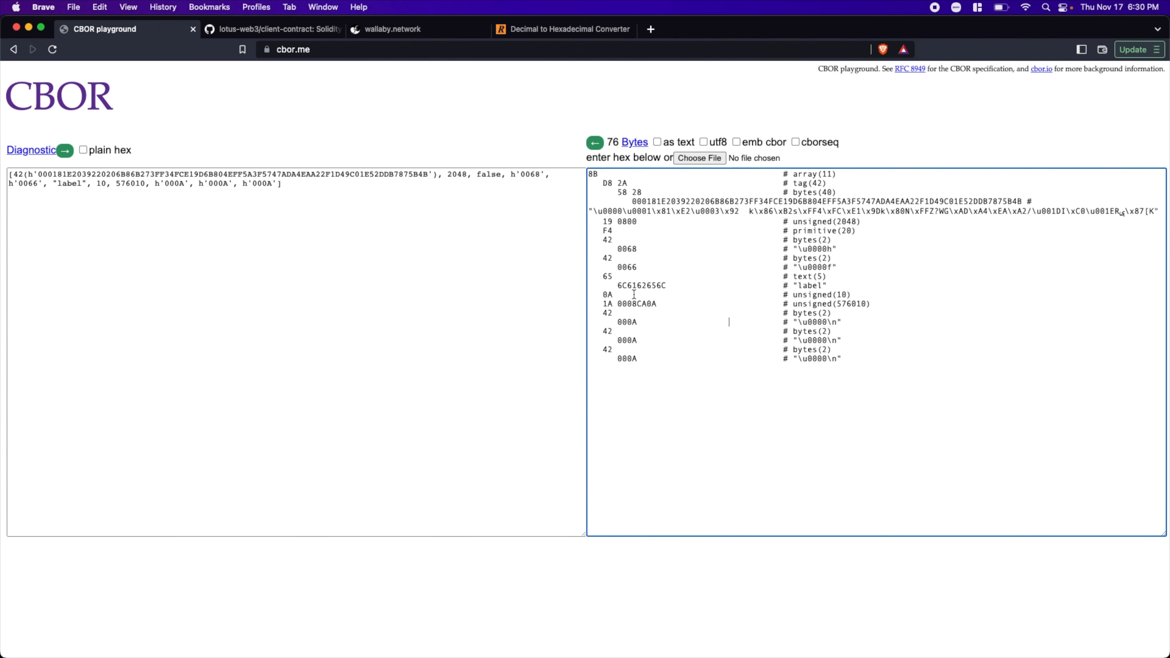
{"action": "double_click", "coordinate": [627, 267]}
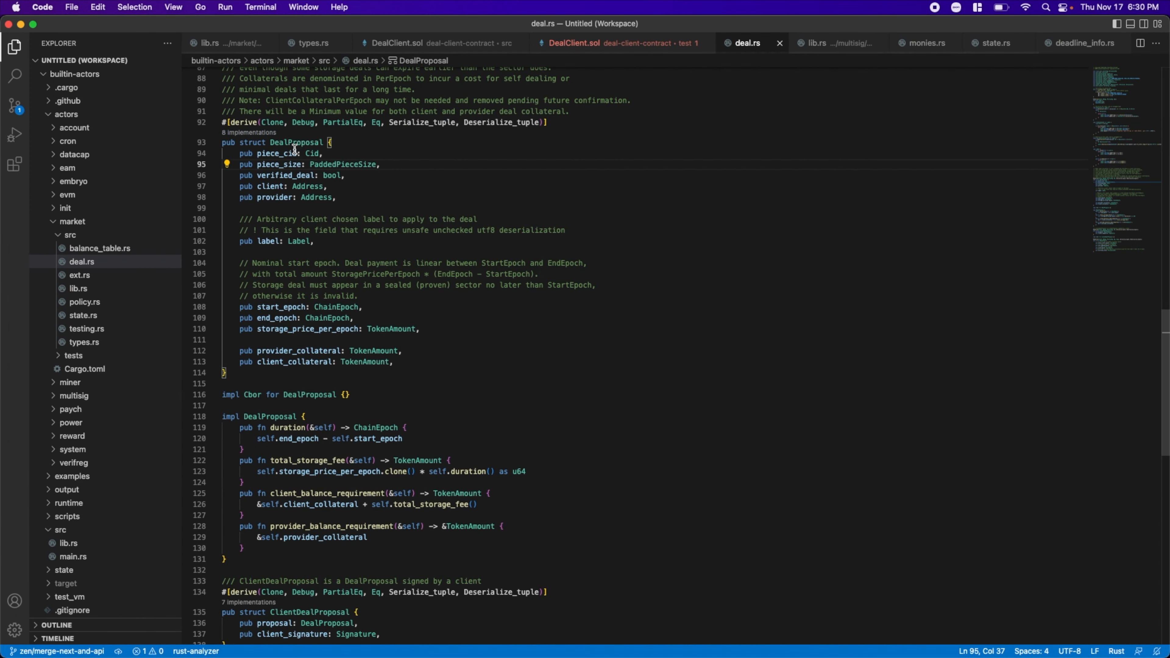
{"action": "left_click", "coordinate": [276, 197]}
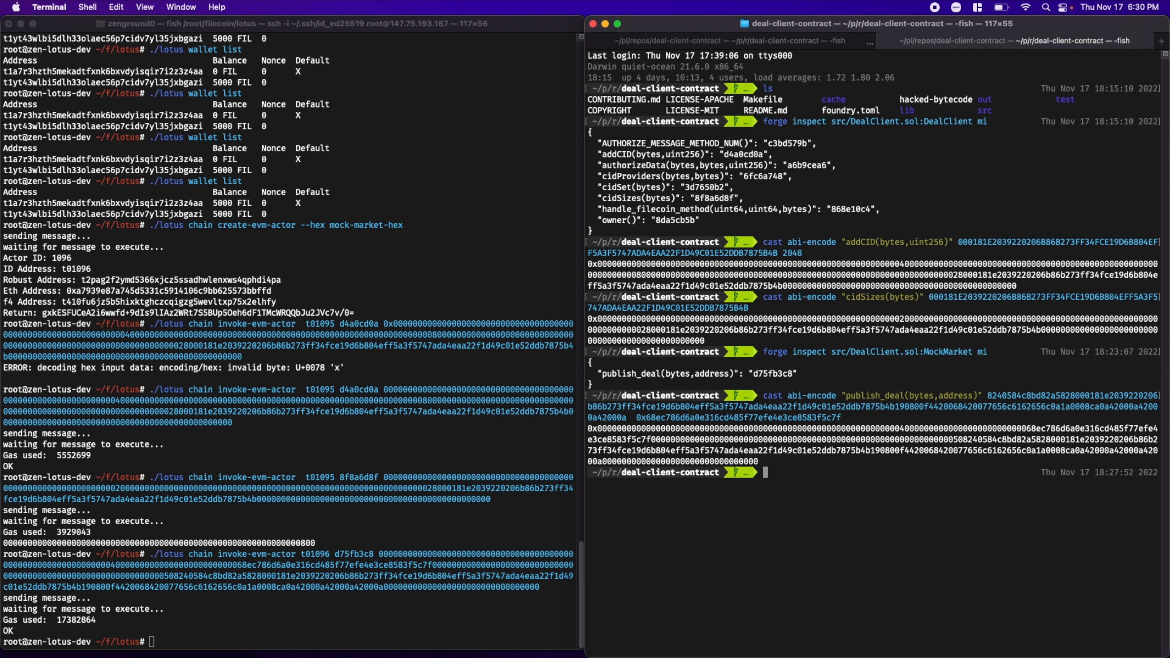
- Read the encoded cidProviders calldata and invoke actor t01095 with selector 6fc6a748
{"action": "type", "text": "cat"}
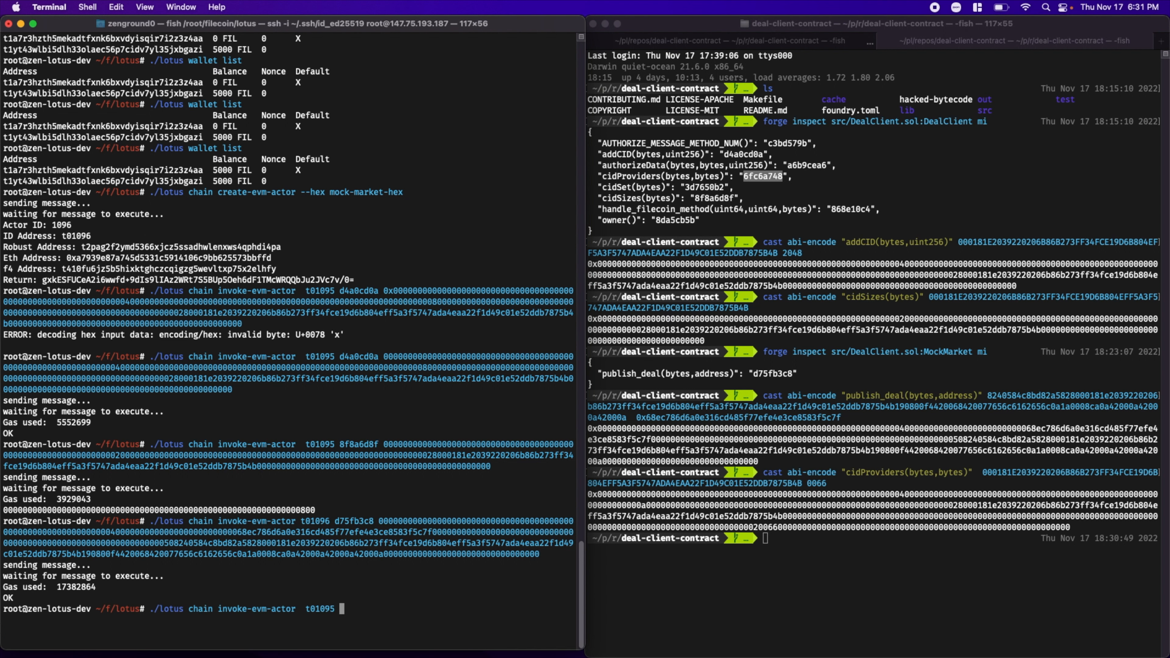
{"action": "type", "text": "6fc6a748 000000000000000000000000000000000000000"}
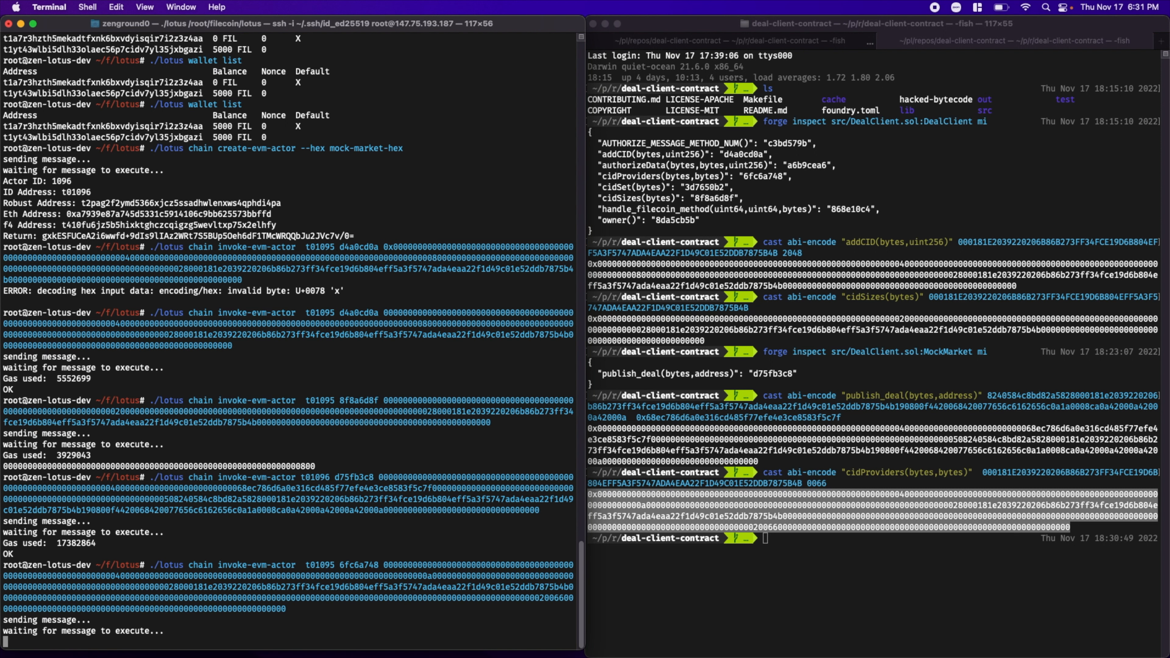
{"action": "mouse_move", "coordinate": [967, 182]}
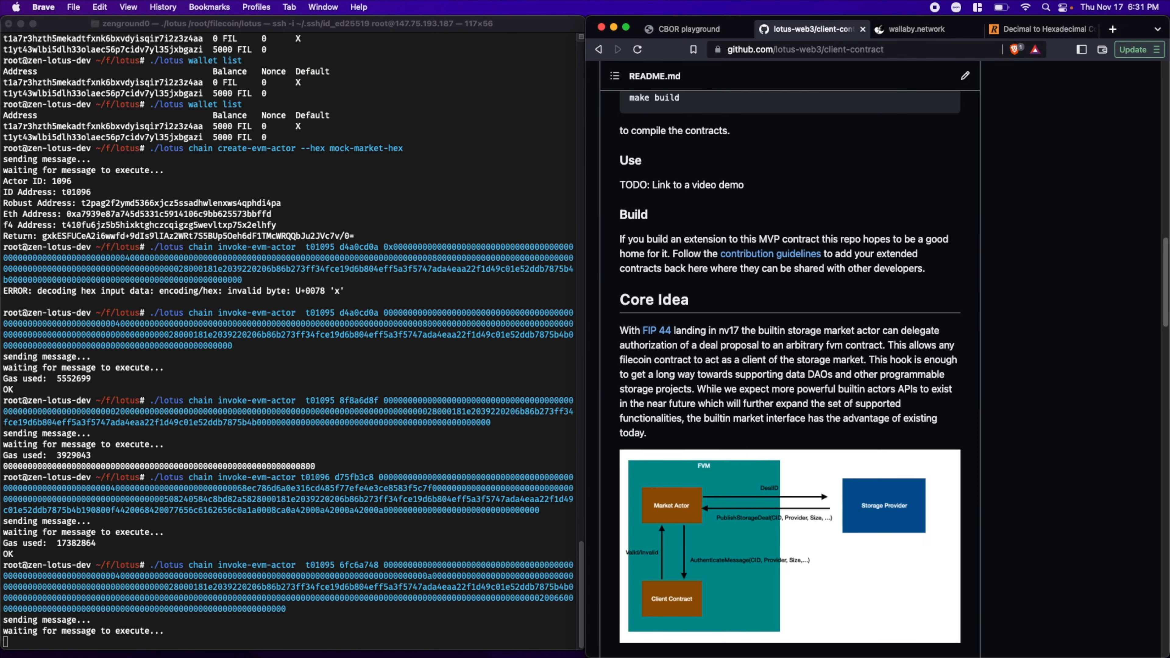
{"action": "mouse_move", "coordinate": [974, 432]}
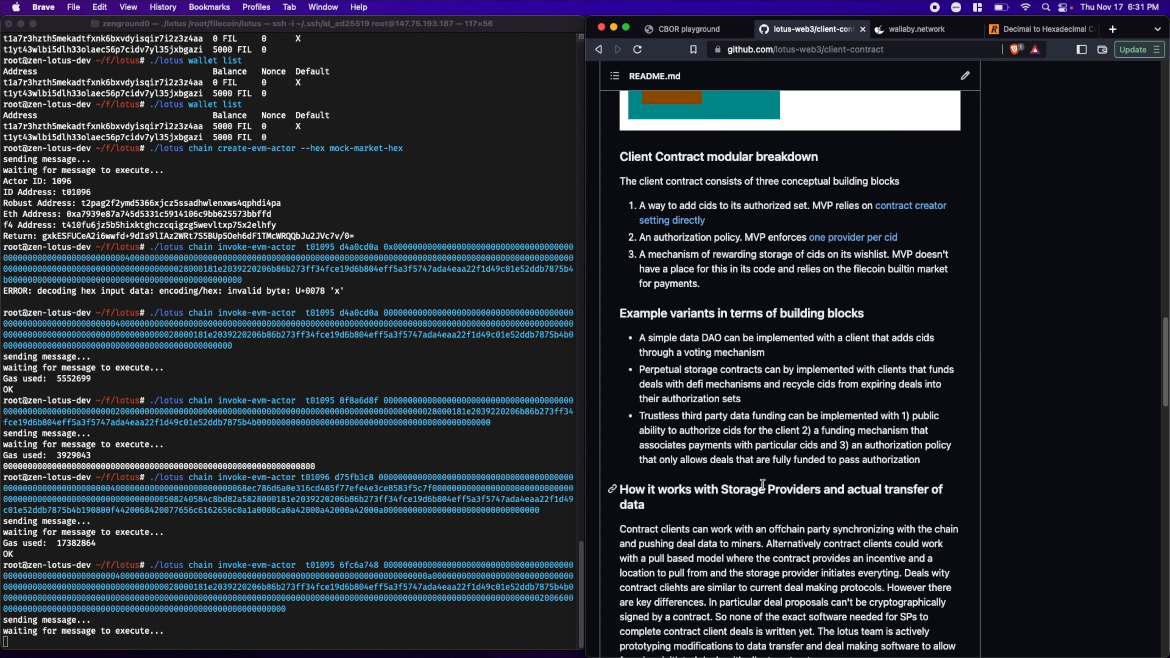
- Scroll down through the client-contract README on GitHub
{"action": "scroll", "scroll_direction": "down", "scroll_amount": 3}
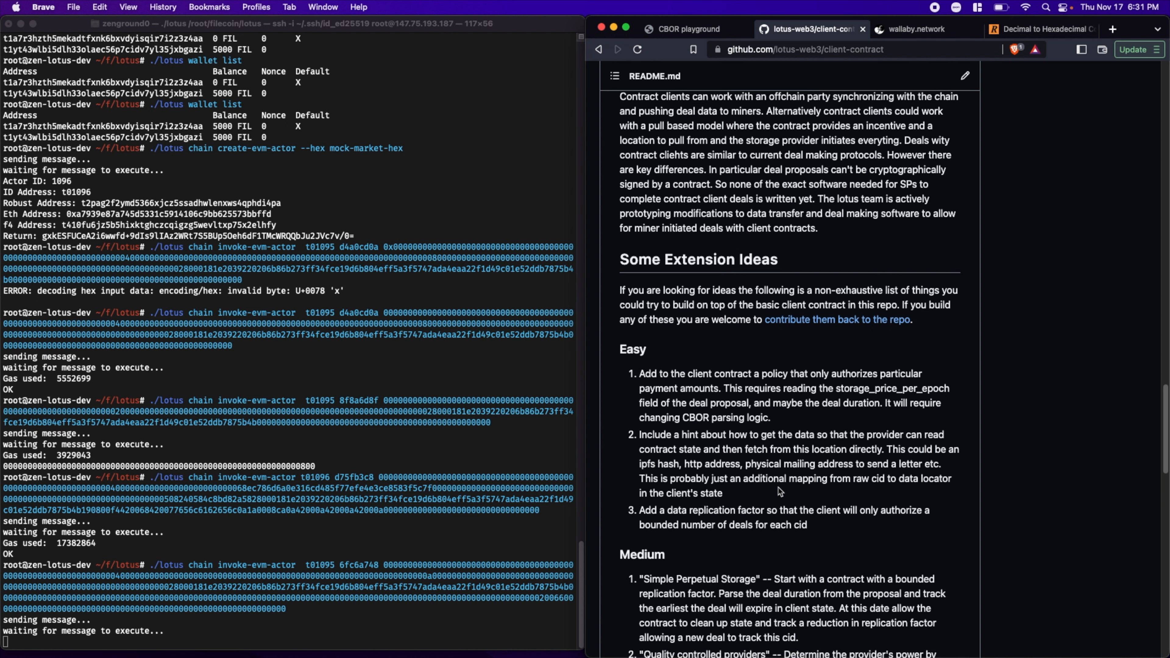
{"action": "scroll", "scroll_direction": "down", "scroll_amount": 3}
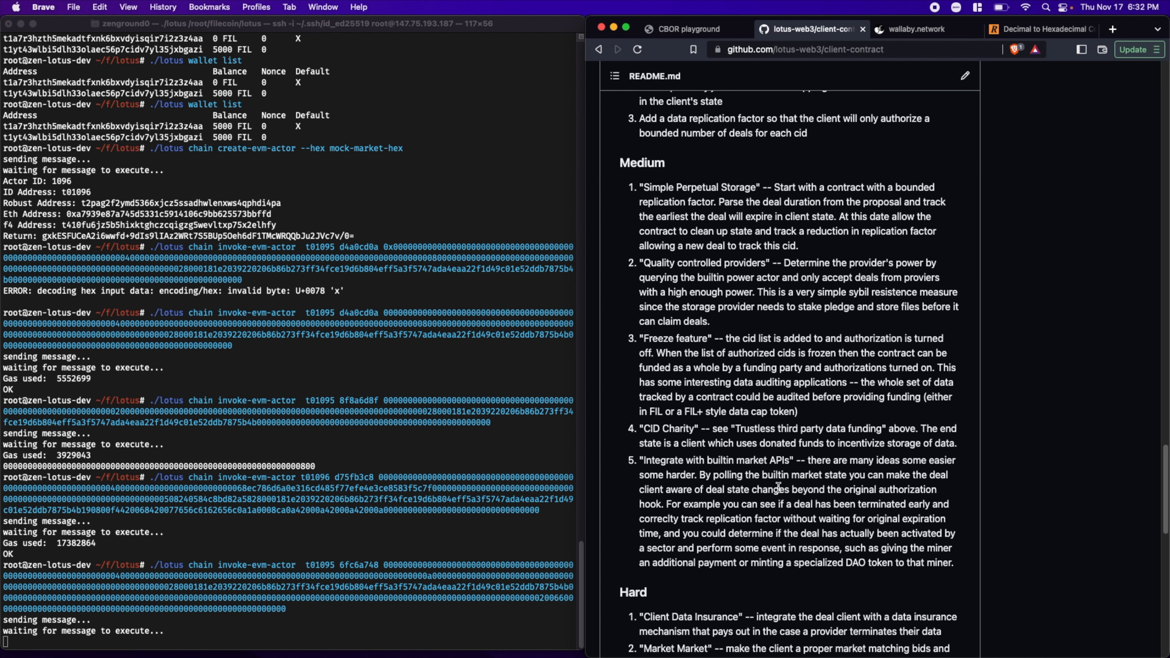
{"action": "mouse_move", "coordinate": [1040, 396]}
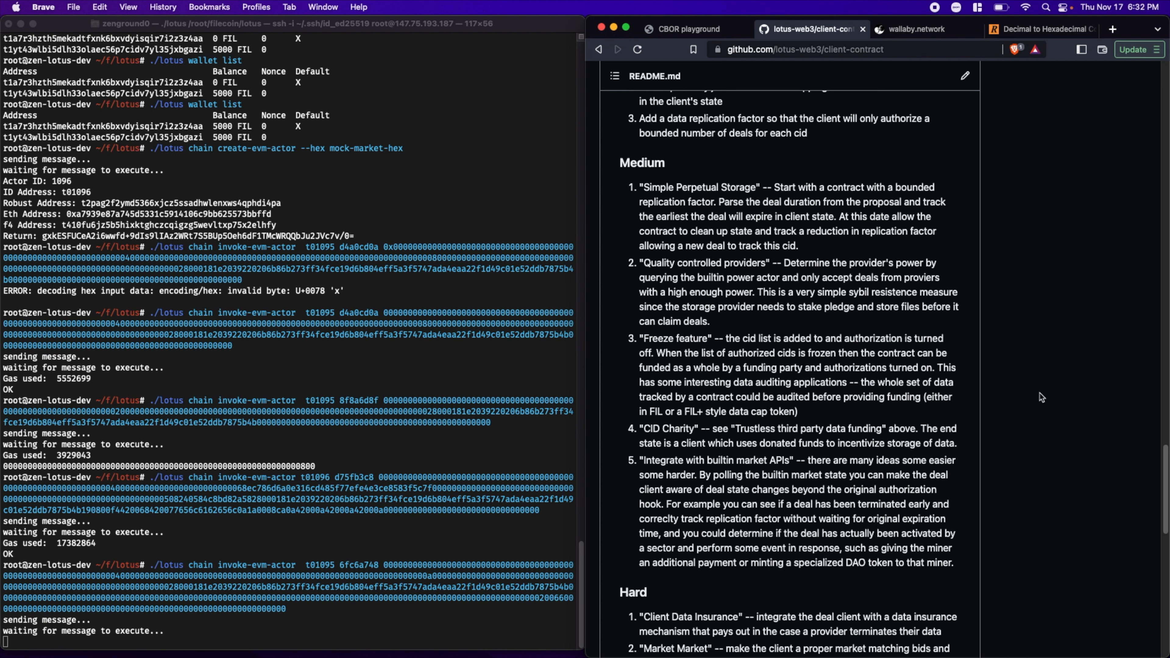
{"action": "scroll", "scroll_direction": "down", "scroll_amount": 3}
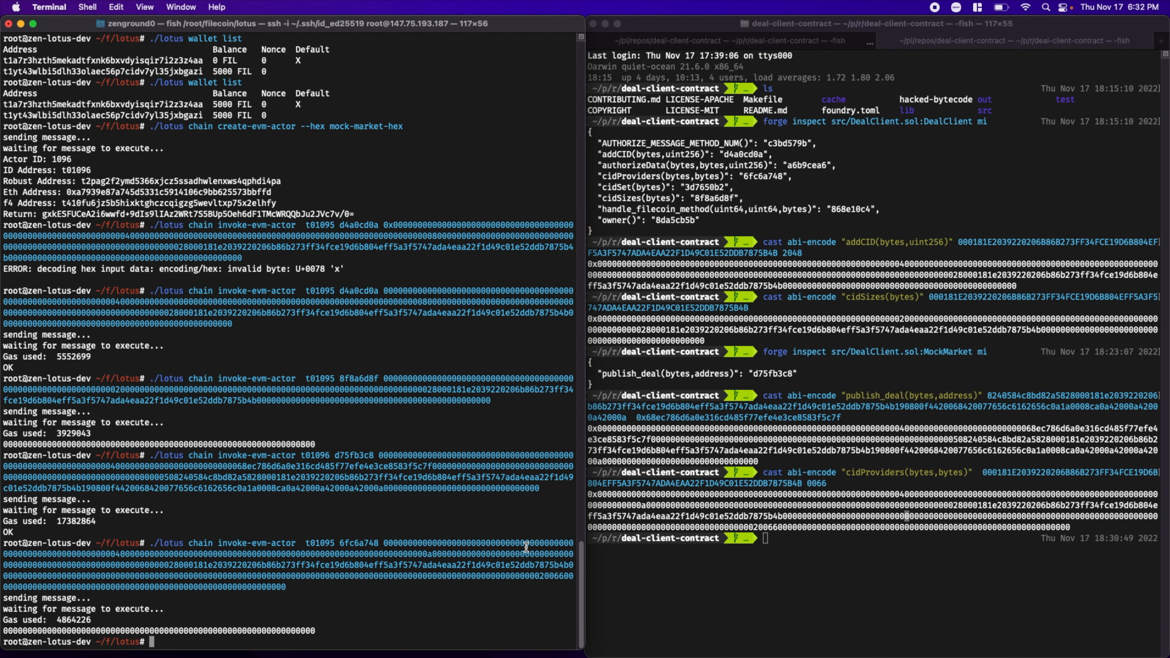
{"action": "mouse_move", "coordinate": [978, 538]}
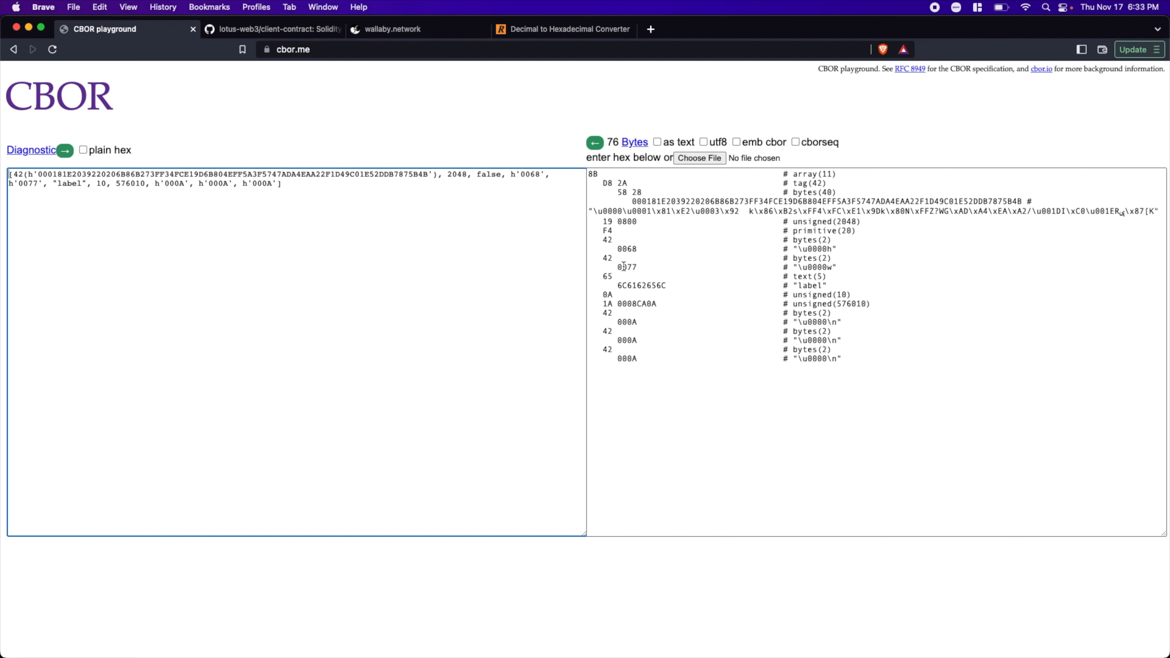
- Select the updated provider bytes h'0077' in the cbor.me hex output
{"action": "double_click", "coordinate": [626, 267]}
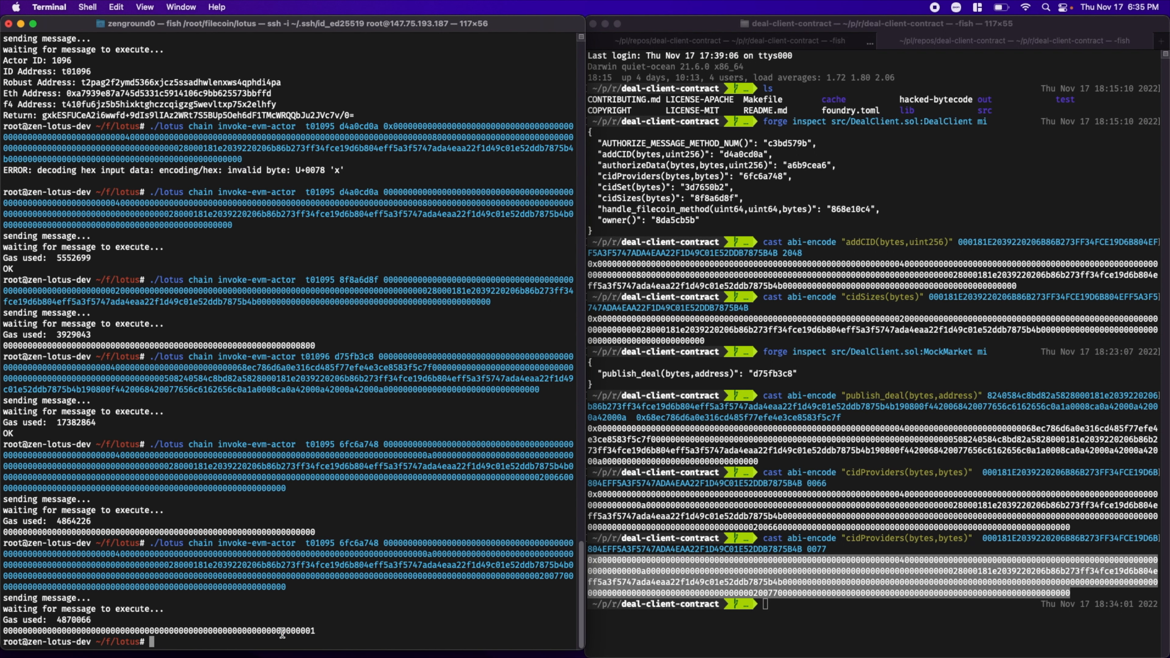
- Highlight the cidProviders return value ending in 1 confirming provider 0077 is authorized
{"action": "left_click_drag", "start_coordinate": [4, 631], "coordinate": [313, 630]}
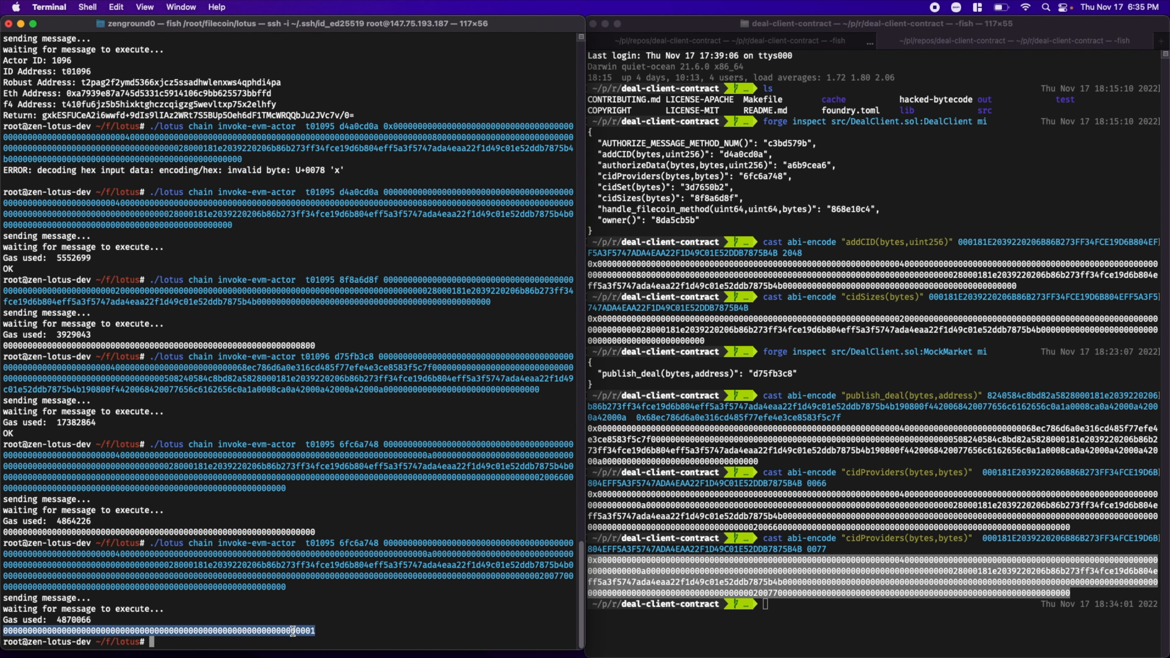